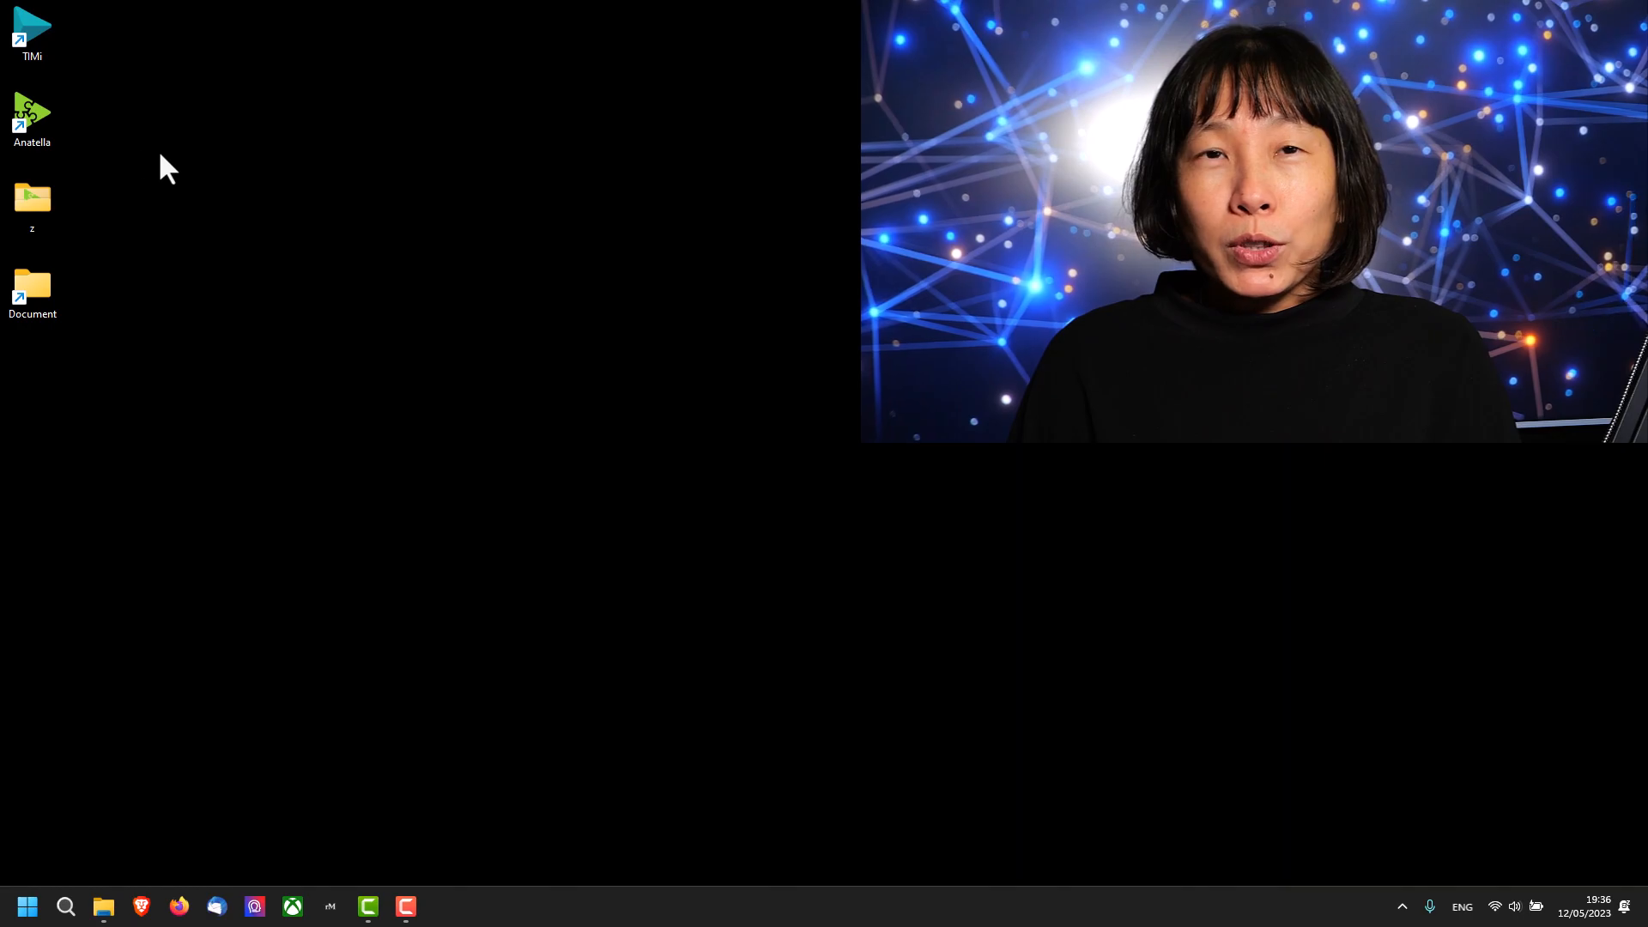
Launch Anatella and open the Help course files for Data Preparation Beginners, TMDB Usecase 1.
double_click(31, 118)
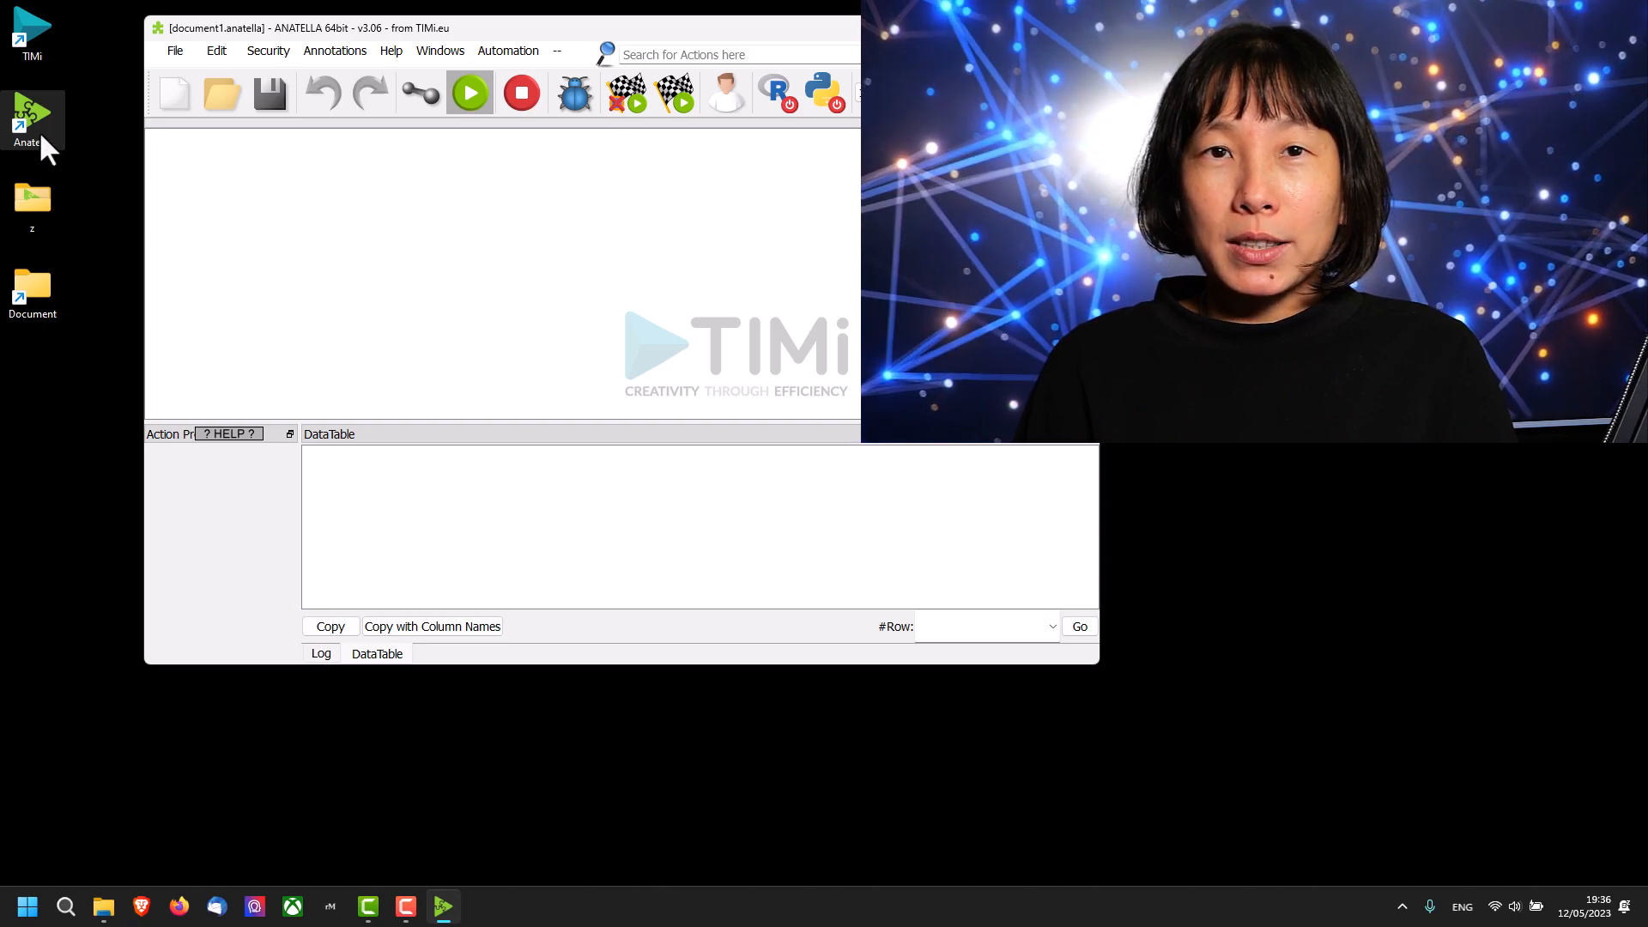
click(390, 51)
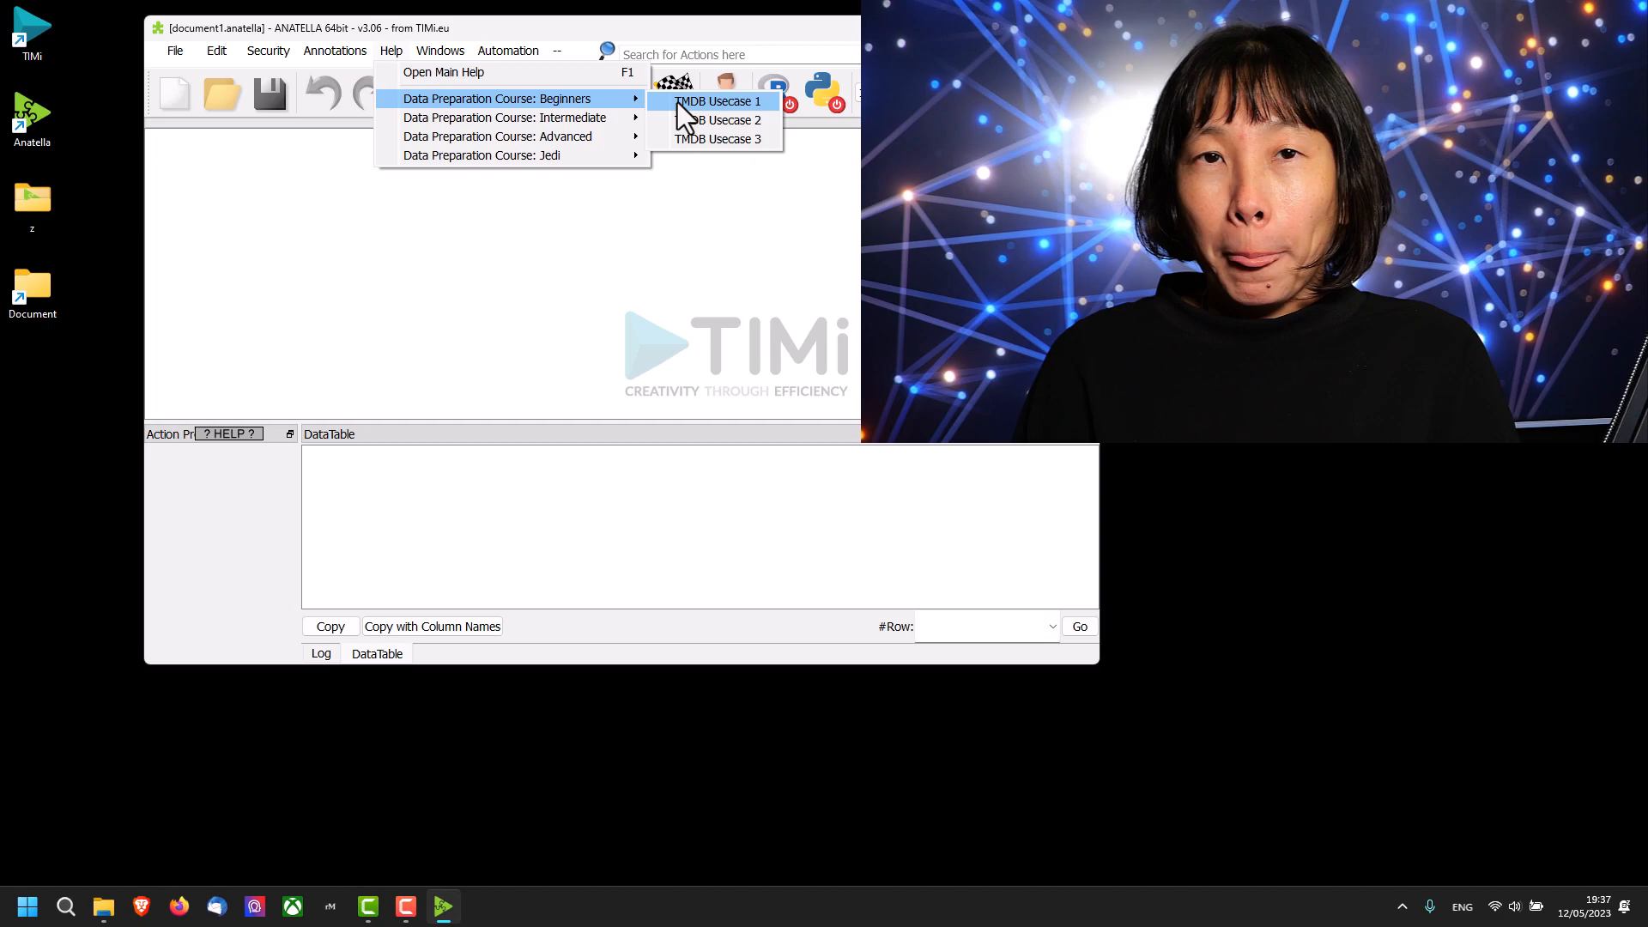
click(717, 101)
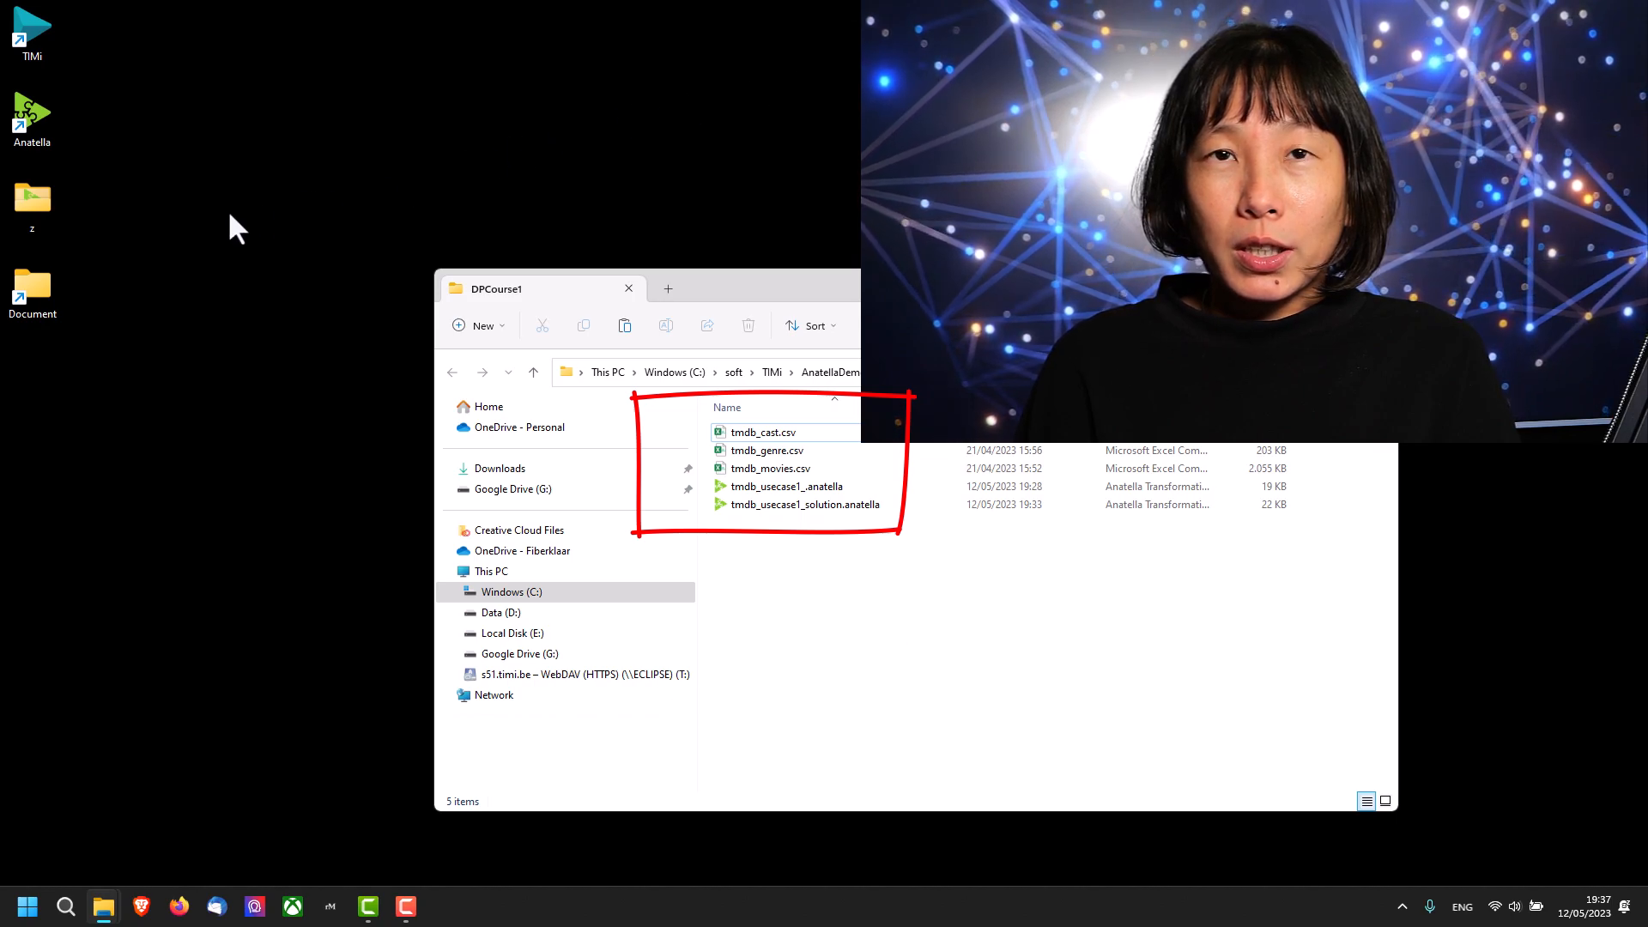
double_click(32, 289)
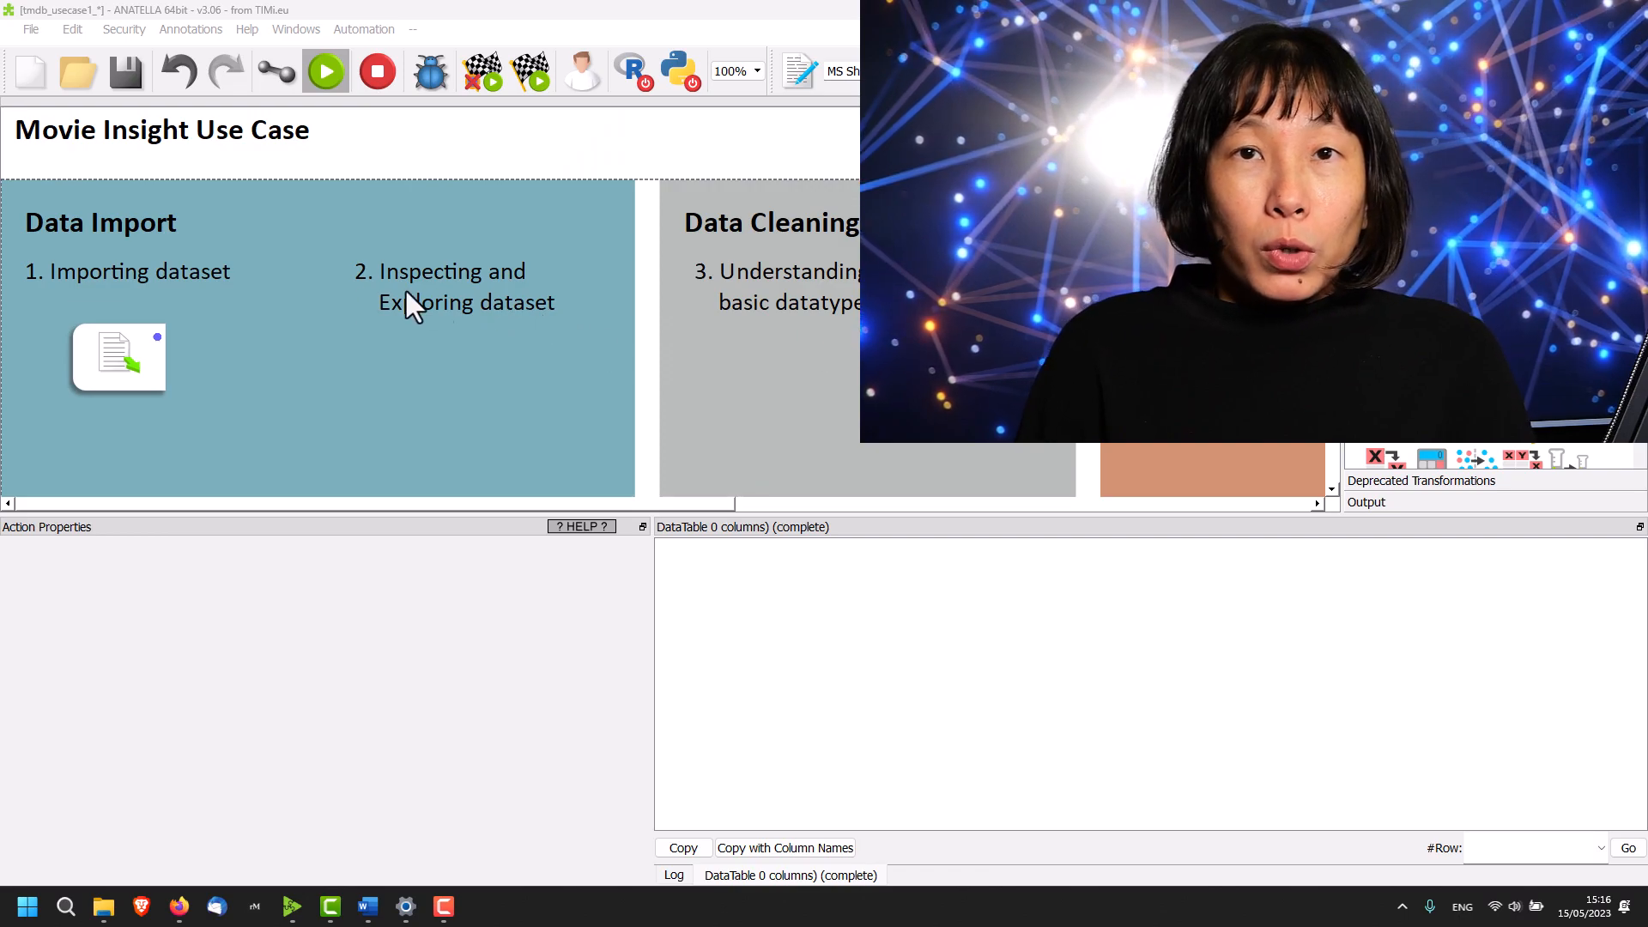
mouse_move(156, 355)
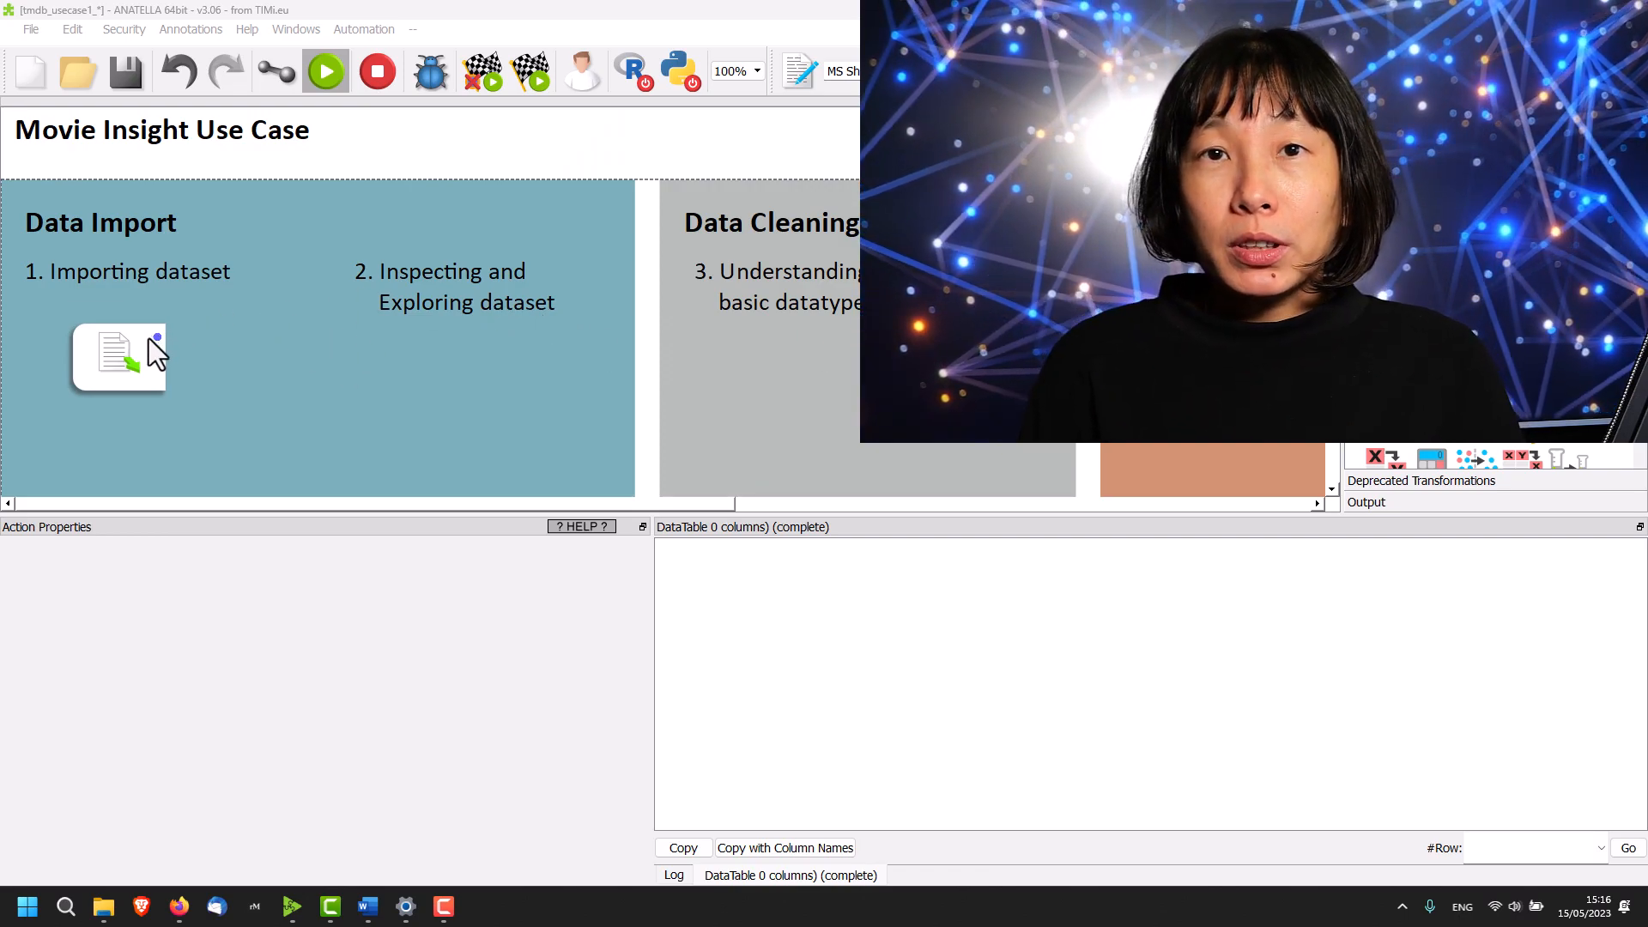
mouse_move(145, 350)
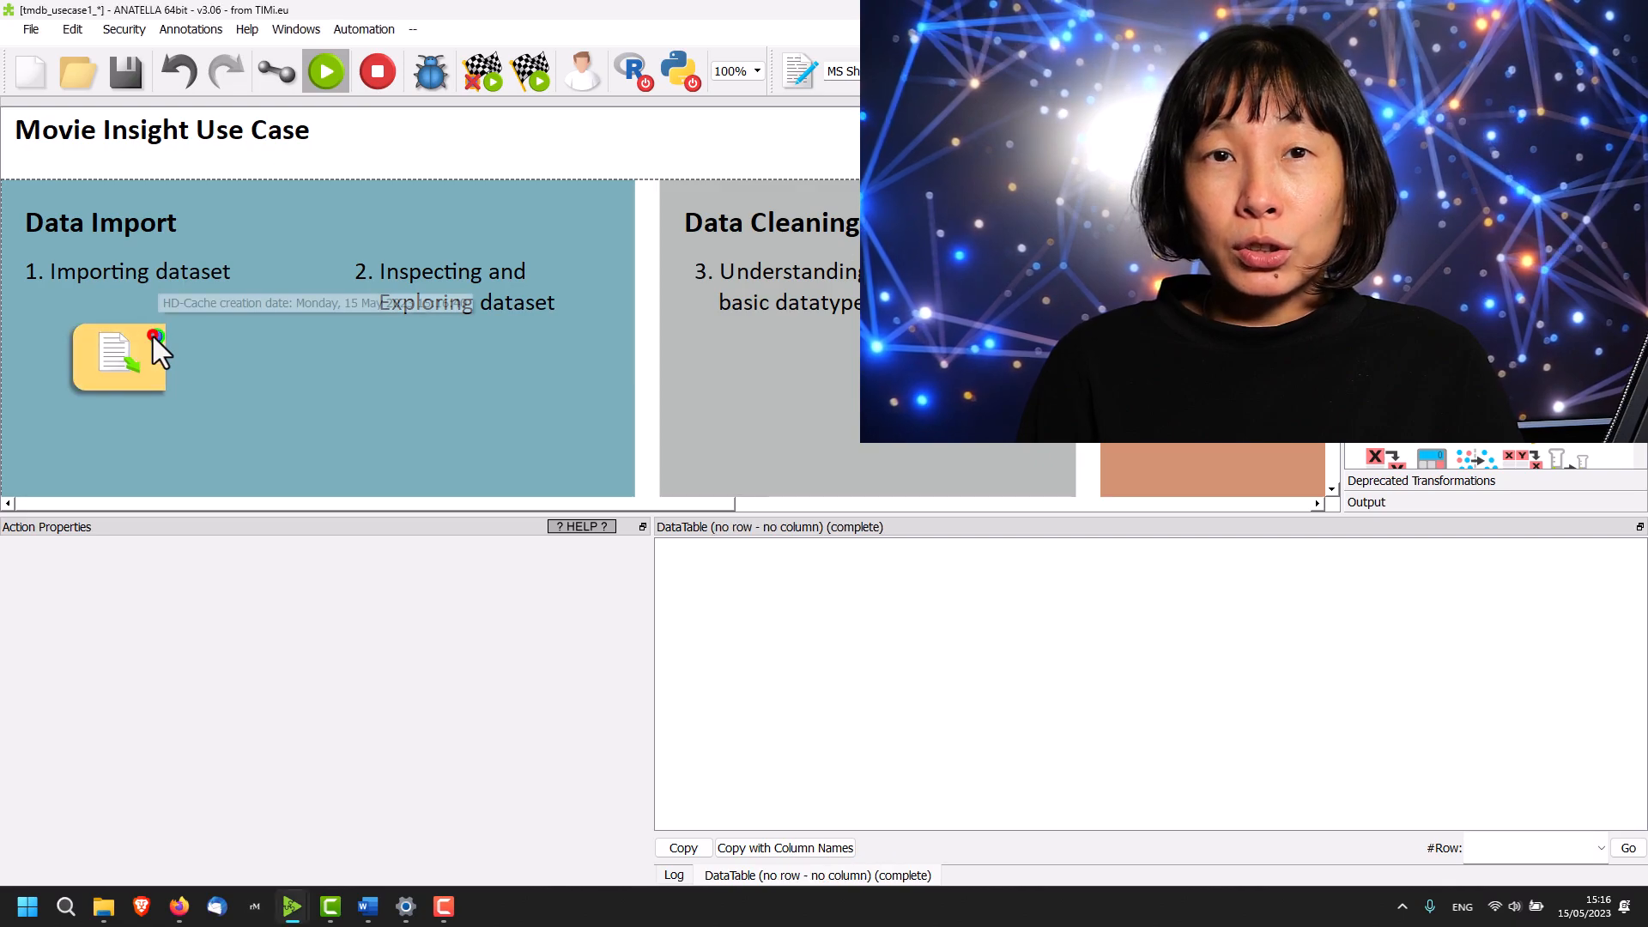
Run the readCSV box to show 4,806 movie rows across 13 columns.
click(118, 355)
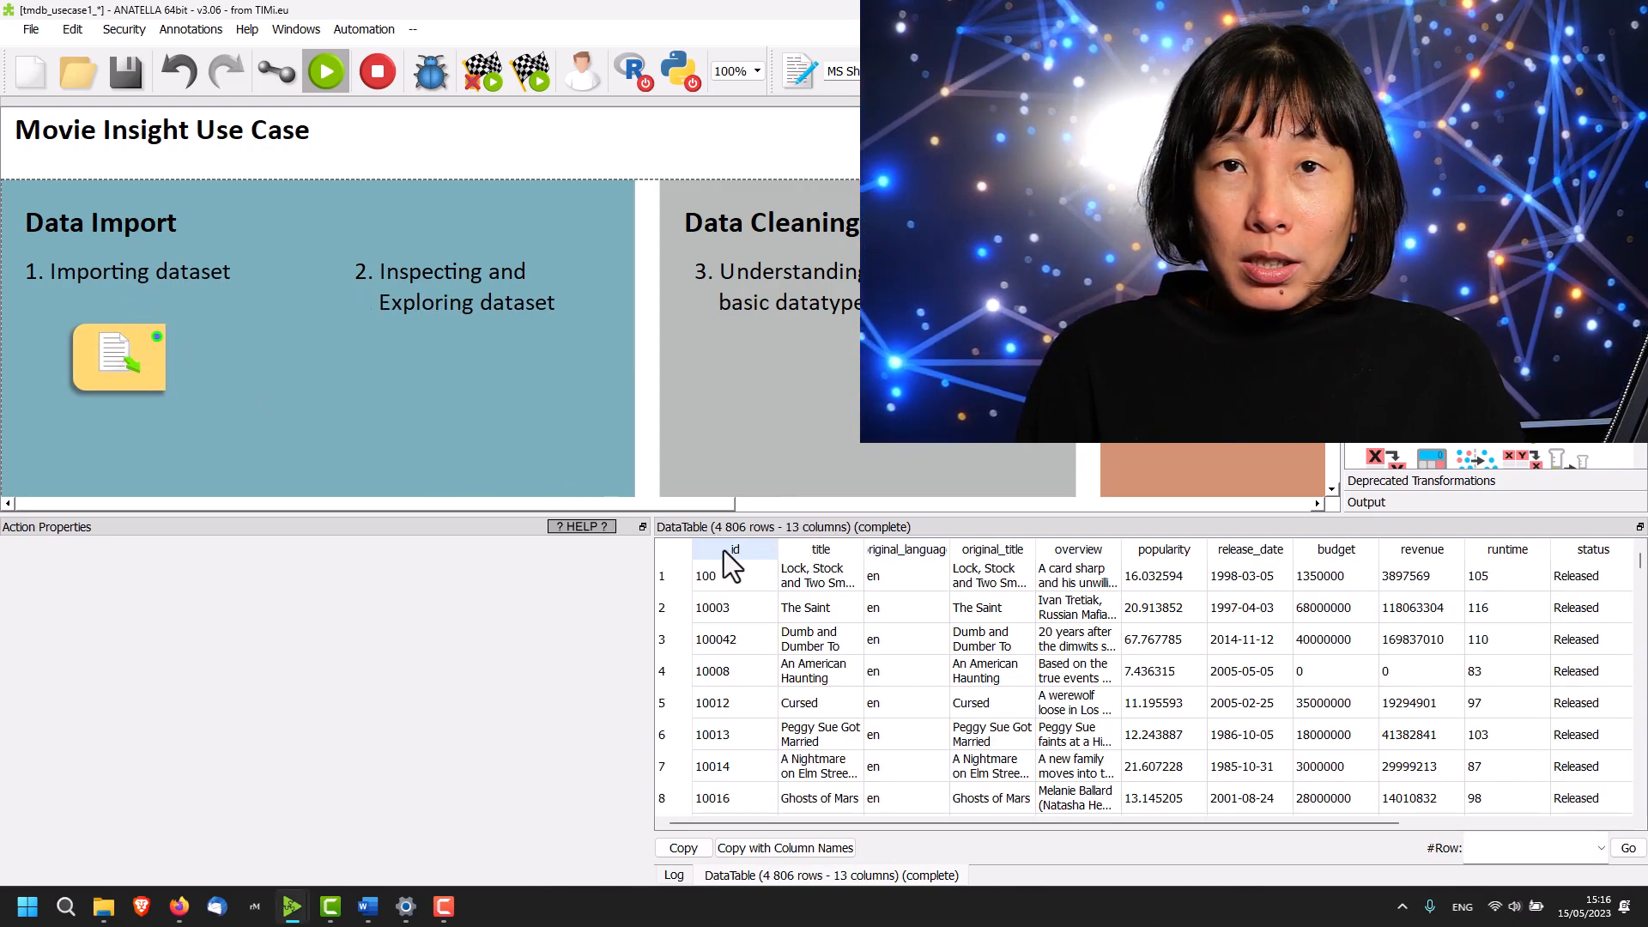
mouse_move(899, 549)
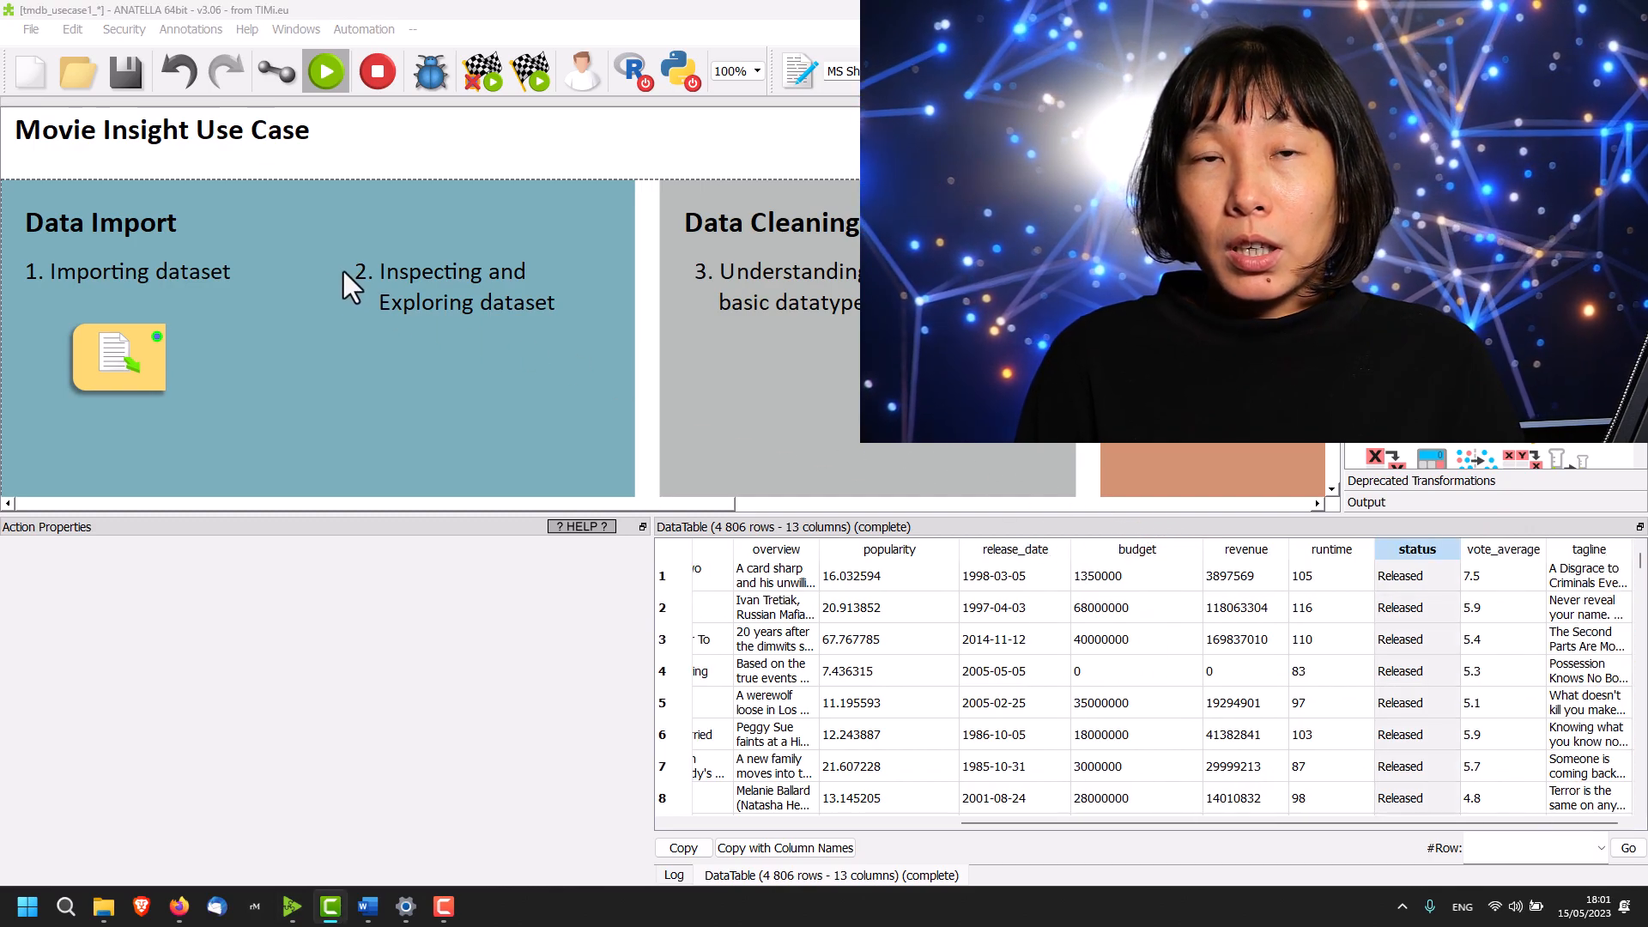
mouse_move(217, 354)
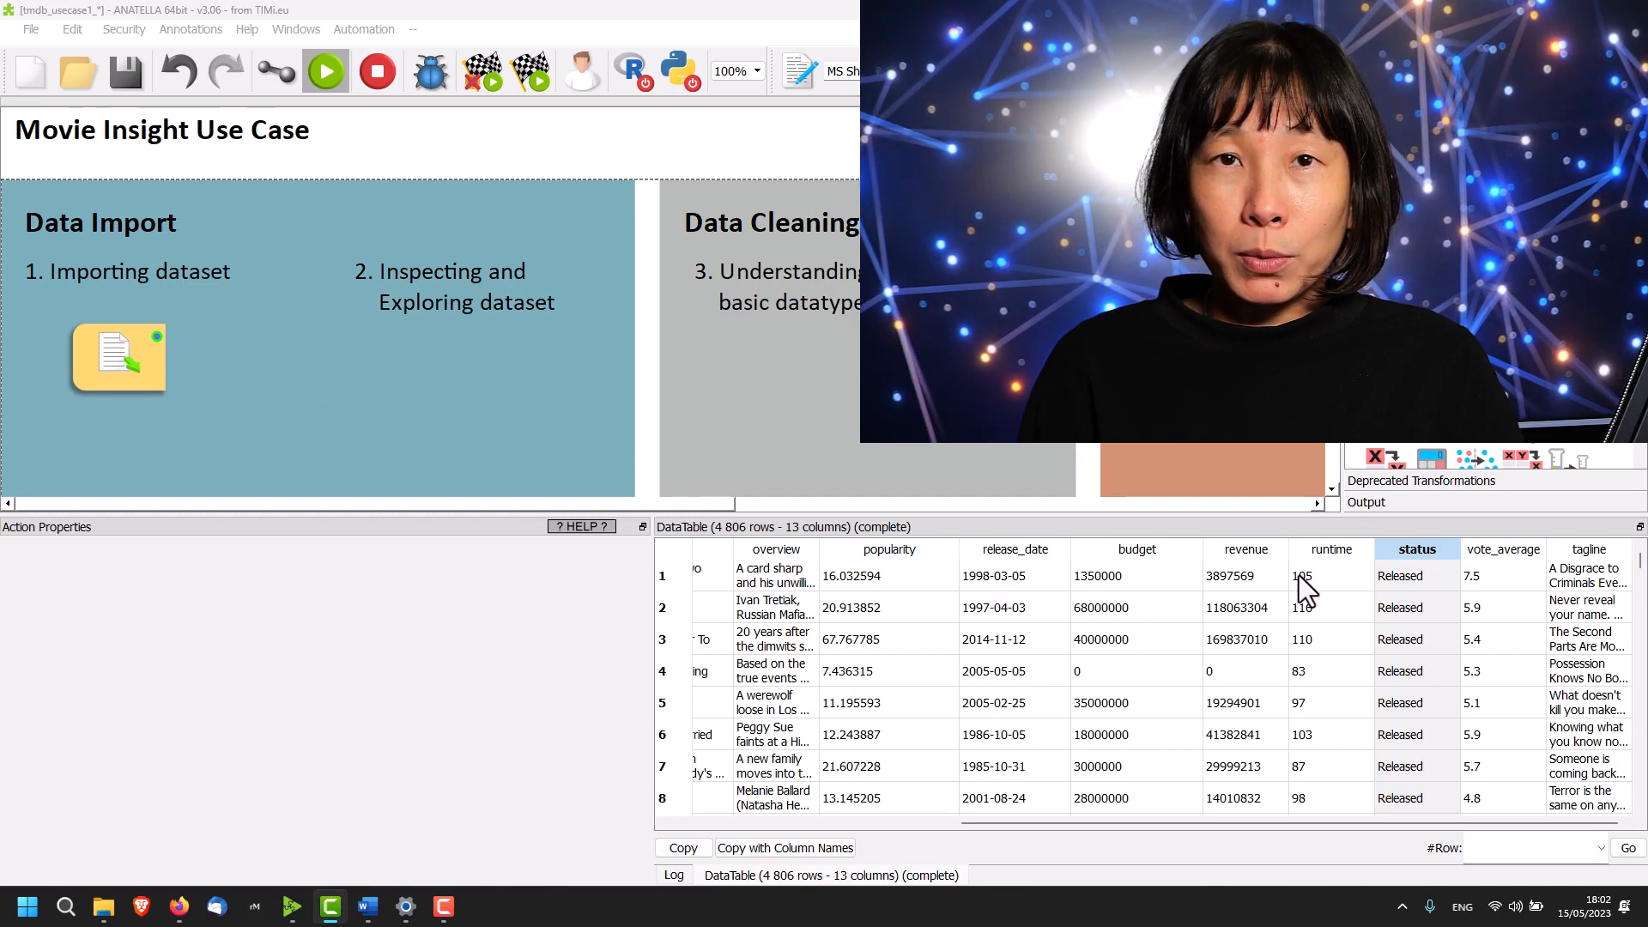
Generate an Excel audit report of the status column's value frequencies.
click(1415, 549)
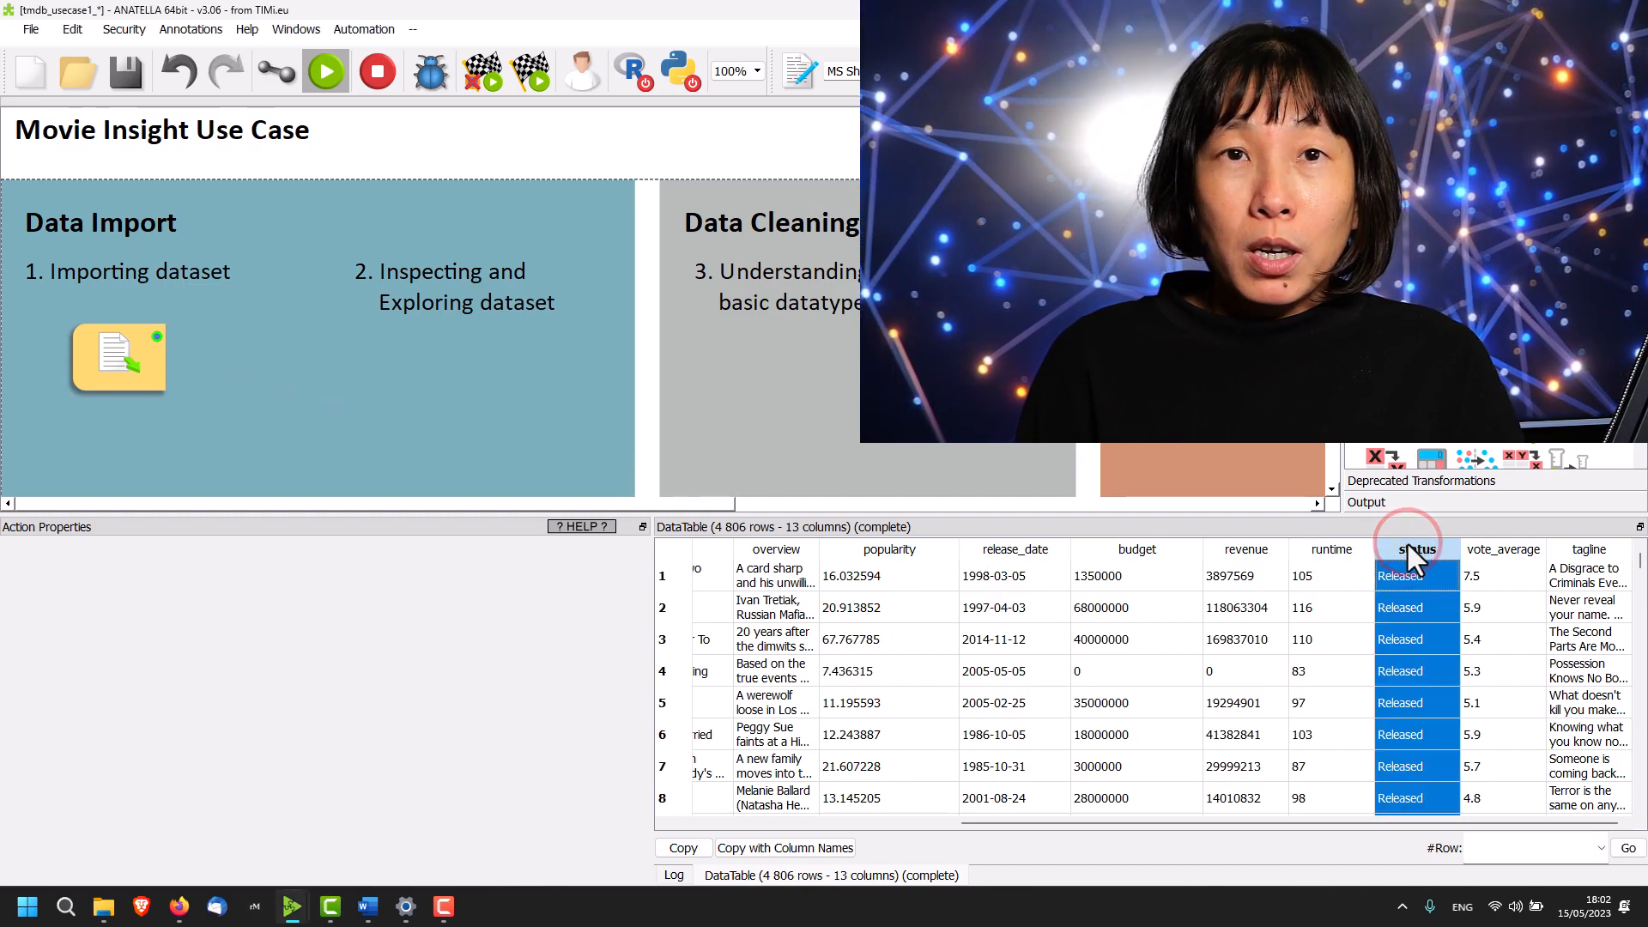
right_click(1417, 548)
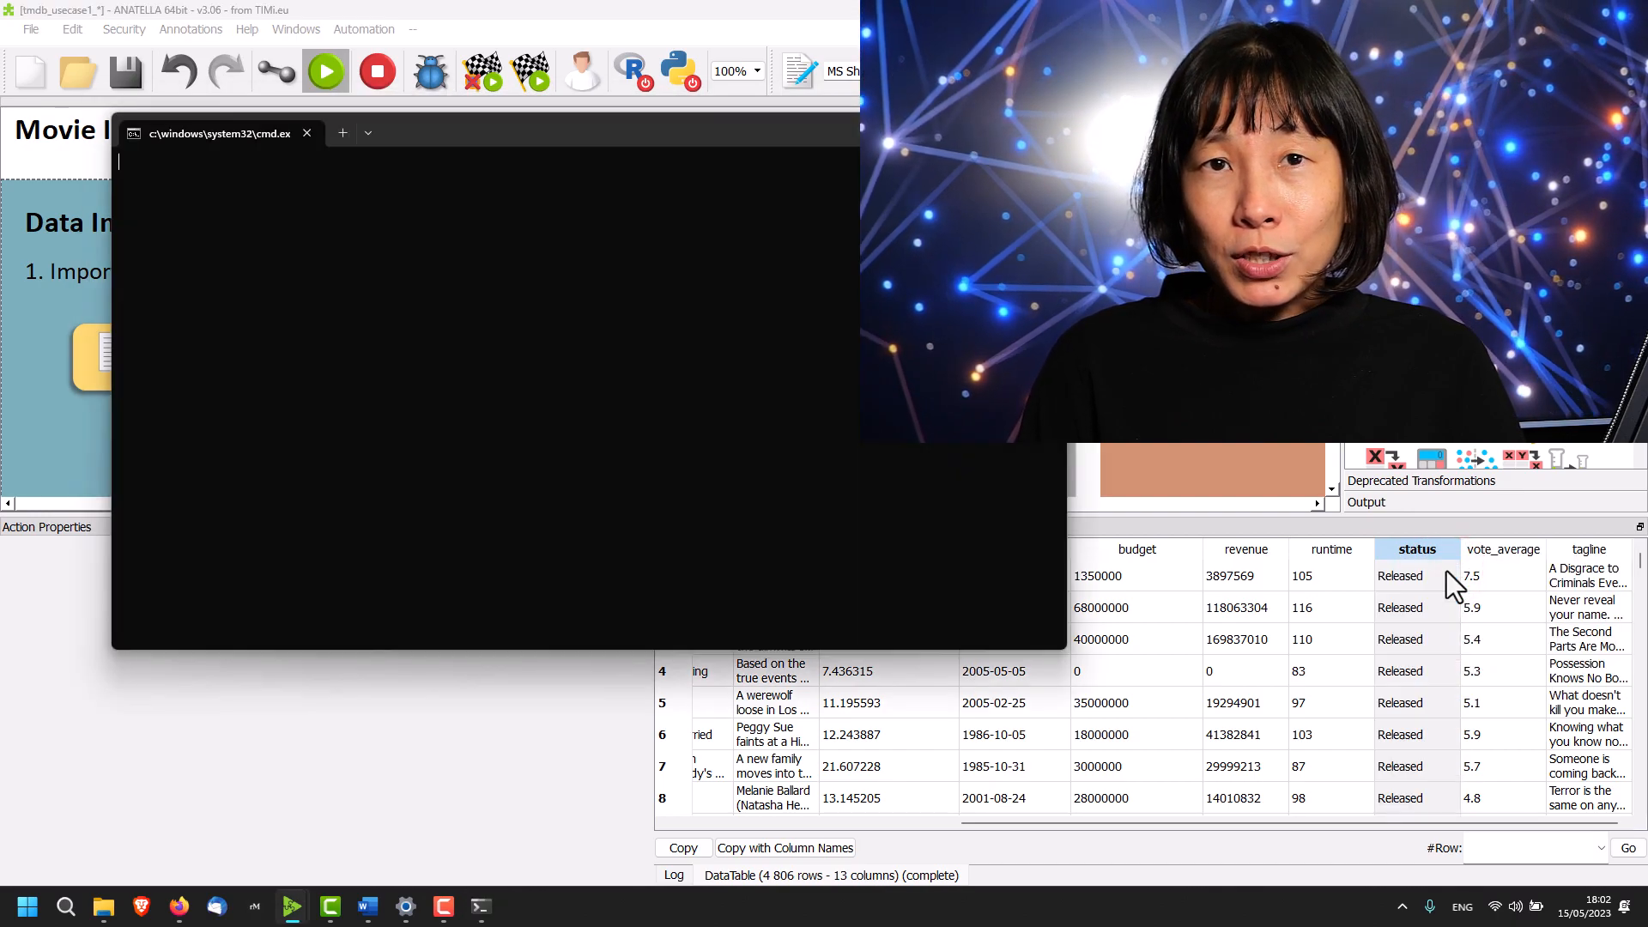
click(481, 907)
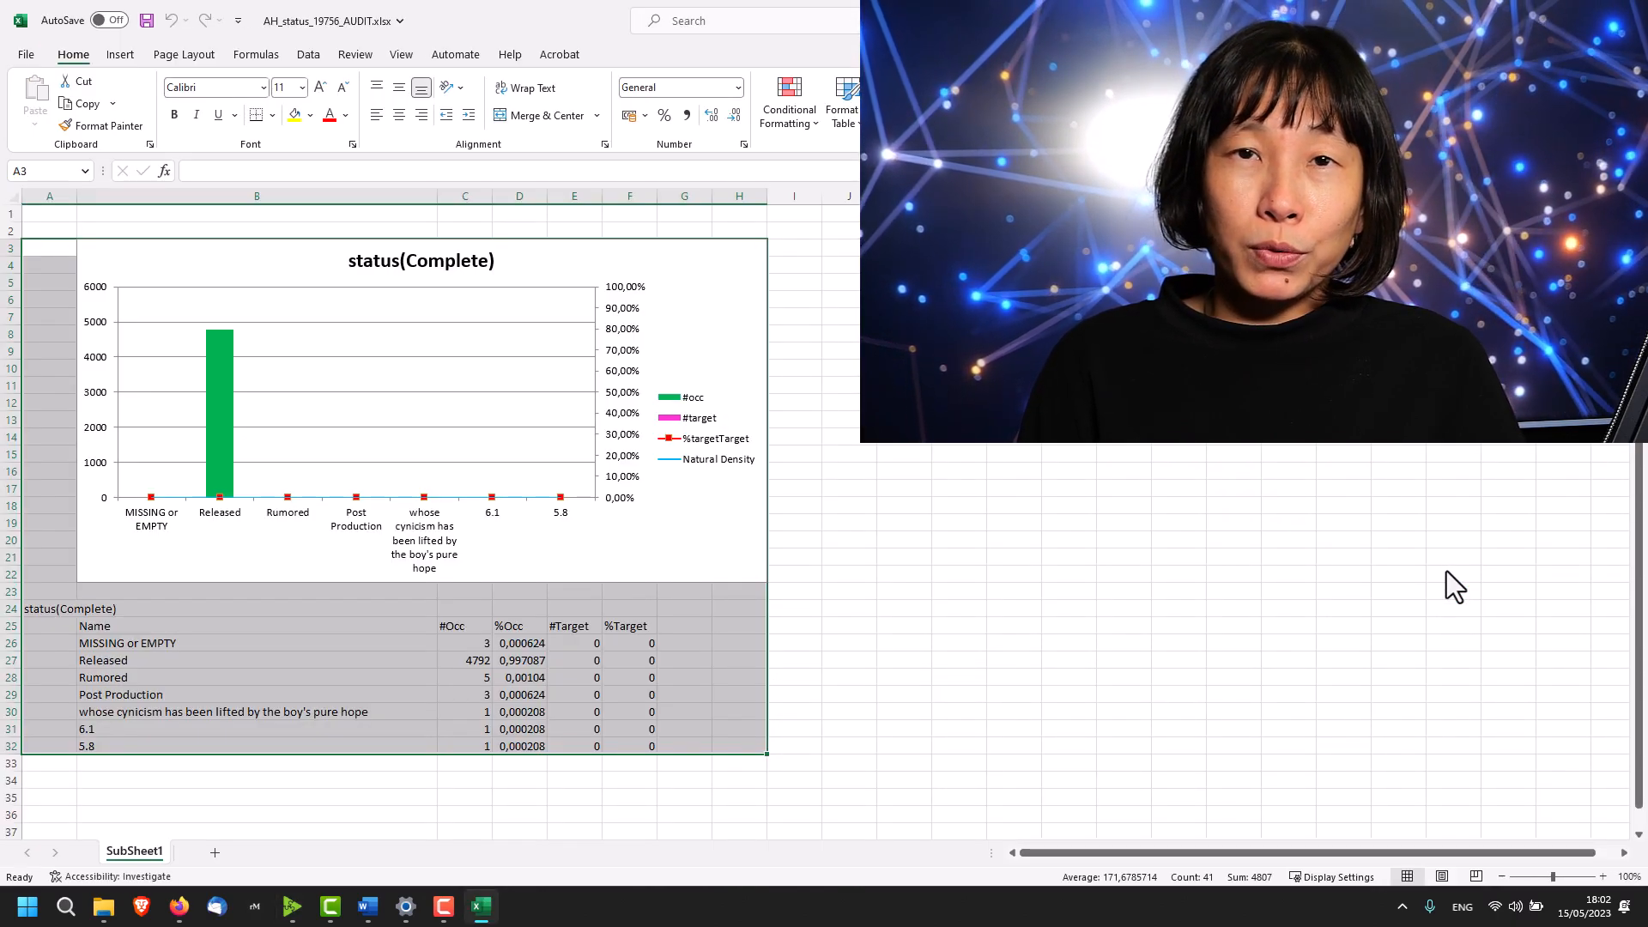
mouse_move(164, 662)
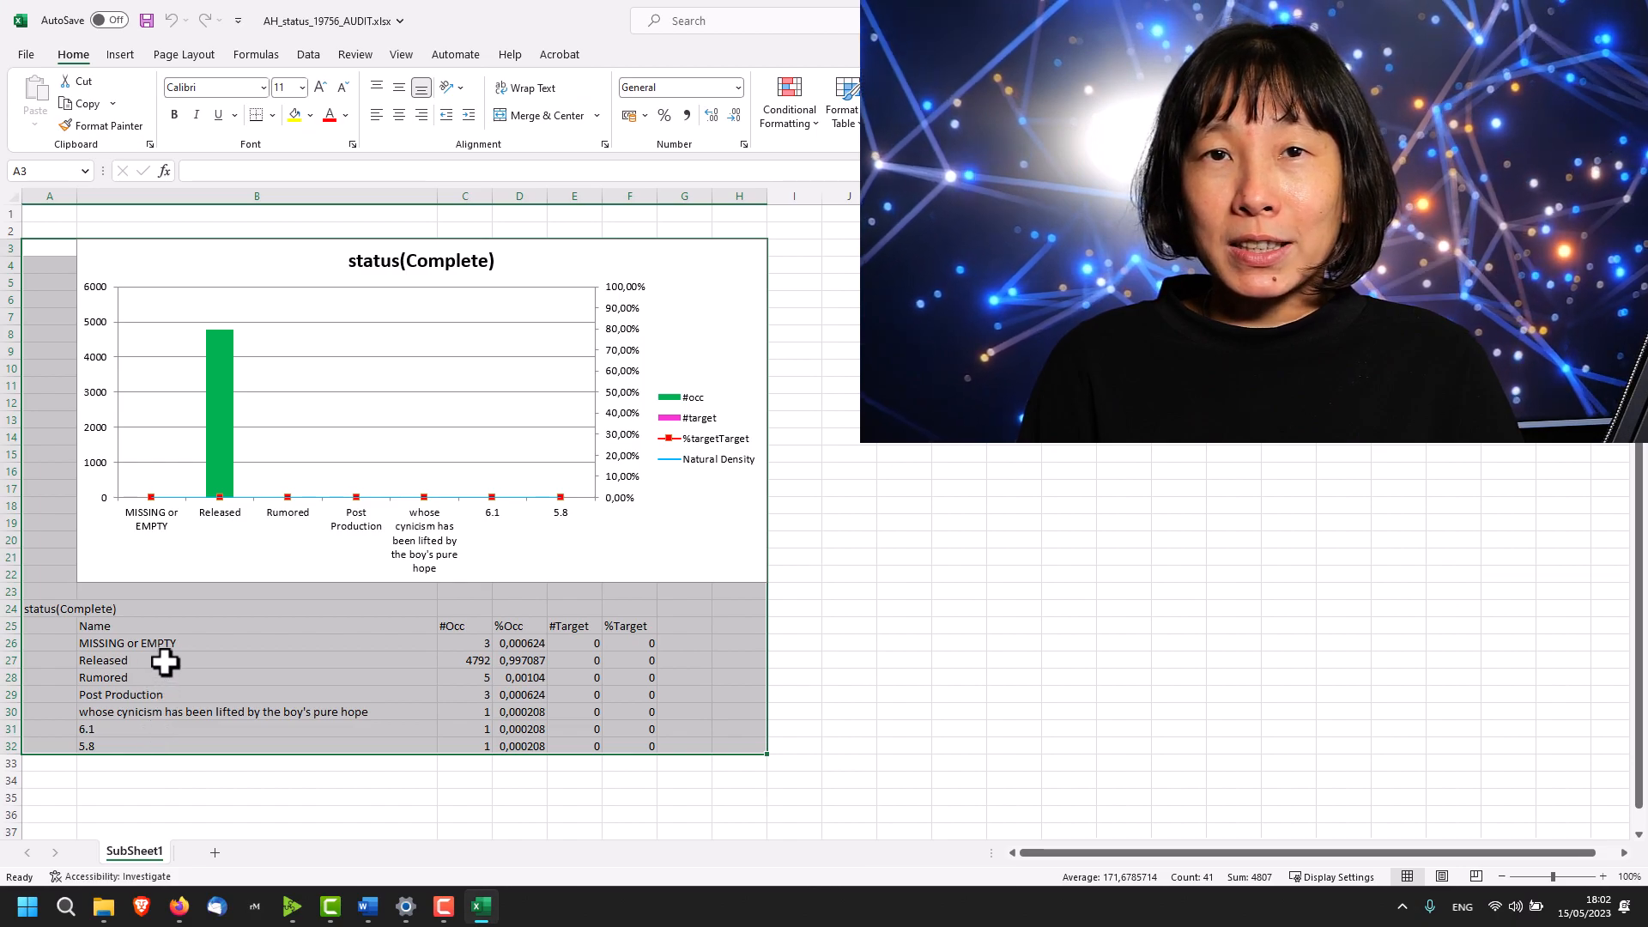
Read the 4,792 Released count in cell C27, then return to Anatella.
click(463, 660)
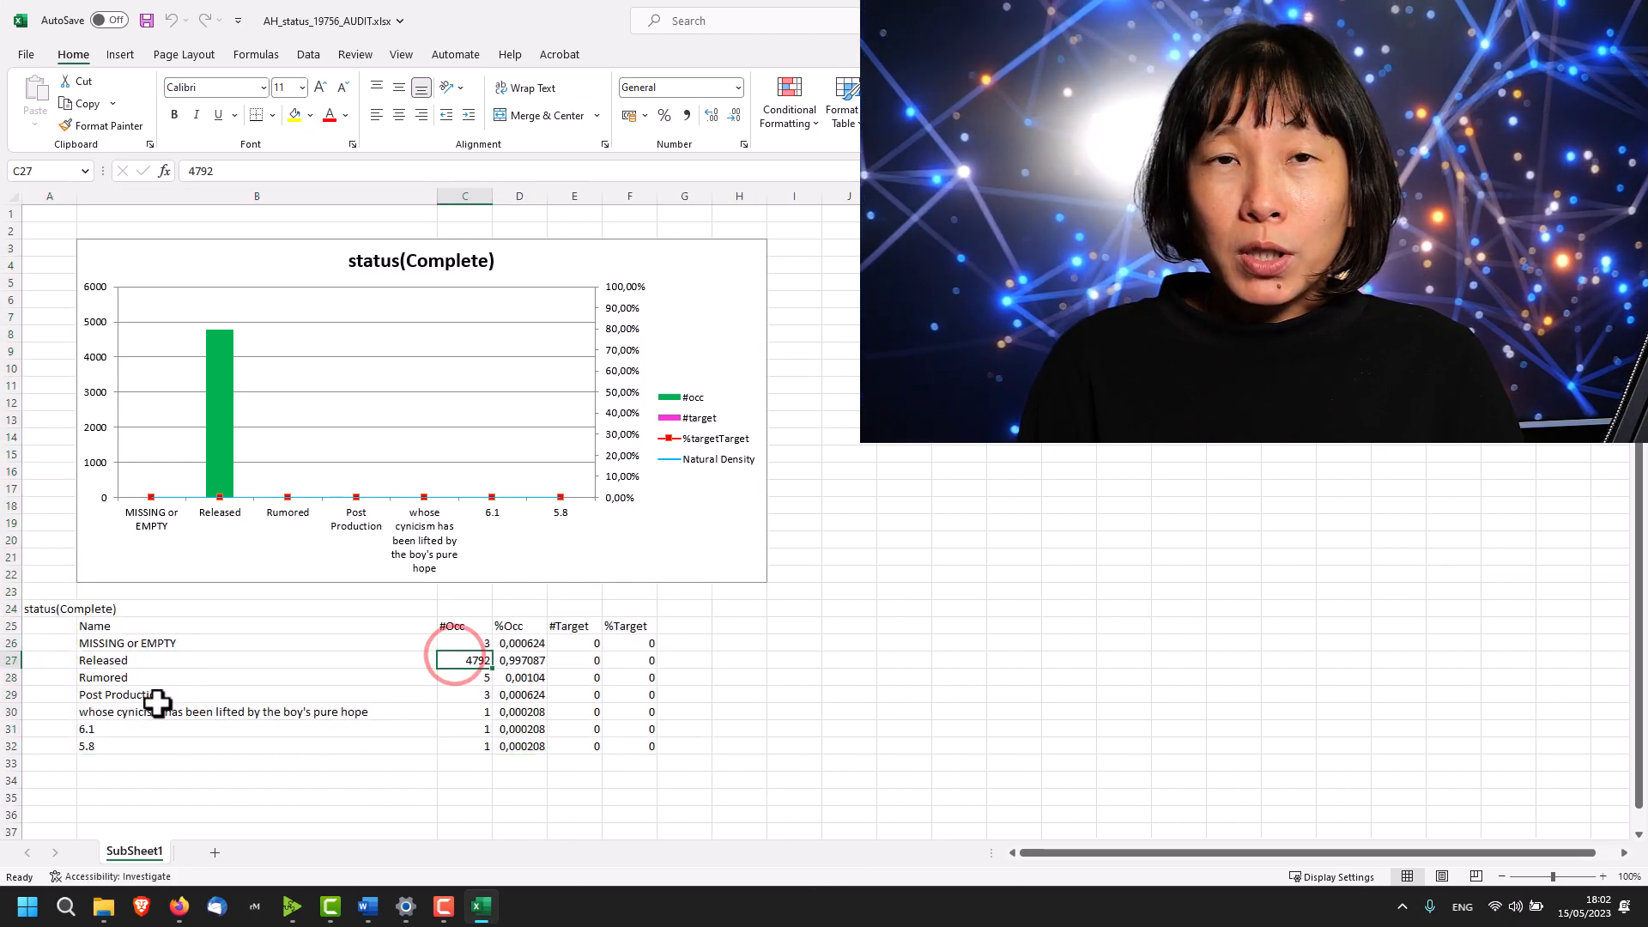
click(102, 677)
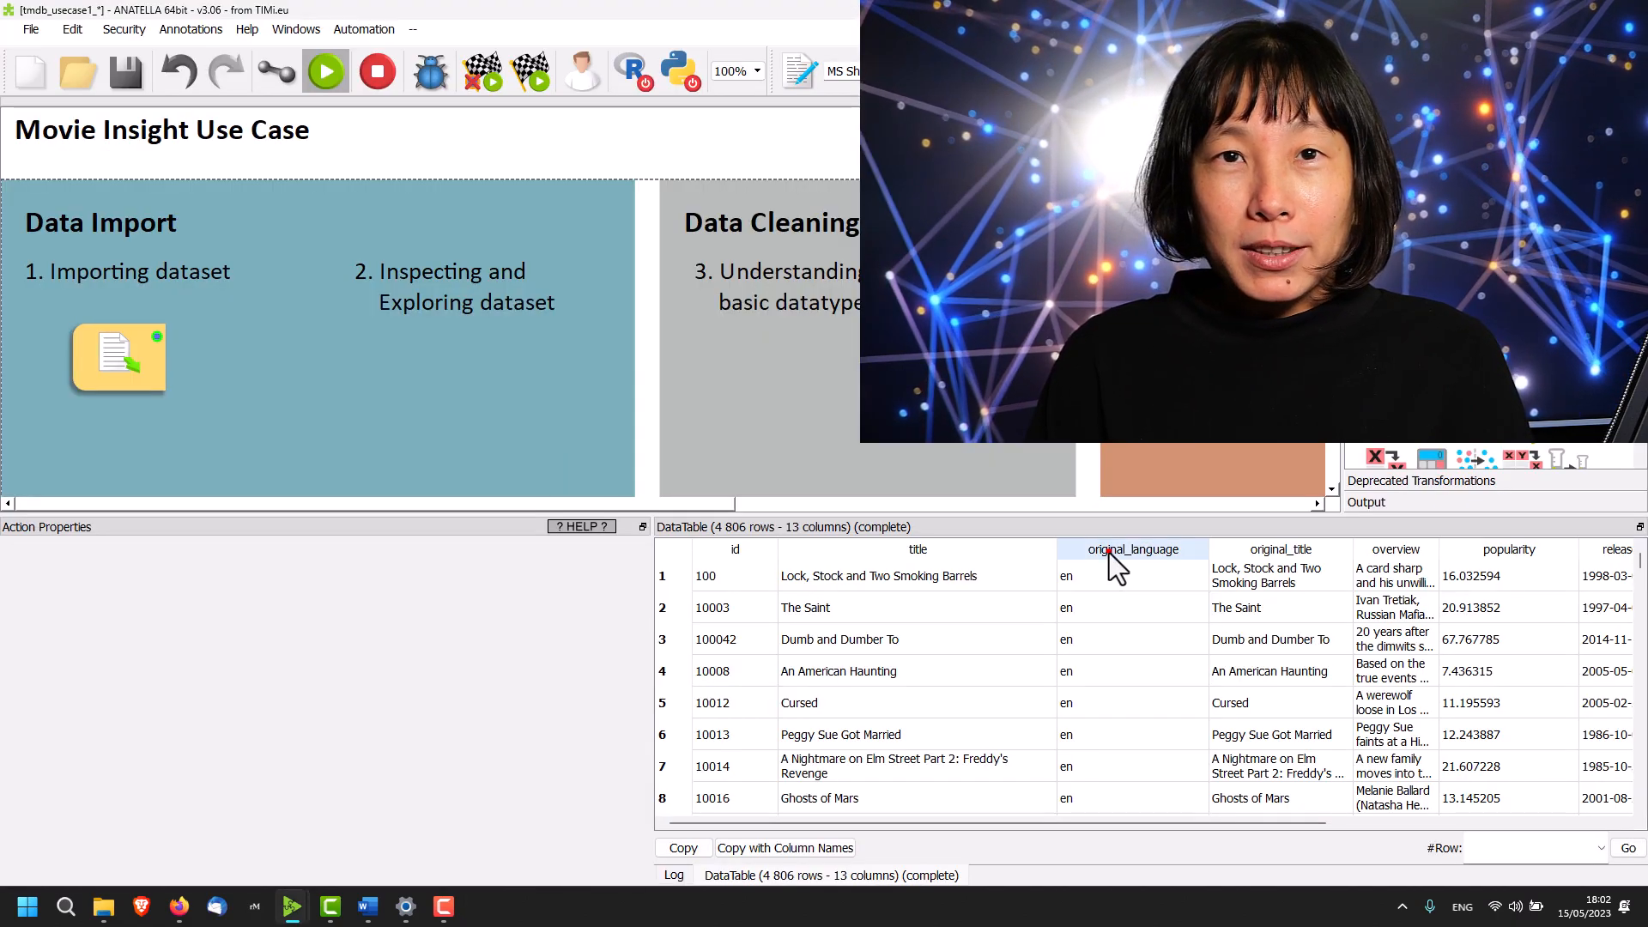
Place a Sort box on the canvas and link the readCSV output into it.
click(1132, 549)
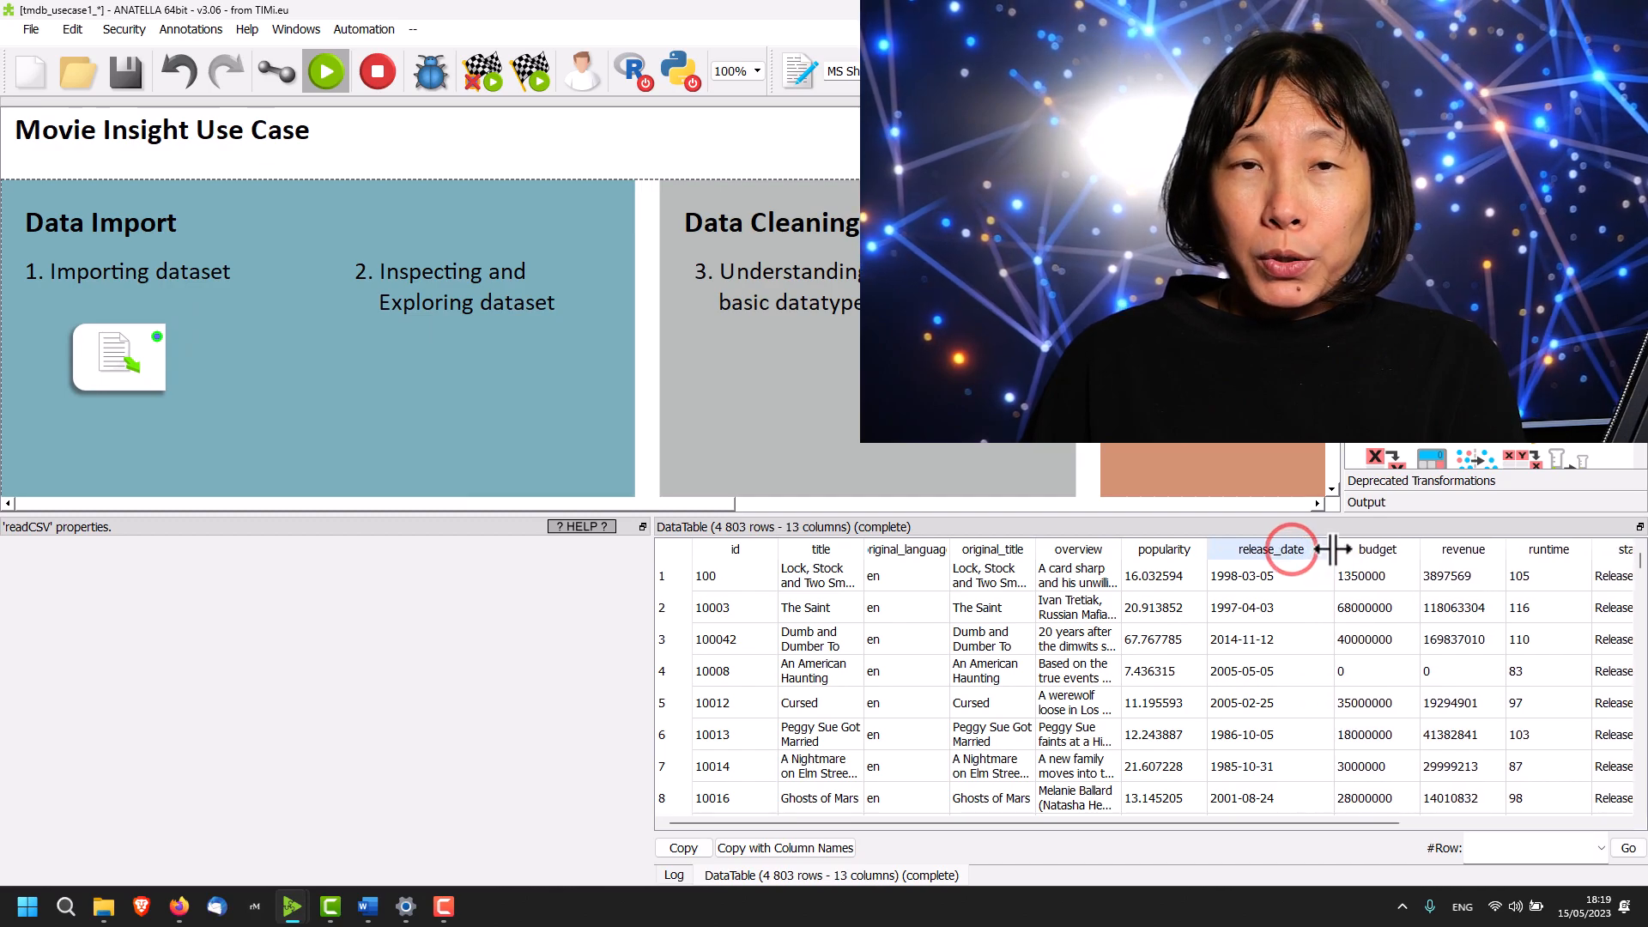
scroll(down, 3)
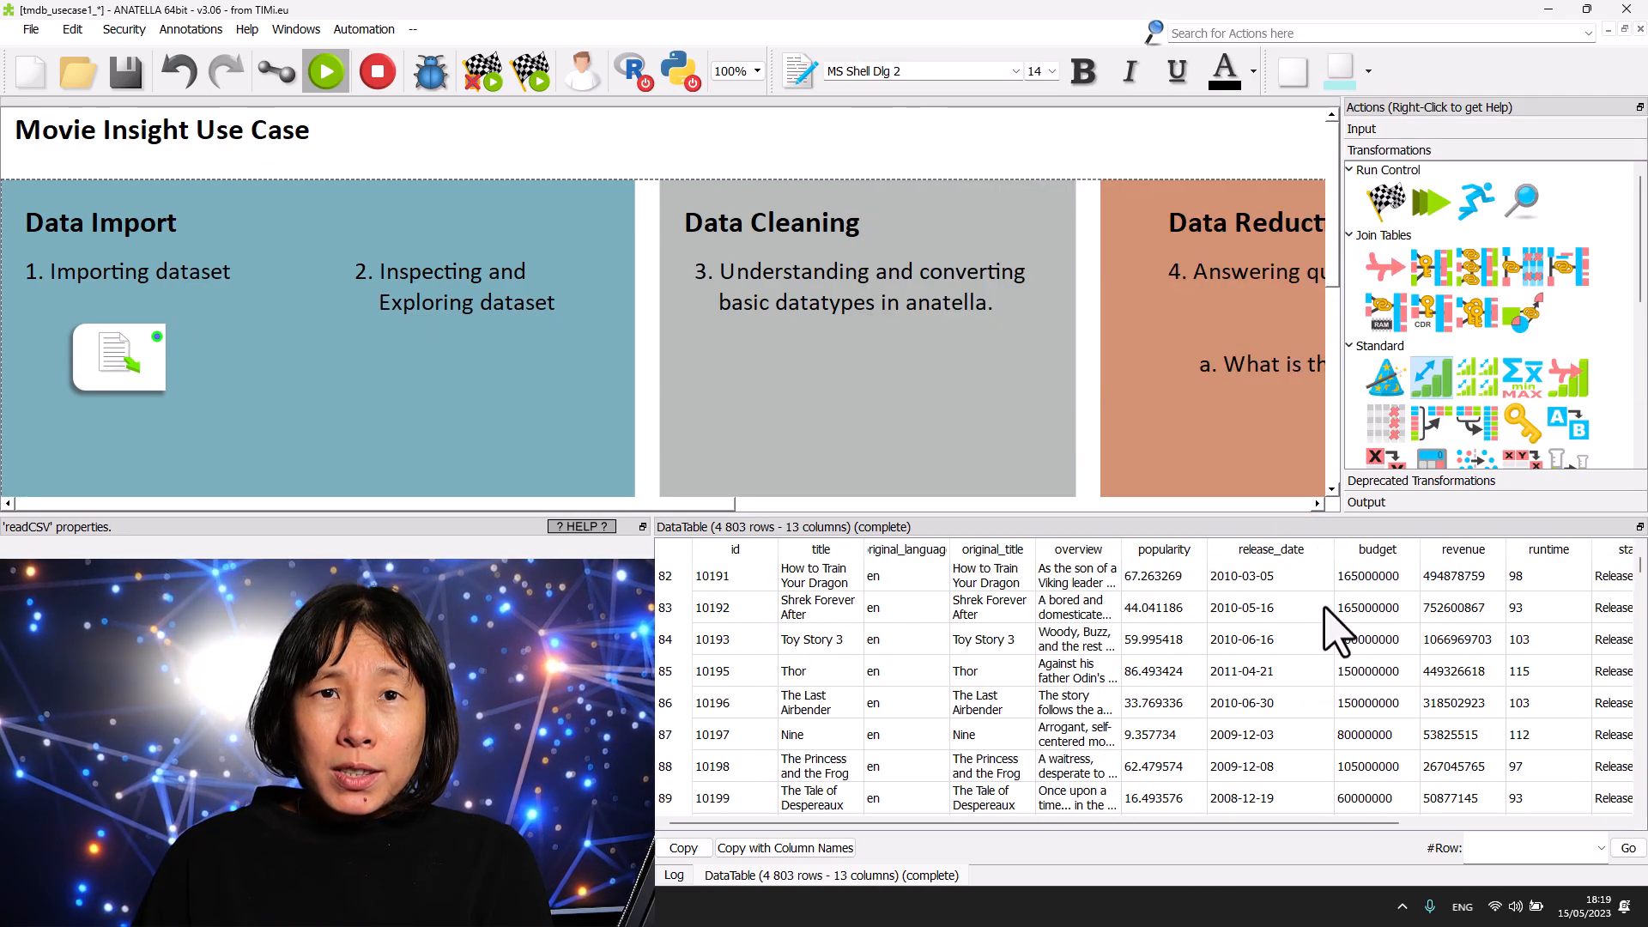
mouse_move(1423, 412)
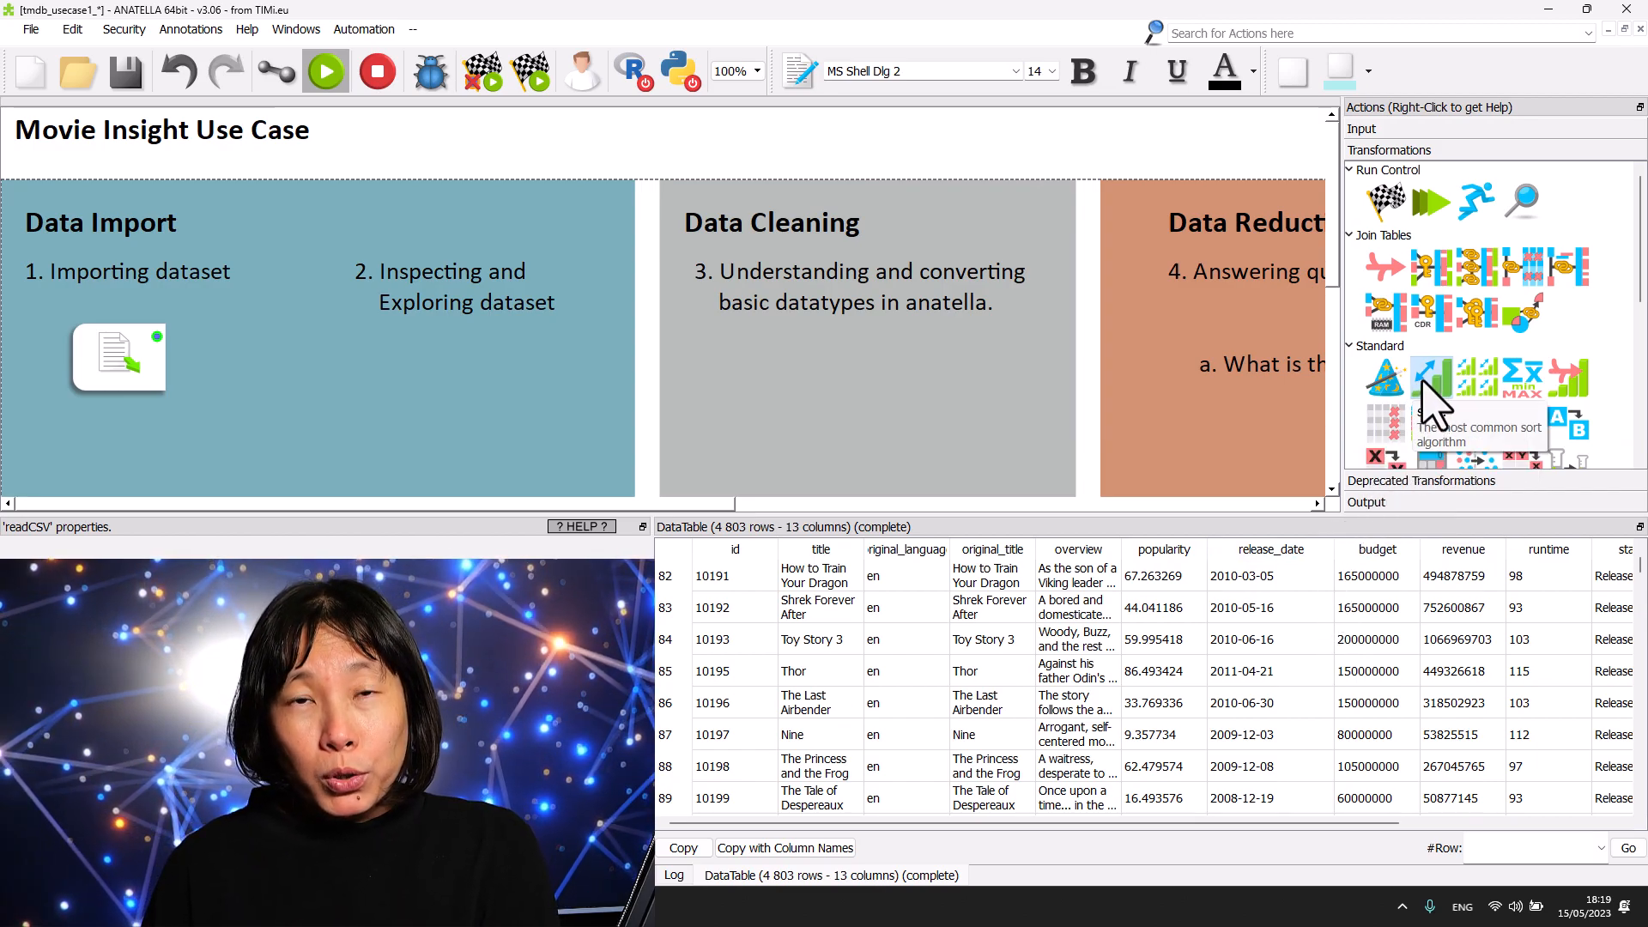
mouse_move(1508, 174)
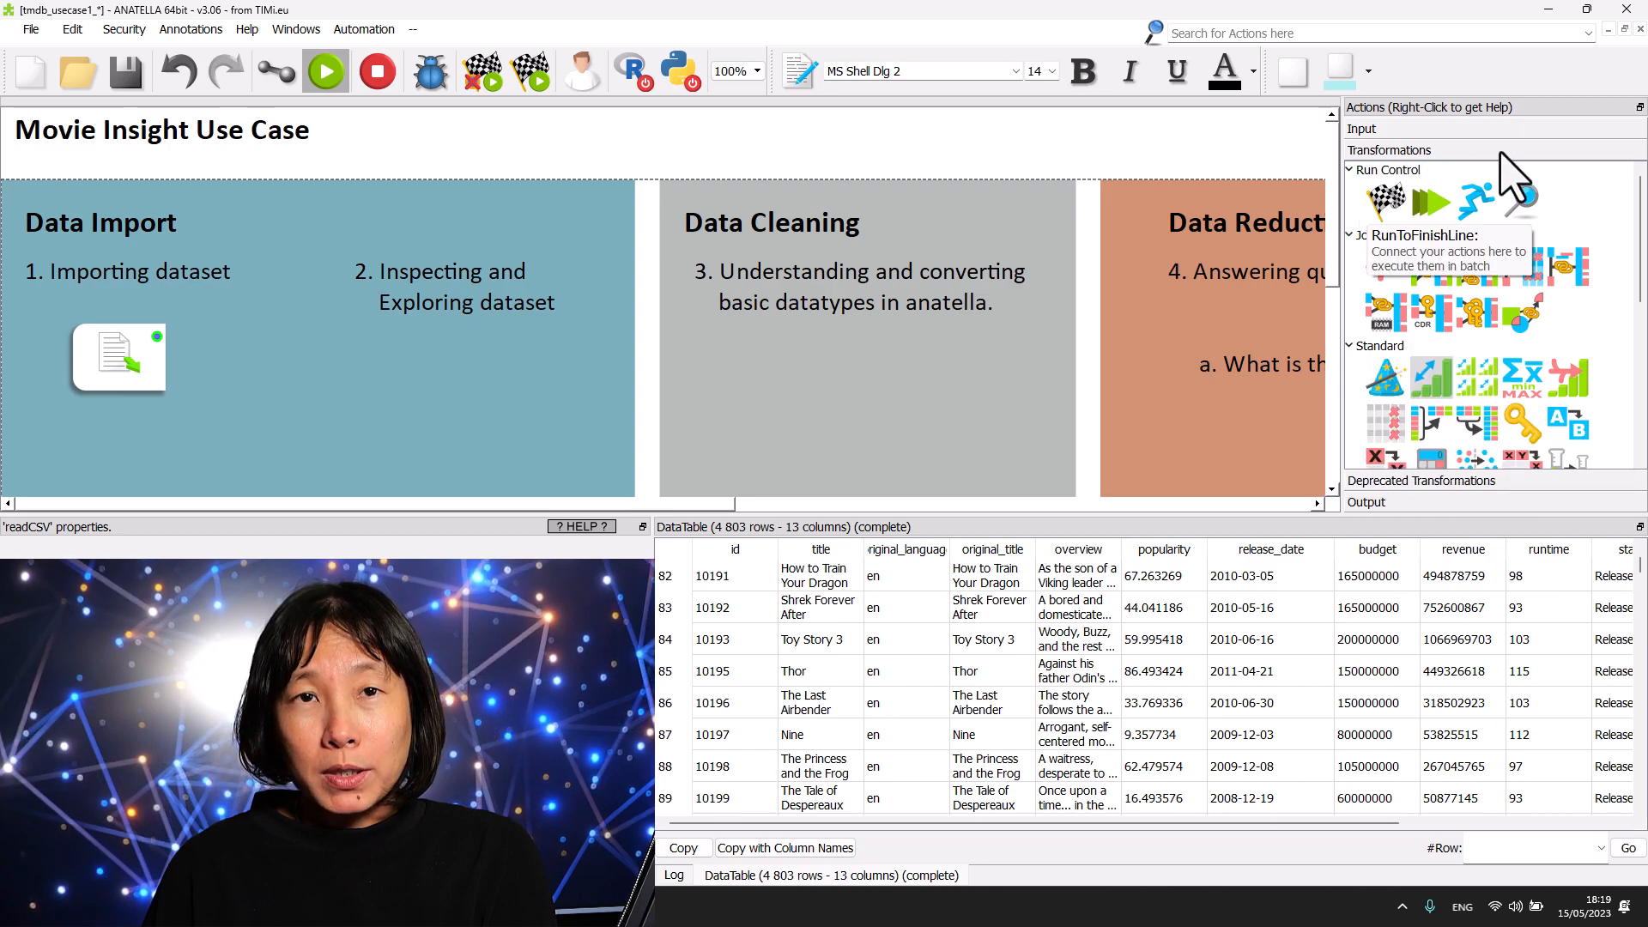
mouse_move(1451, 404)
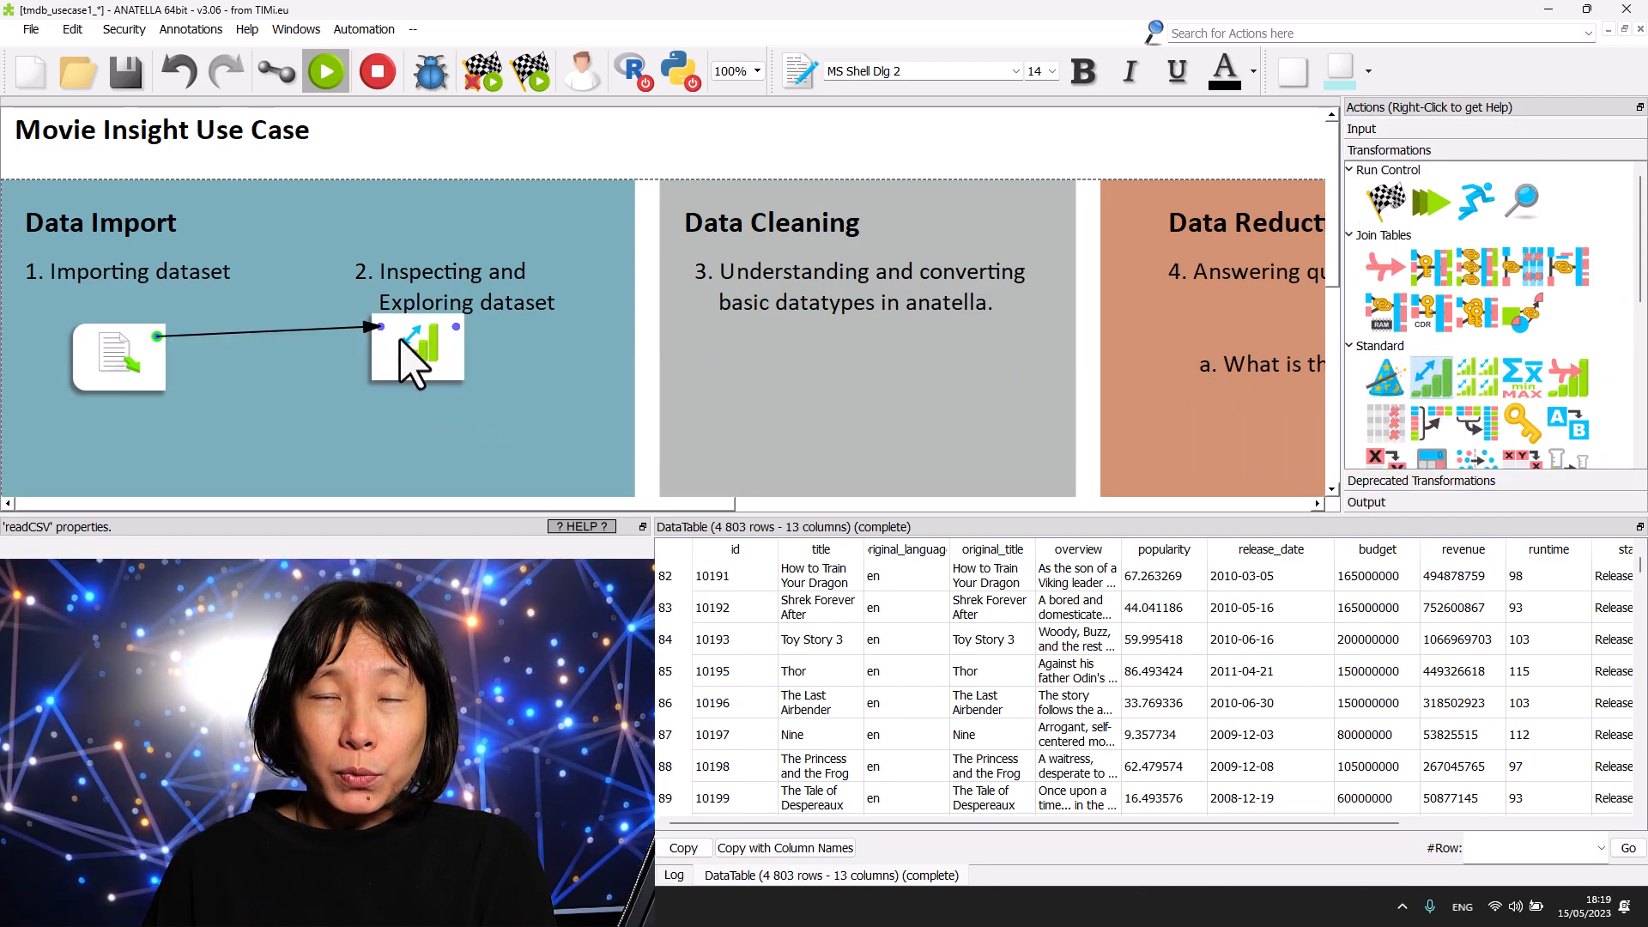
click(417, 356)
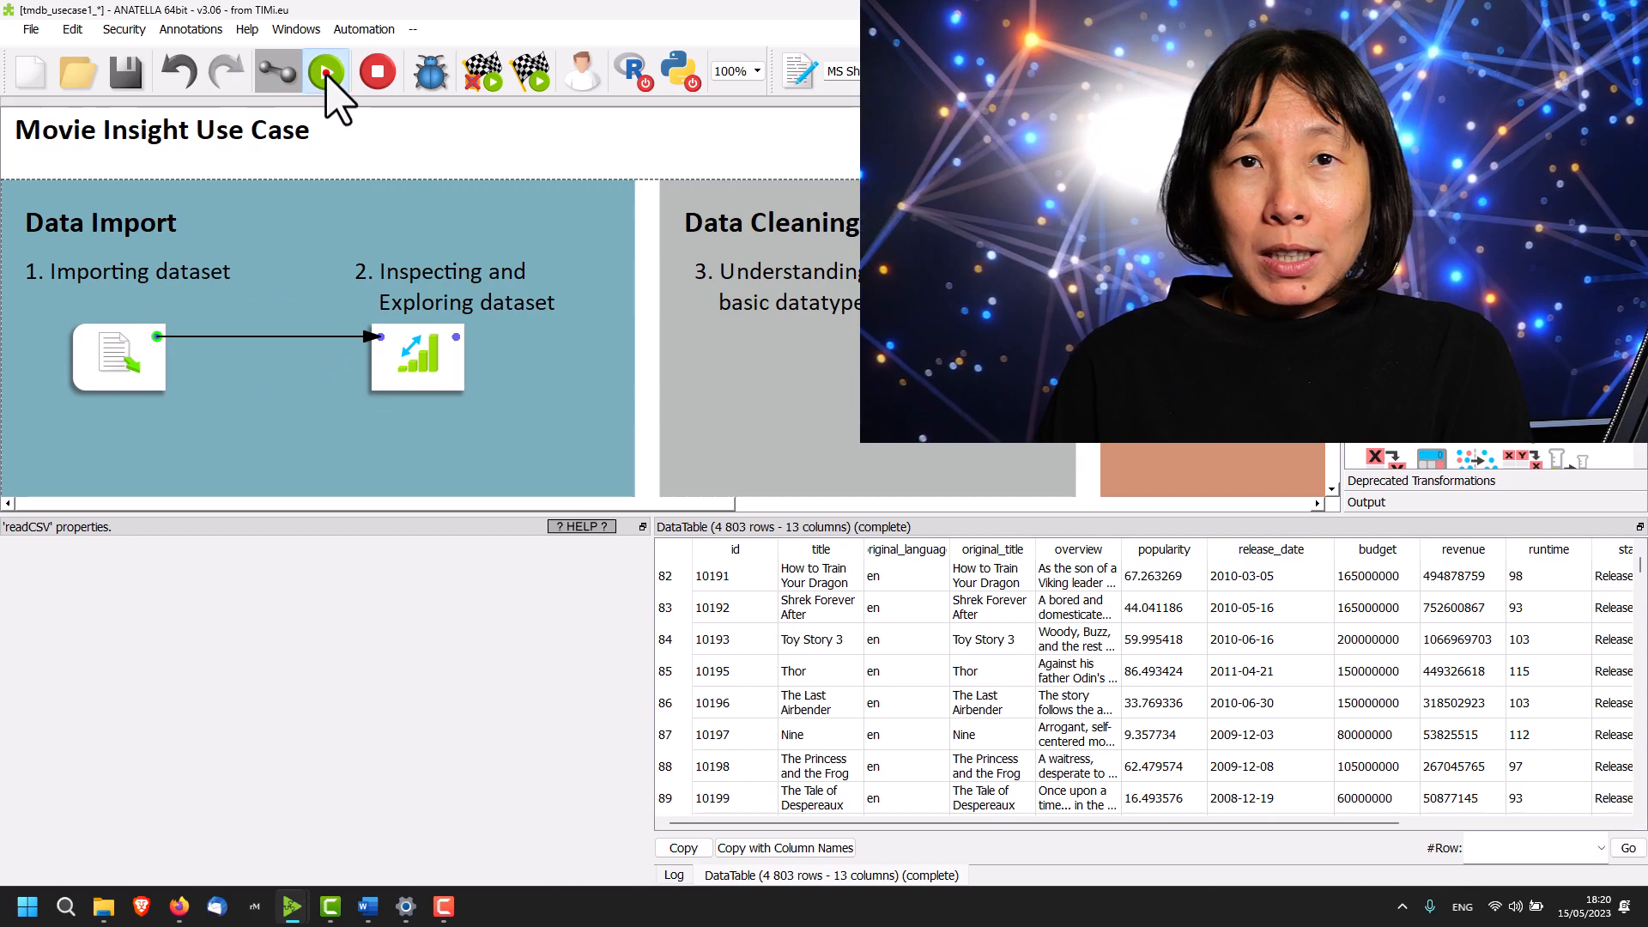
Sort the movies on release_date and preview the table, oldest films first.
click(417, 355)
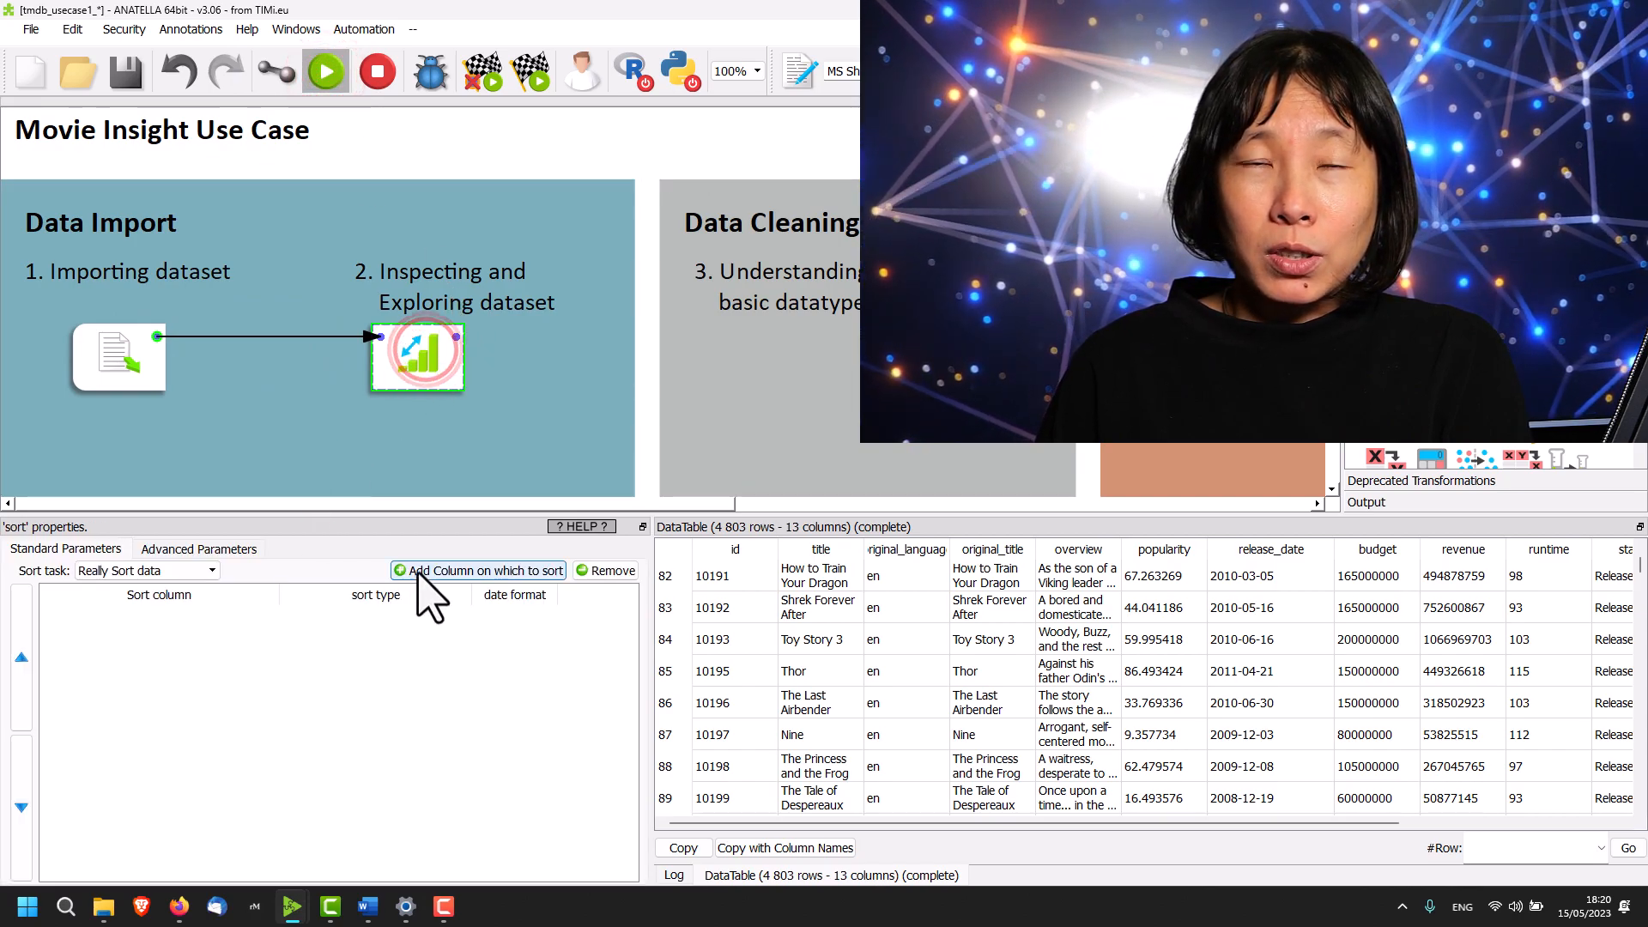
click(478, 569)
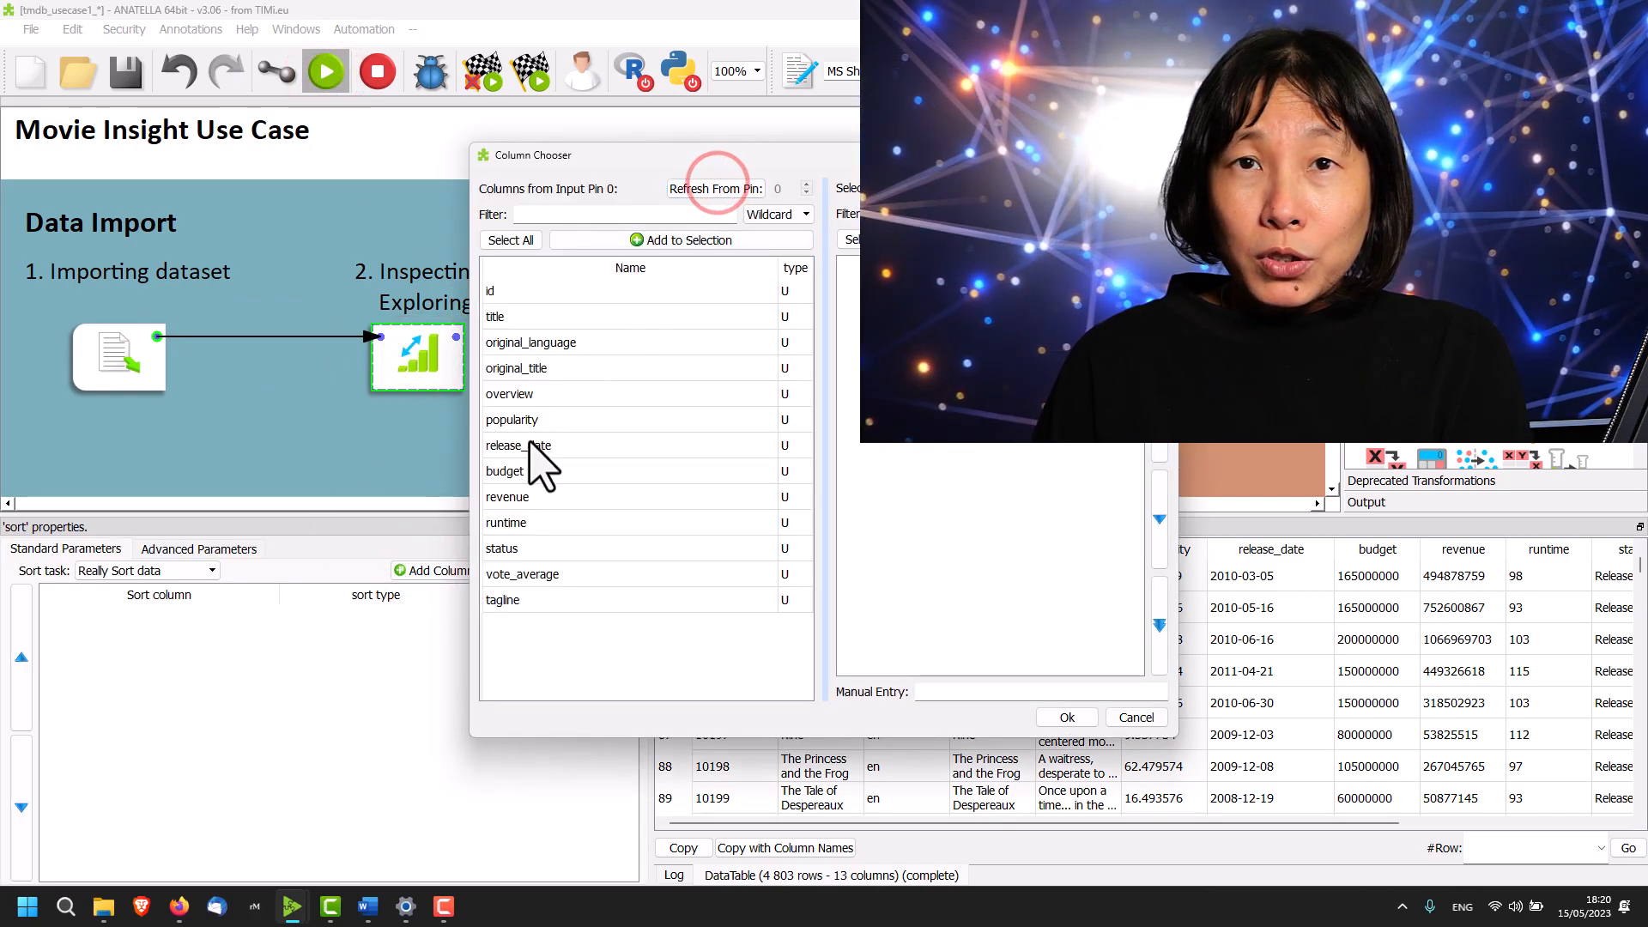
click(1064, 717)
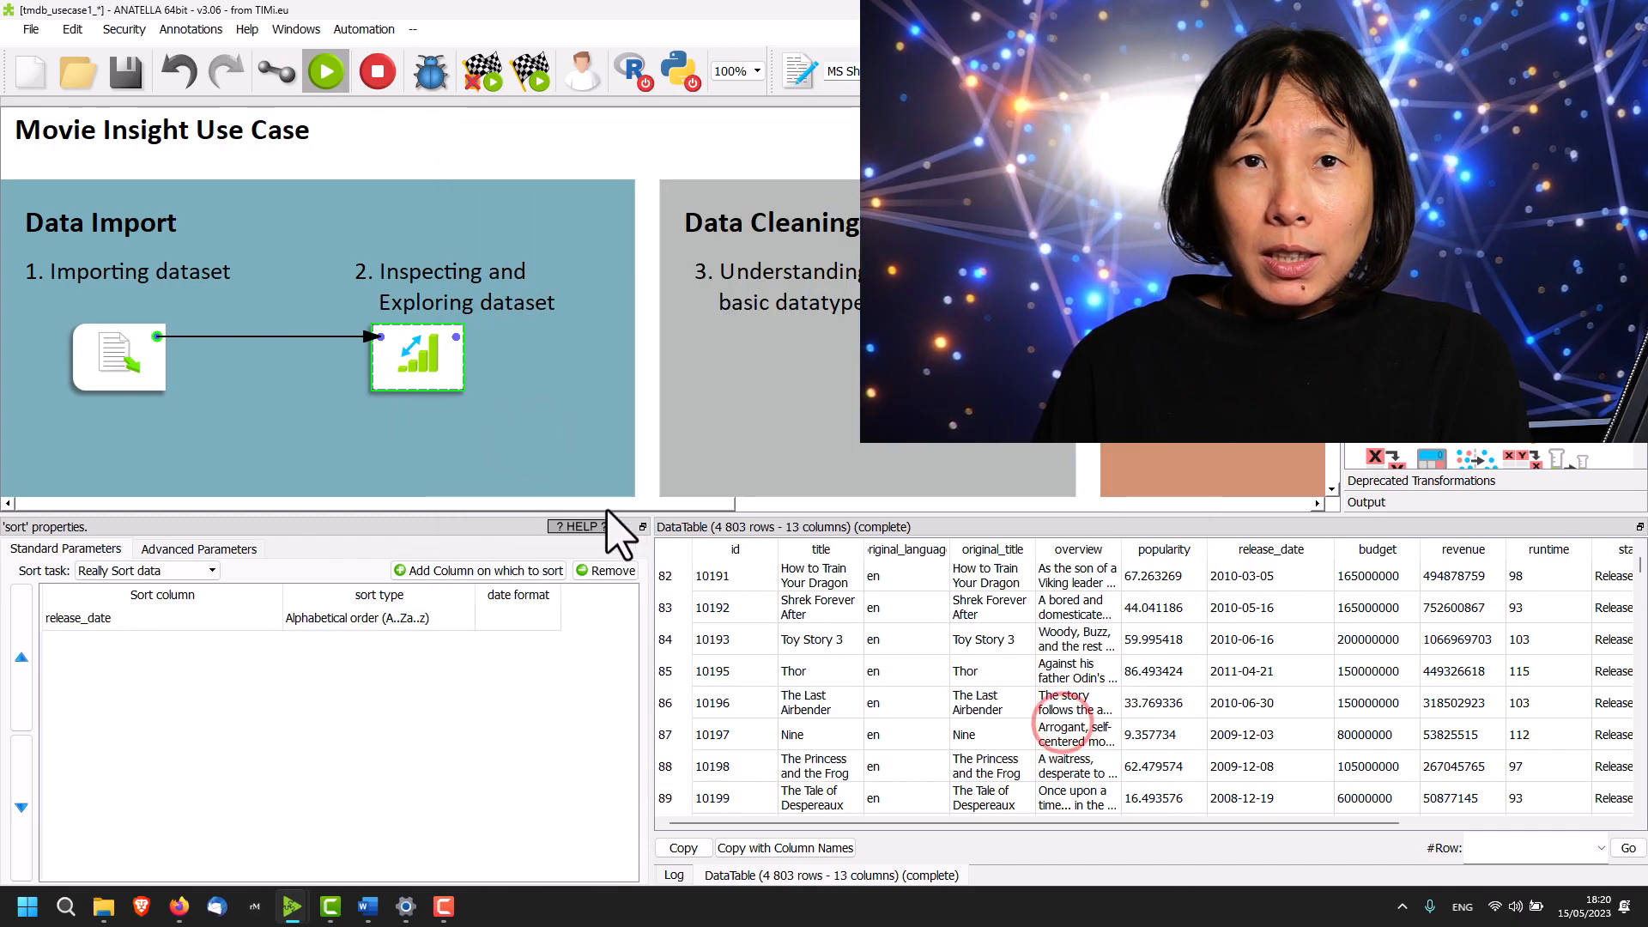
click(417, 356)
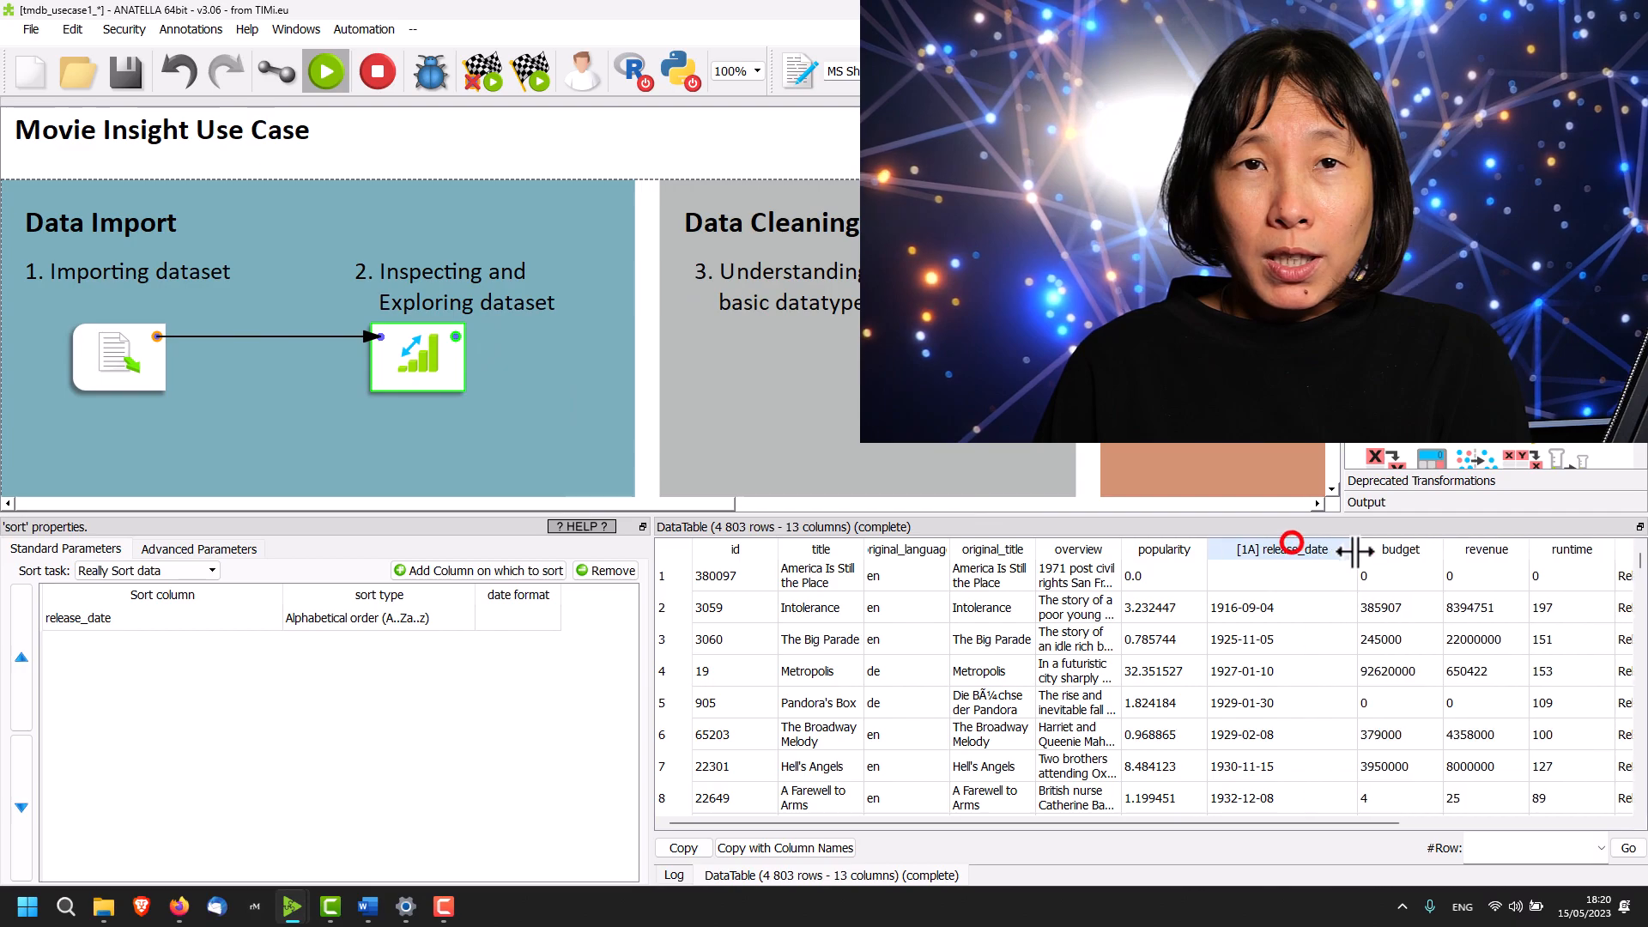
scroll(down, 3)
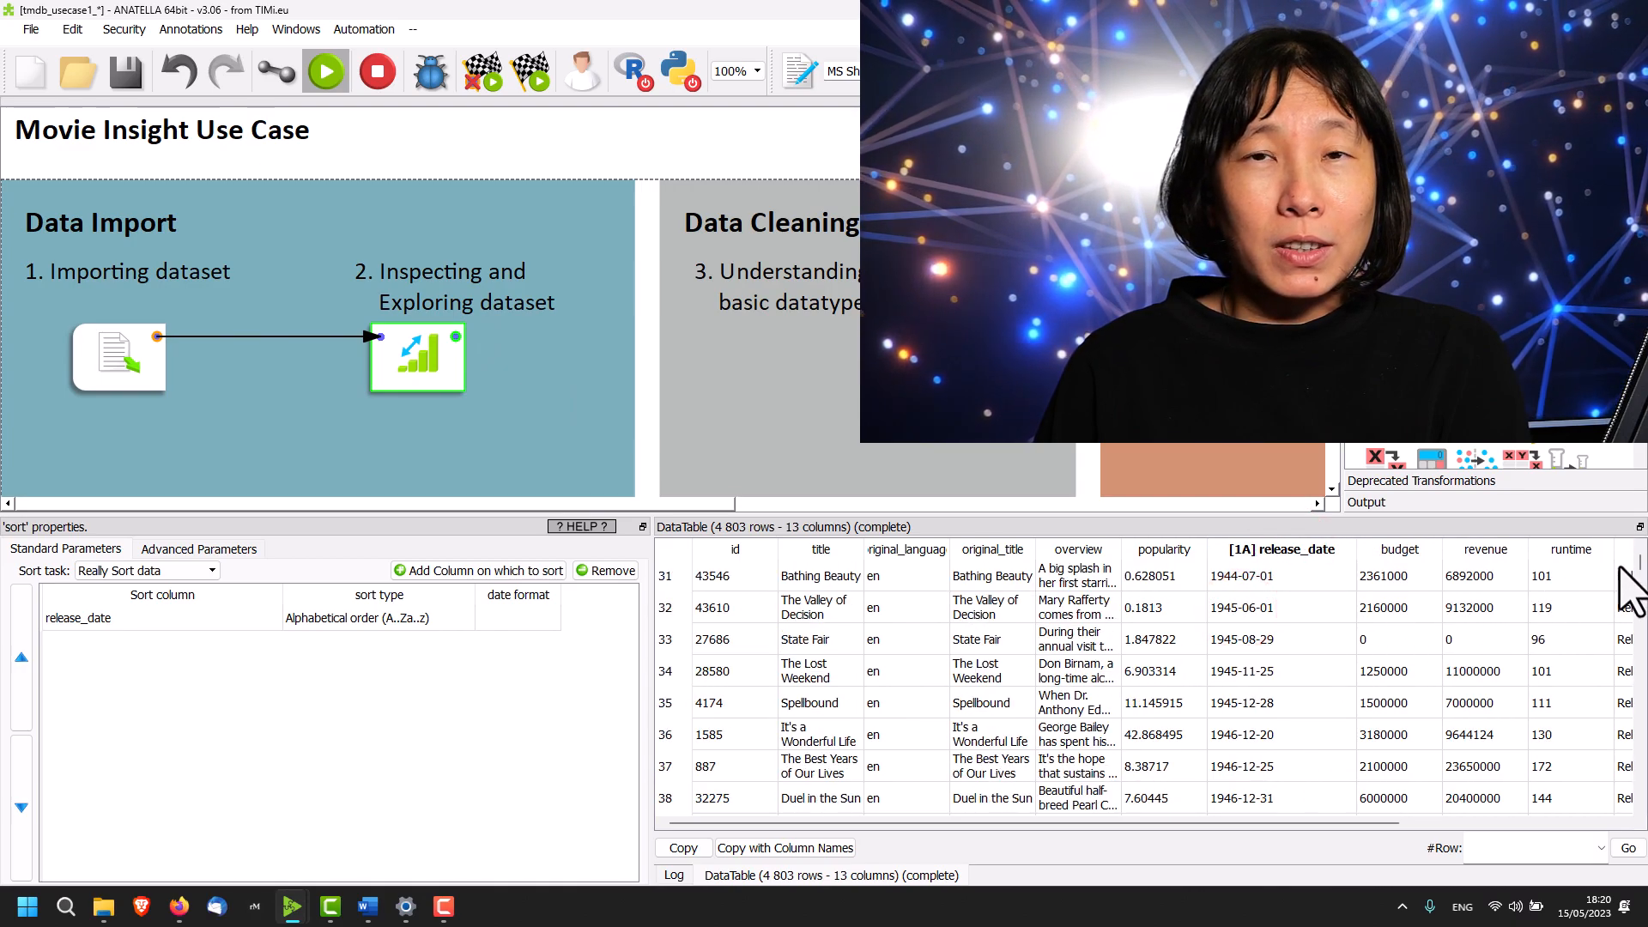
scroll(down, 3)
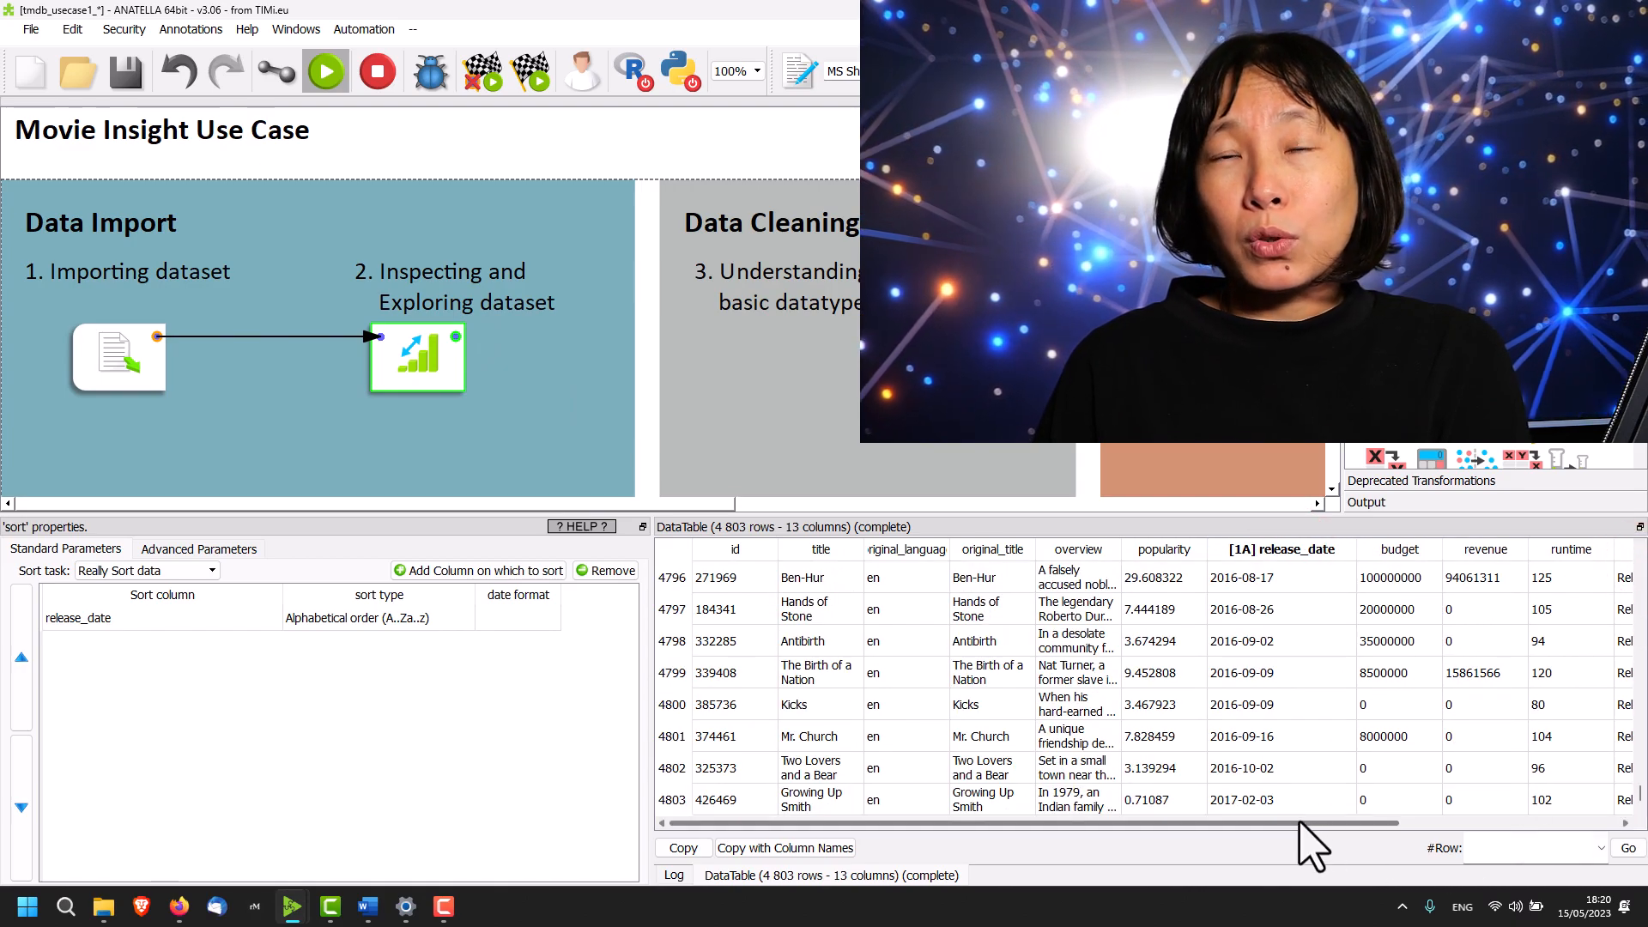
click(1279, 800)
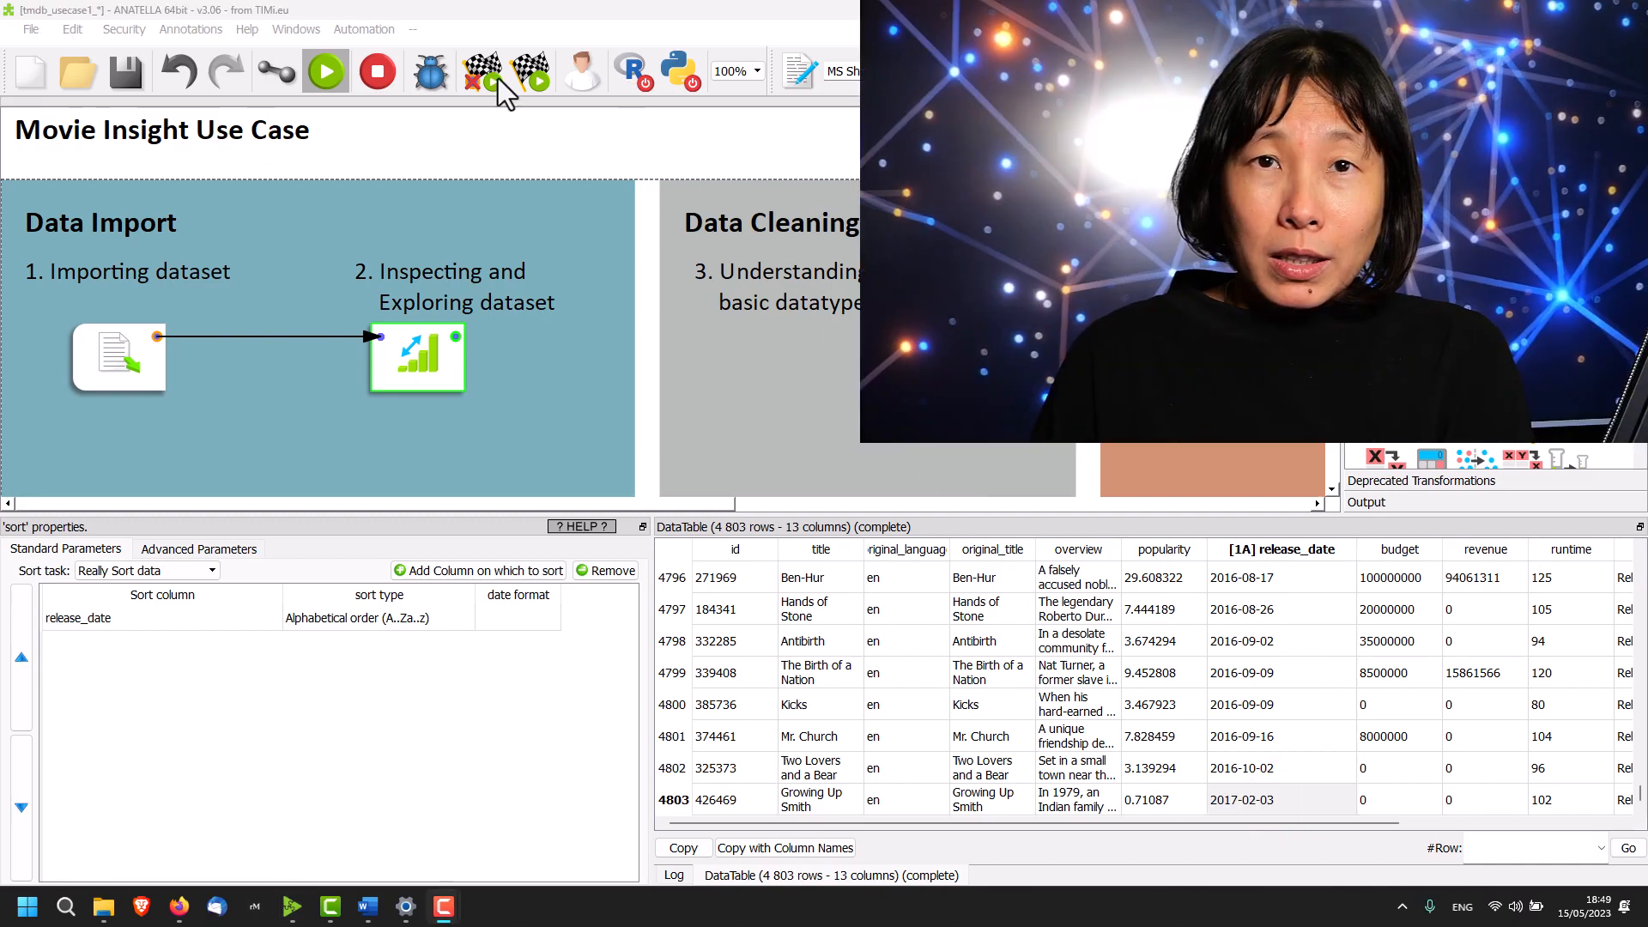
mouse_move(201, 324)
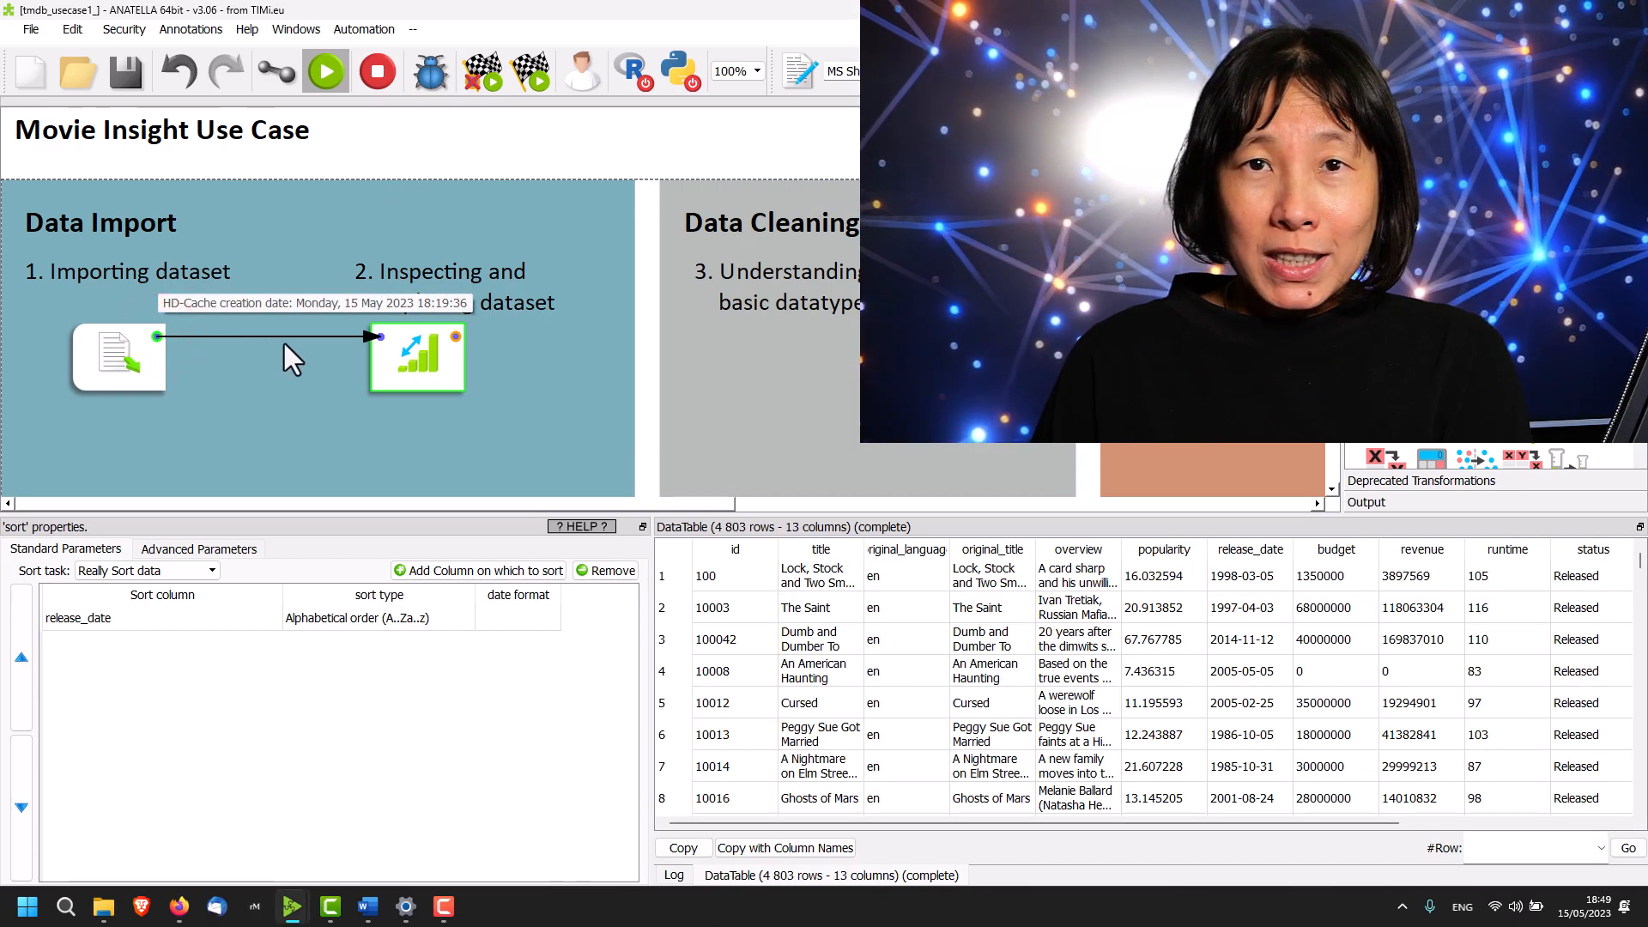
click(441, 352)
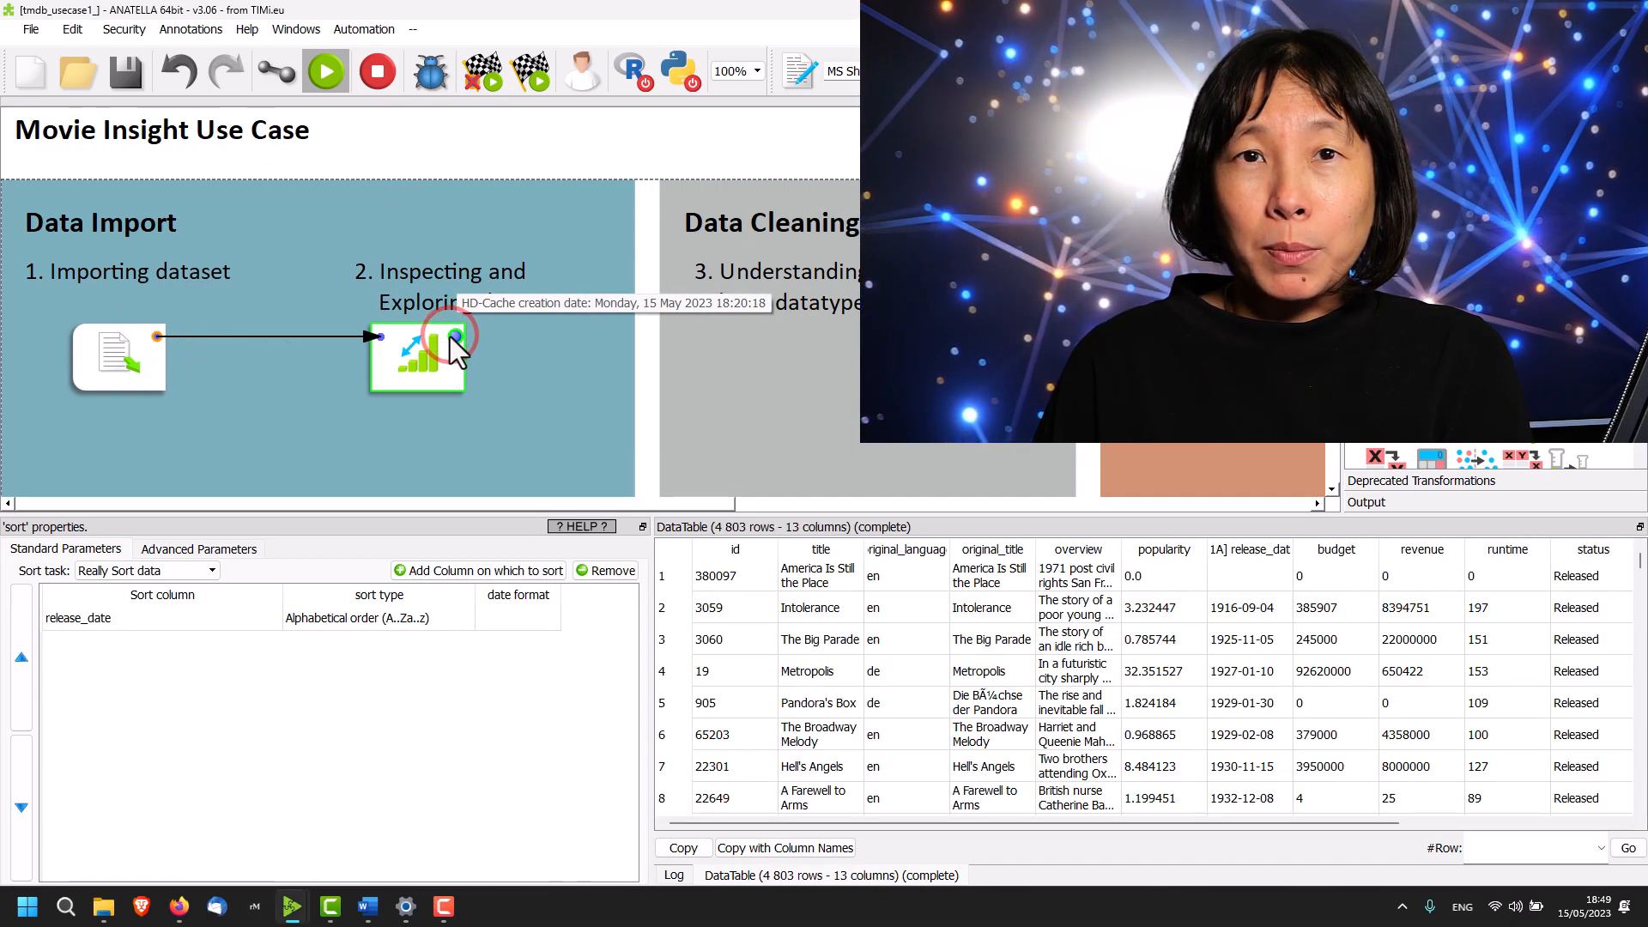
mouse_move(1176, 510)
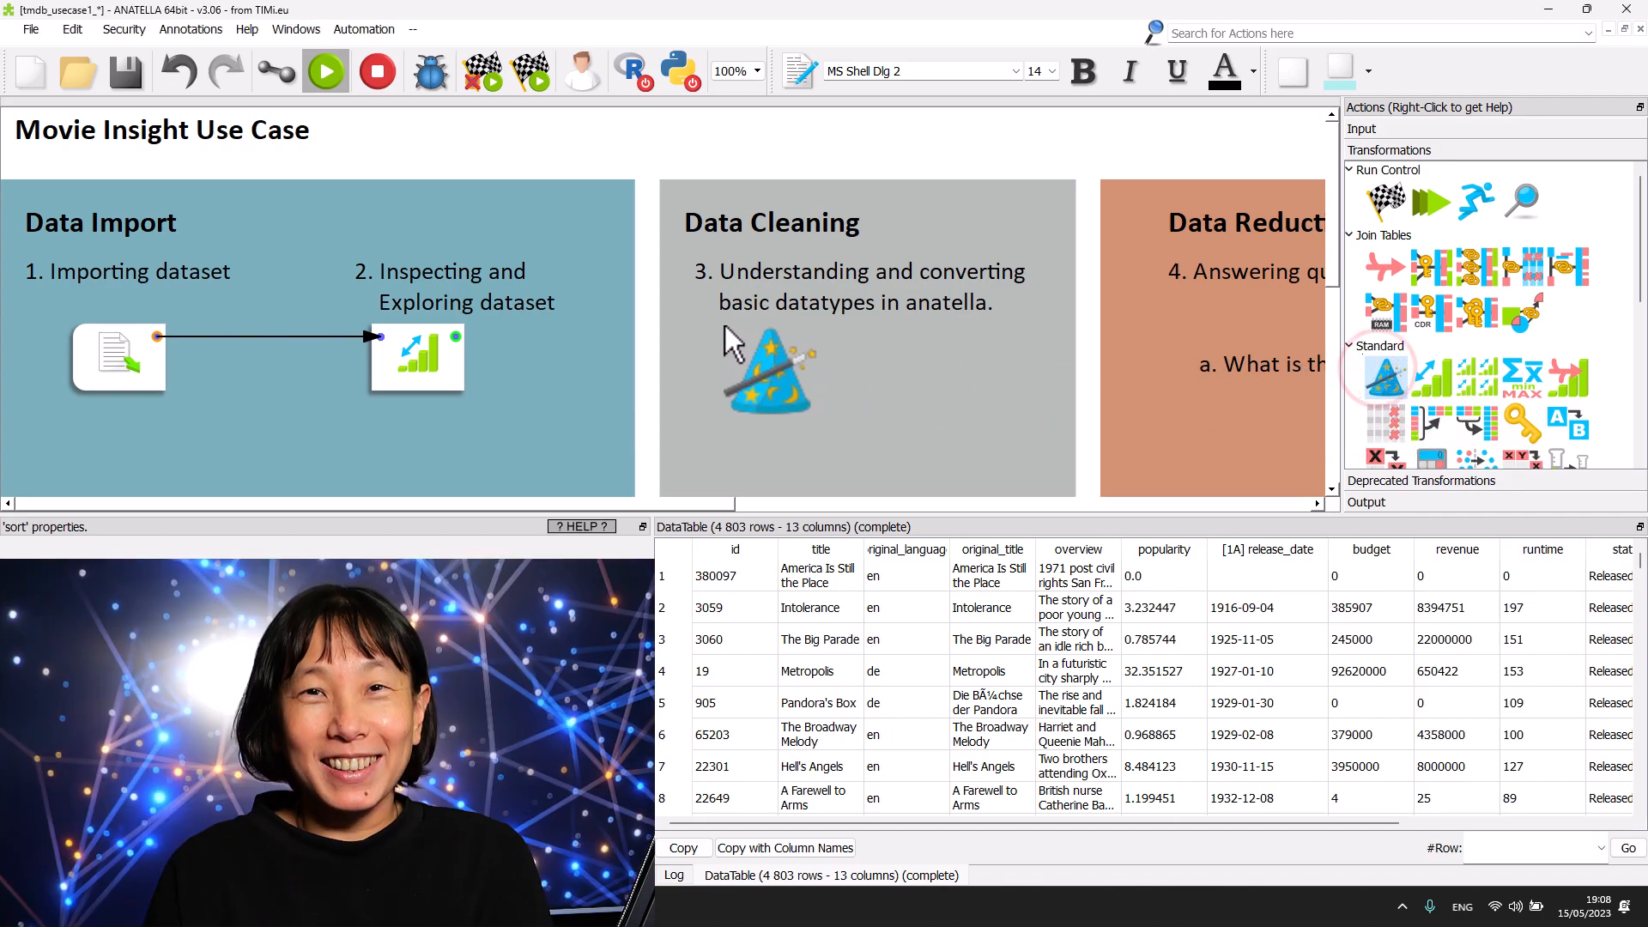
Link the exploring box's output to the ChangeDataType box and show its properties.
click(767, 357)
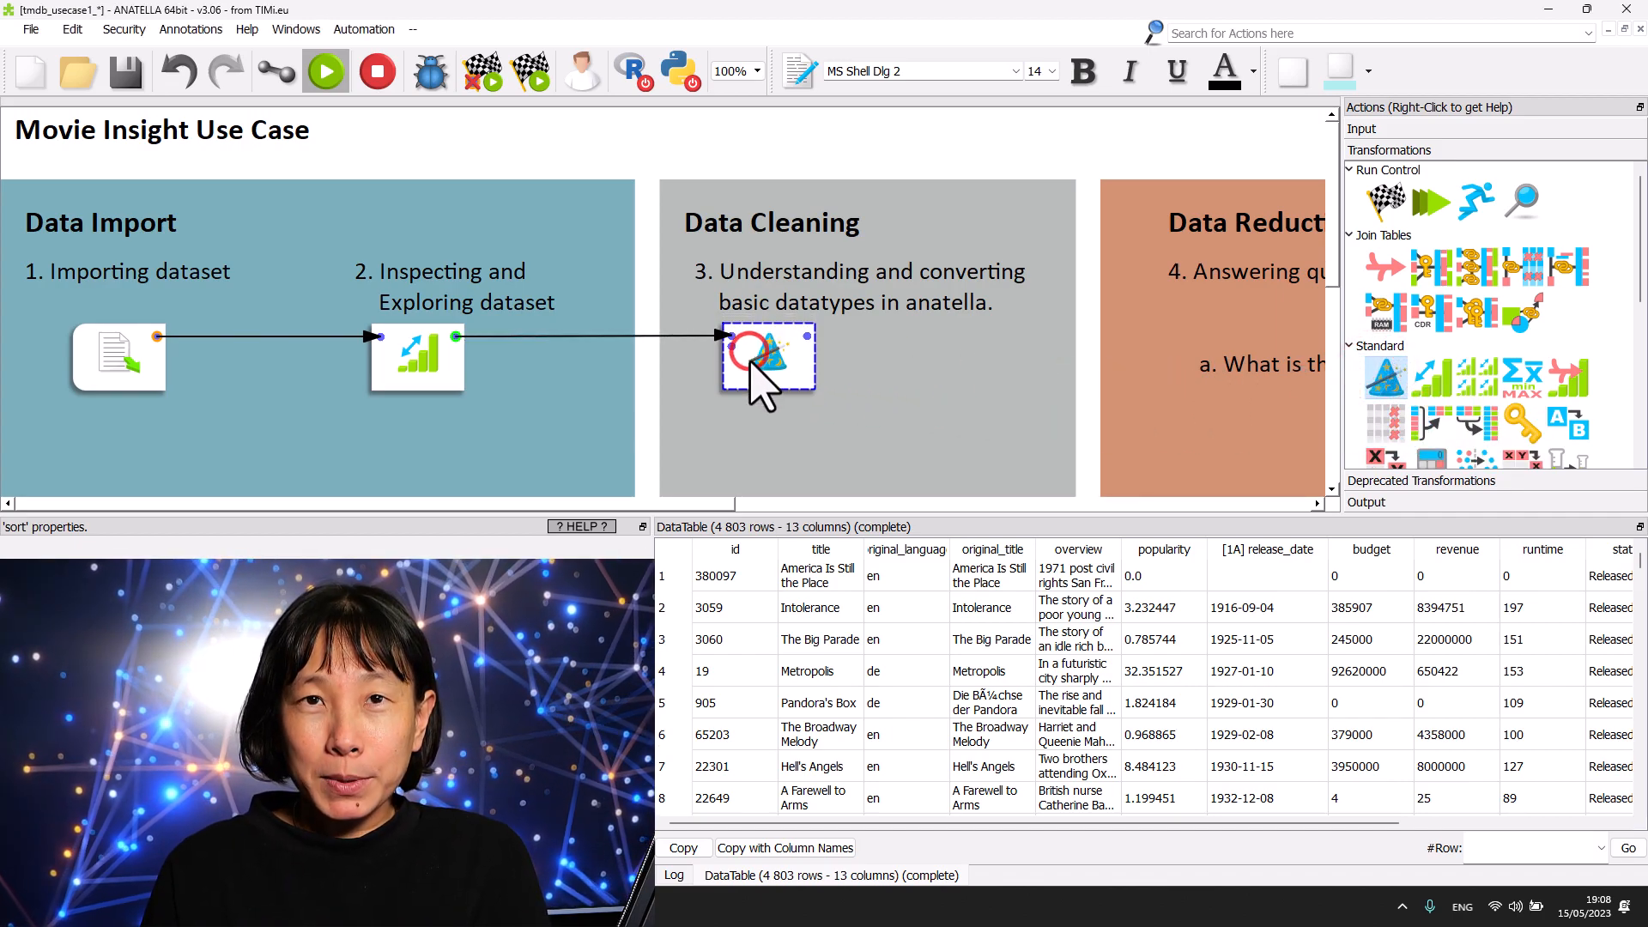
click(768, 357)
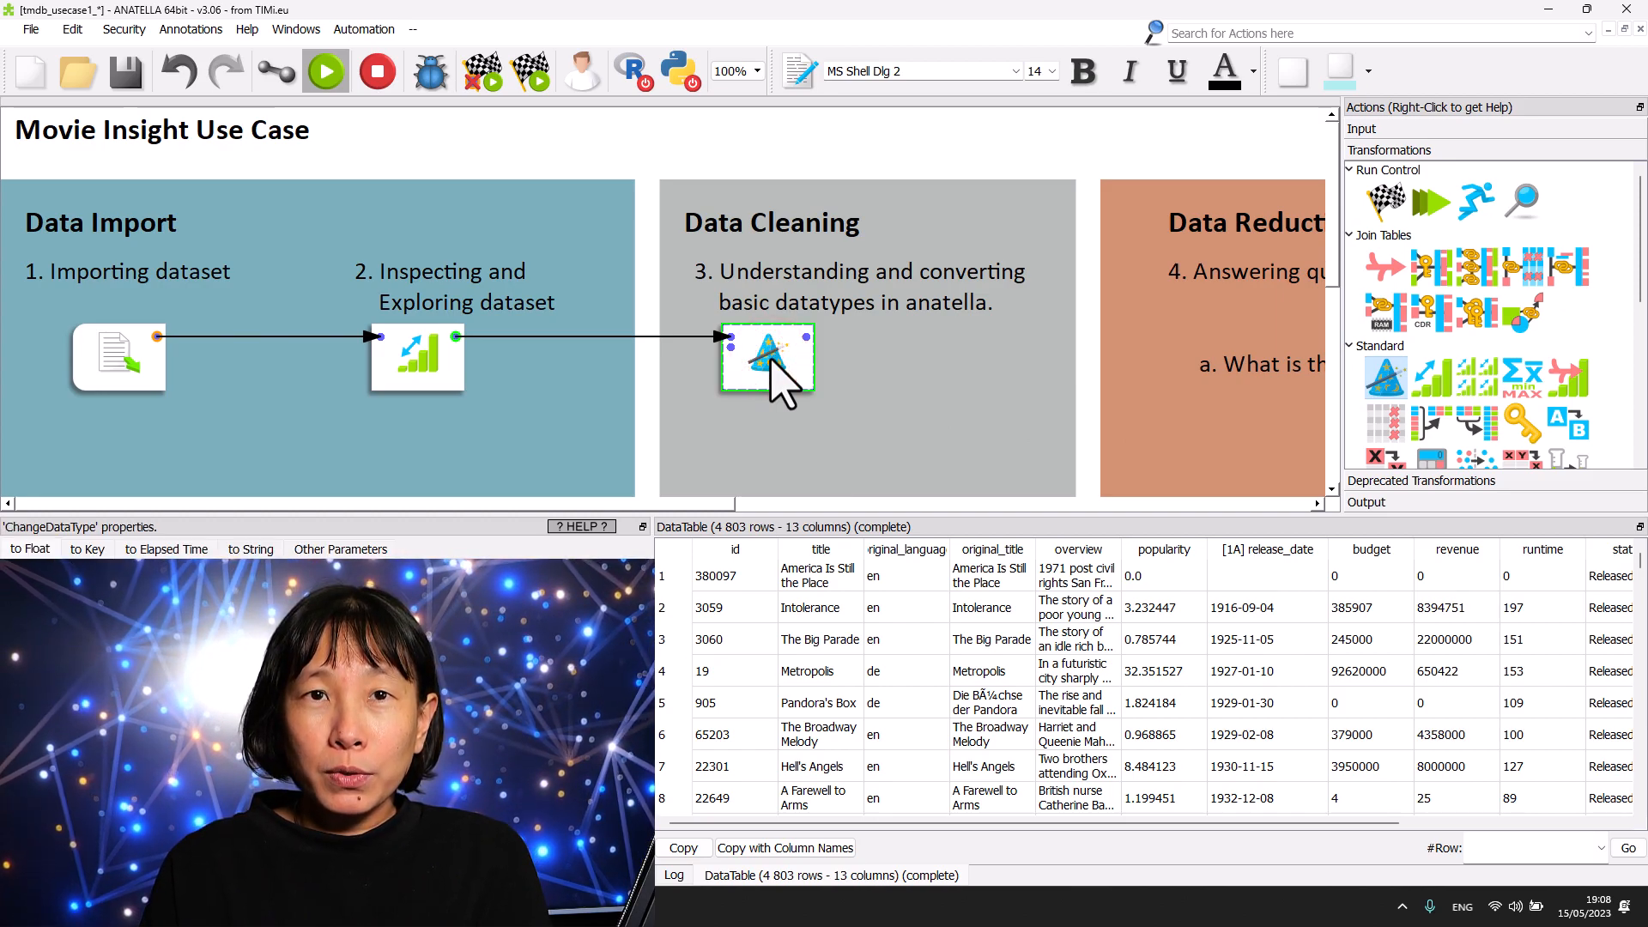
mouse_move(1169, 403)
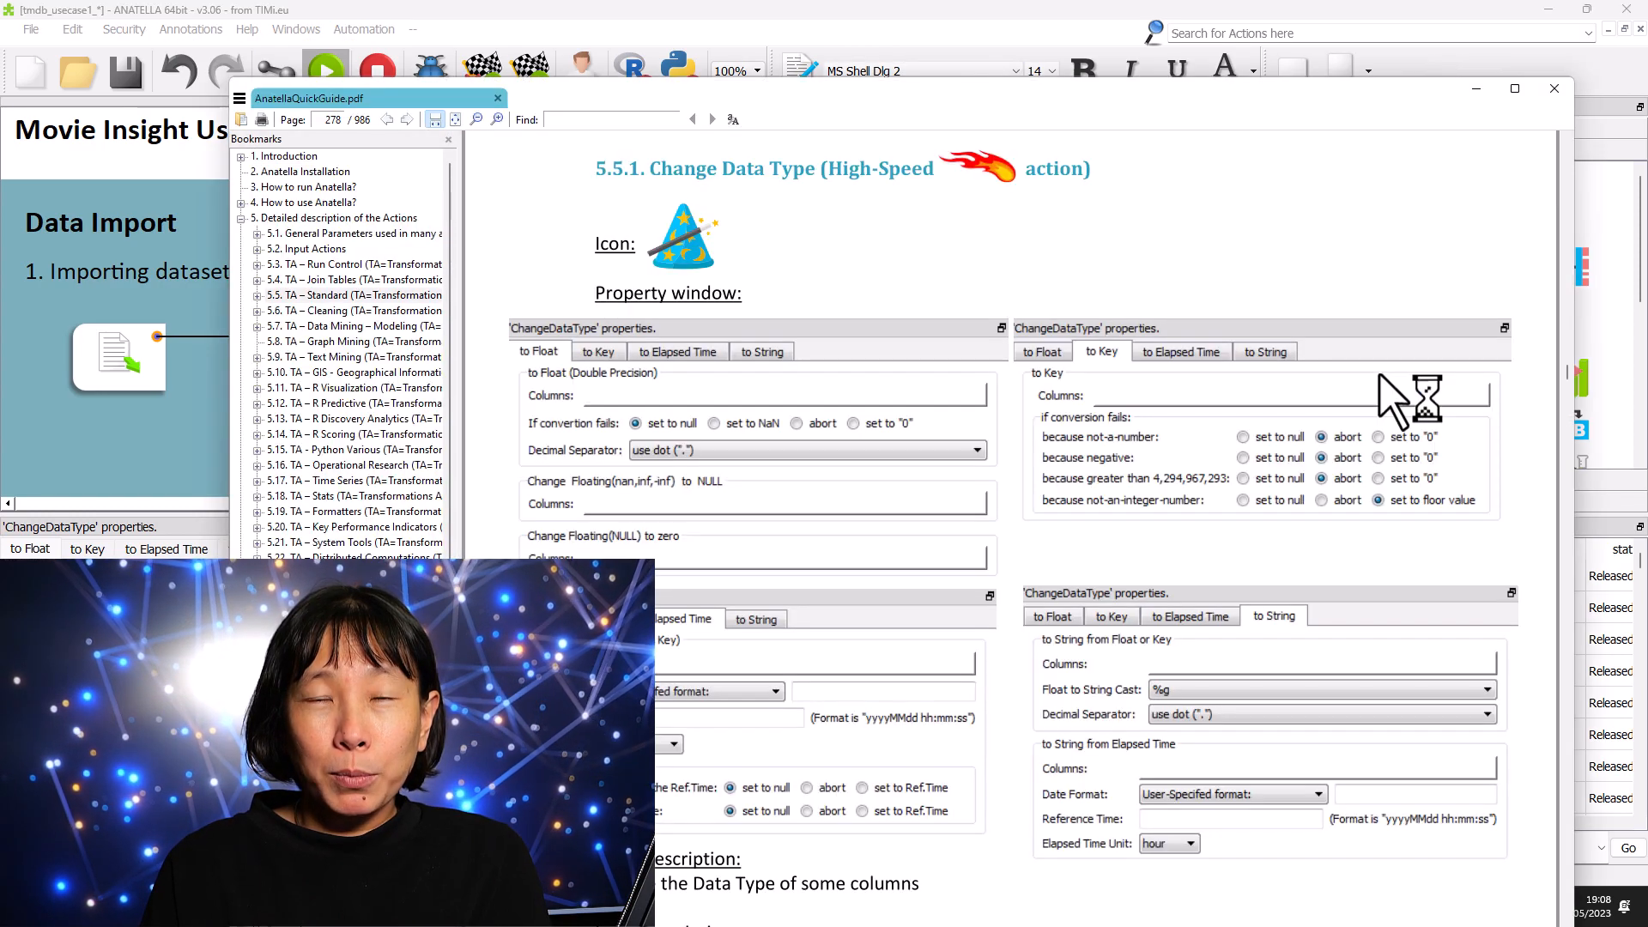
mouse_move(961, 284)
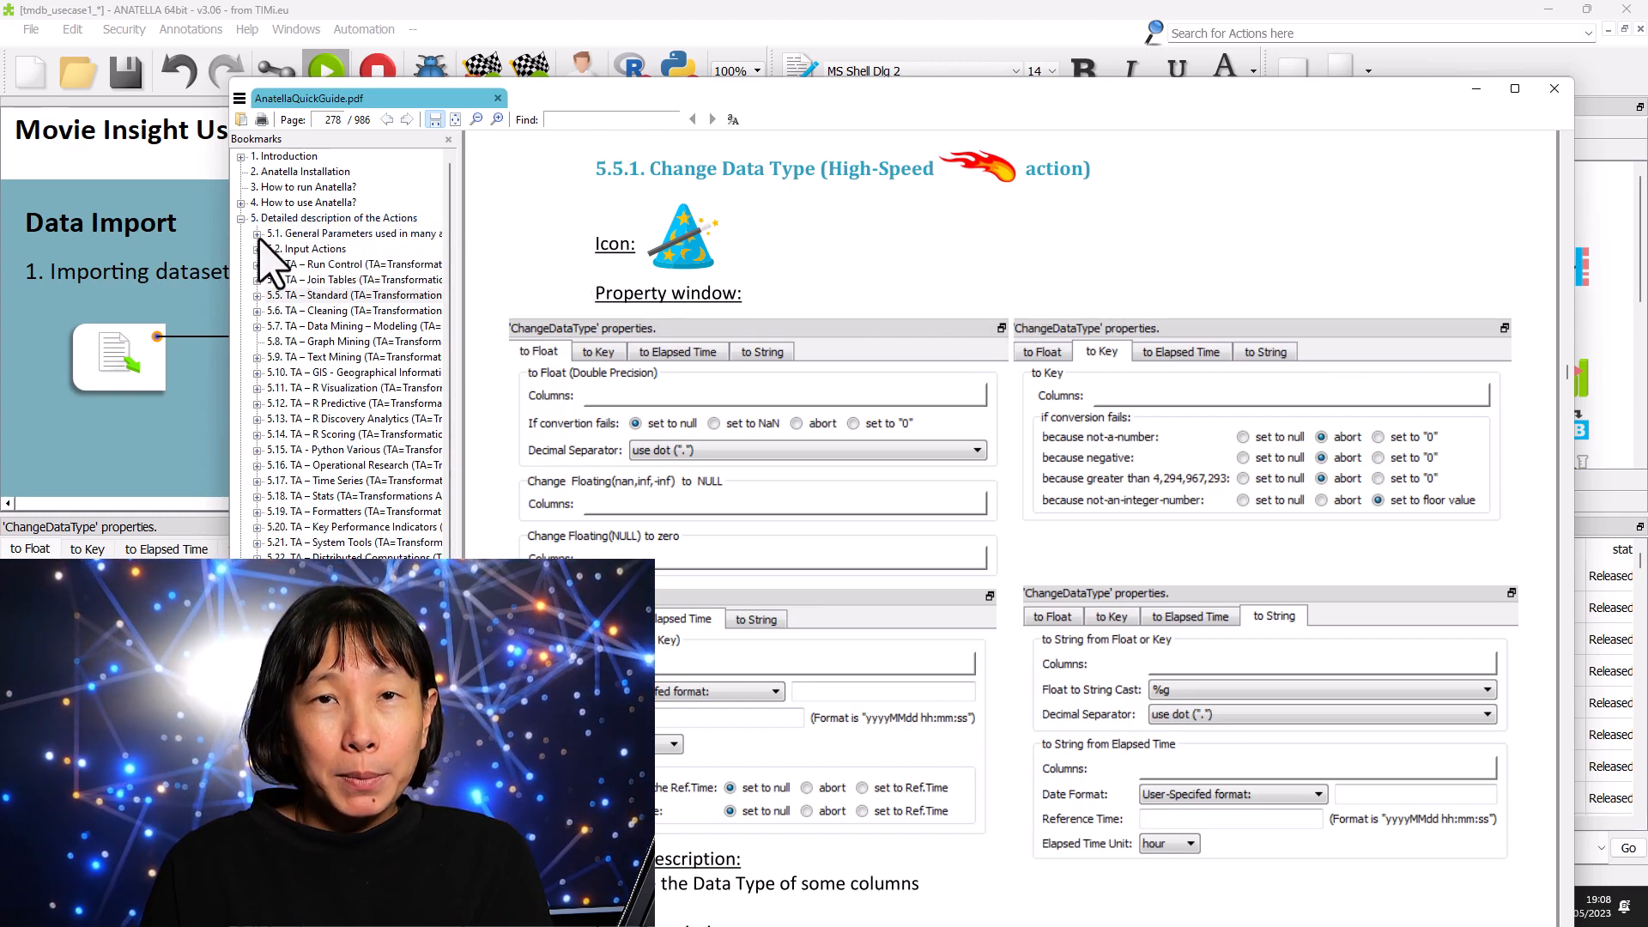
Expand bookmark 5.1 and open section 5.1.2 Data Types in AnatellaQuickGuide.pdf.
click(258, 232)
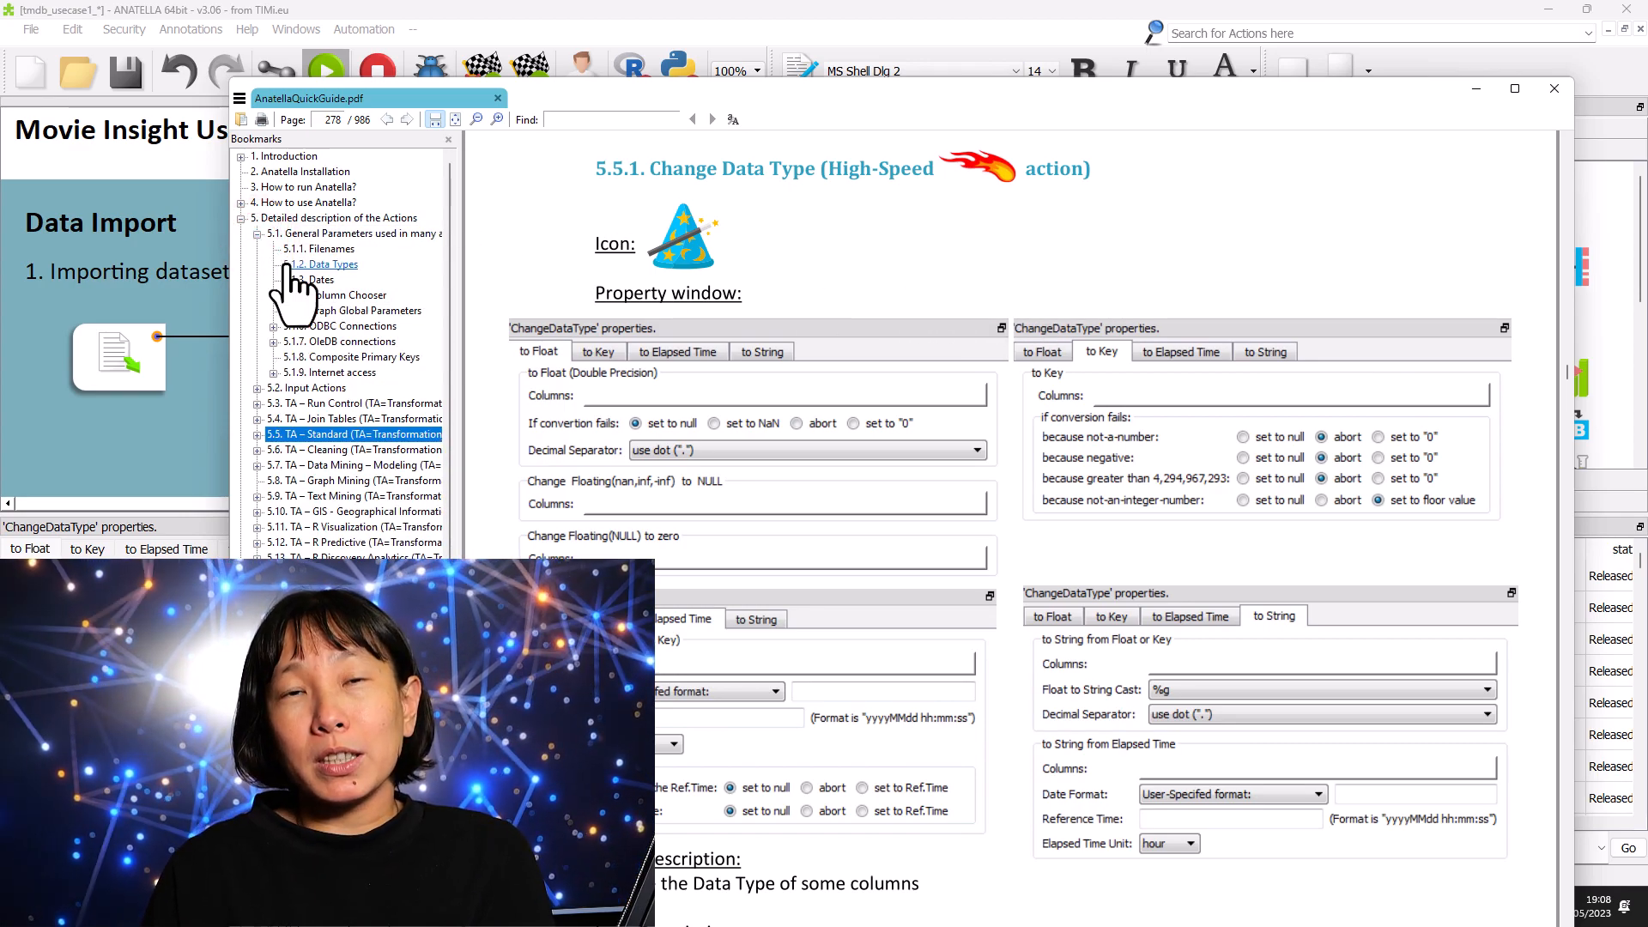
click(326, 264)
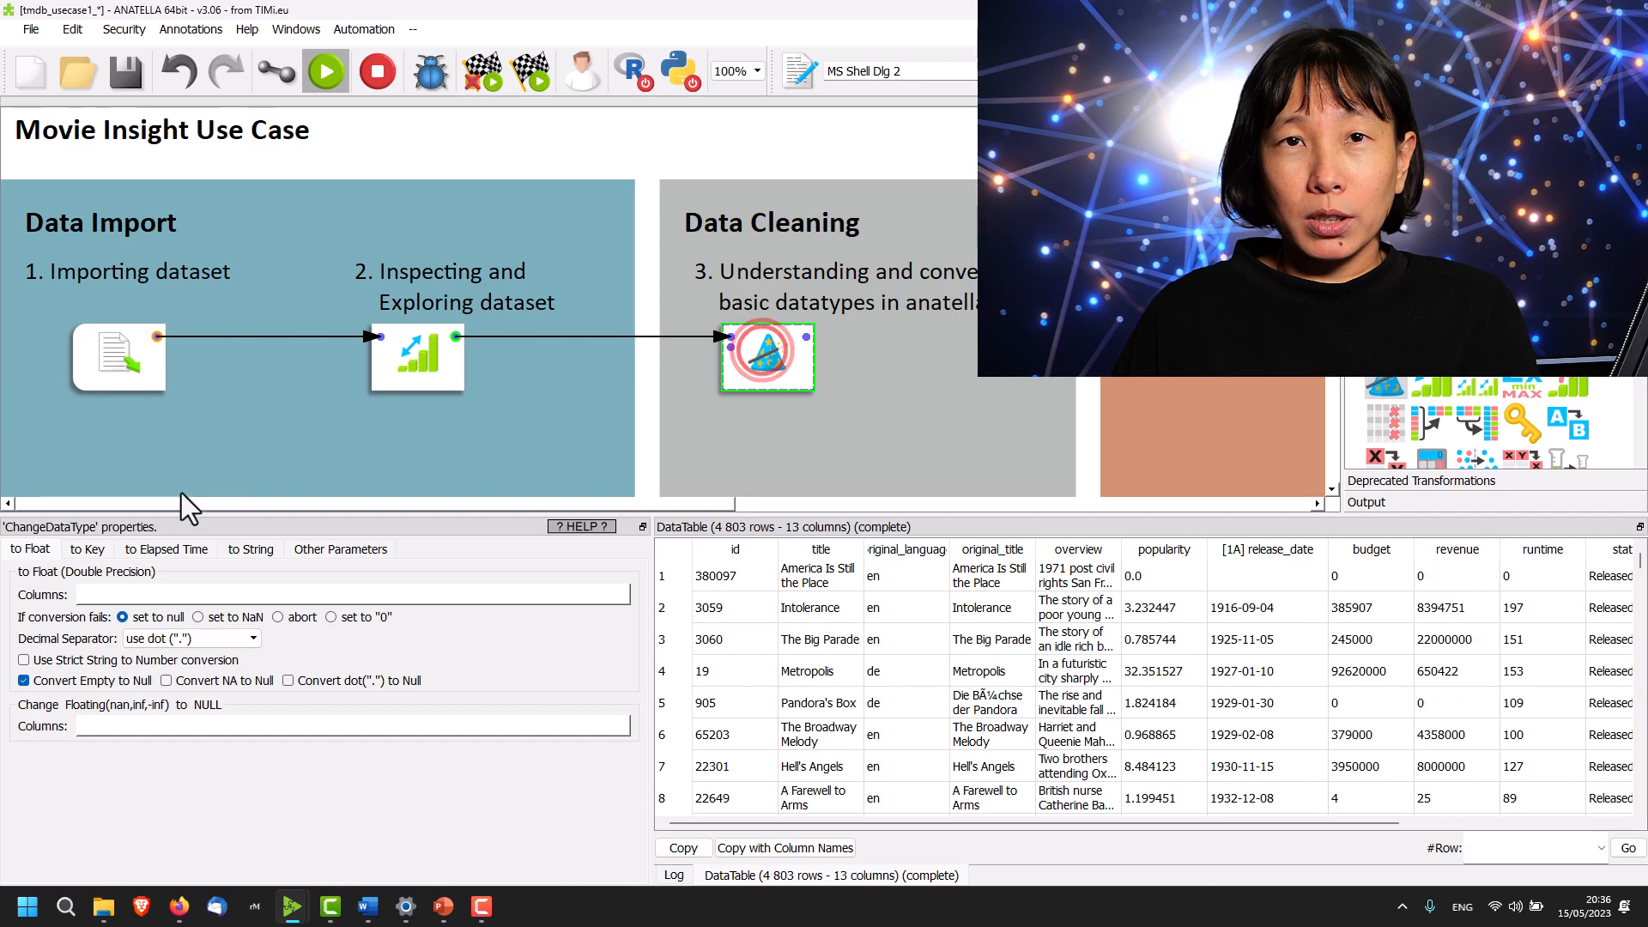
Set the id column on the 'to Key' tab and preview the 4,803-row output.
click(87, 548)
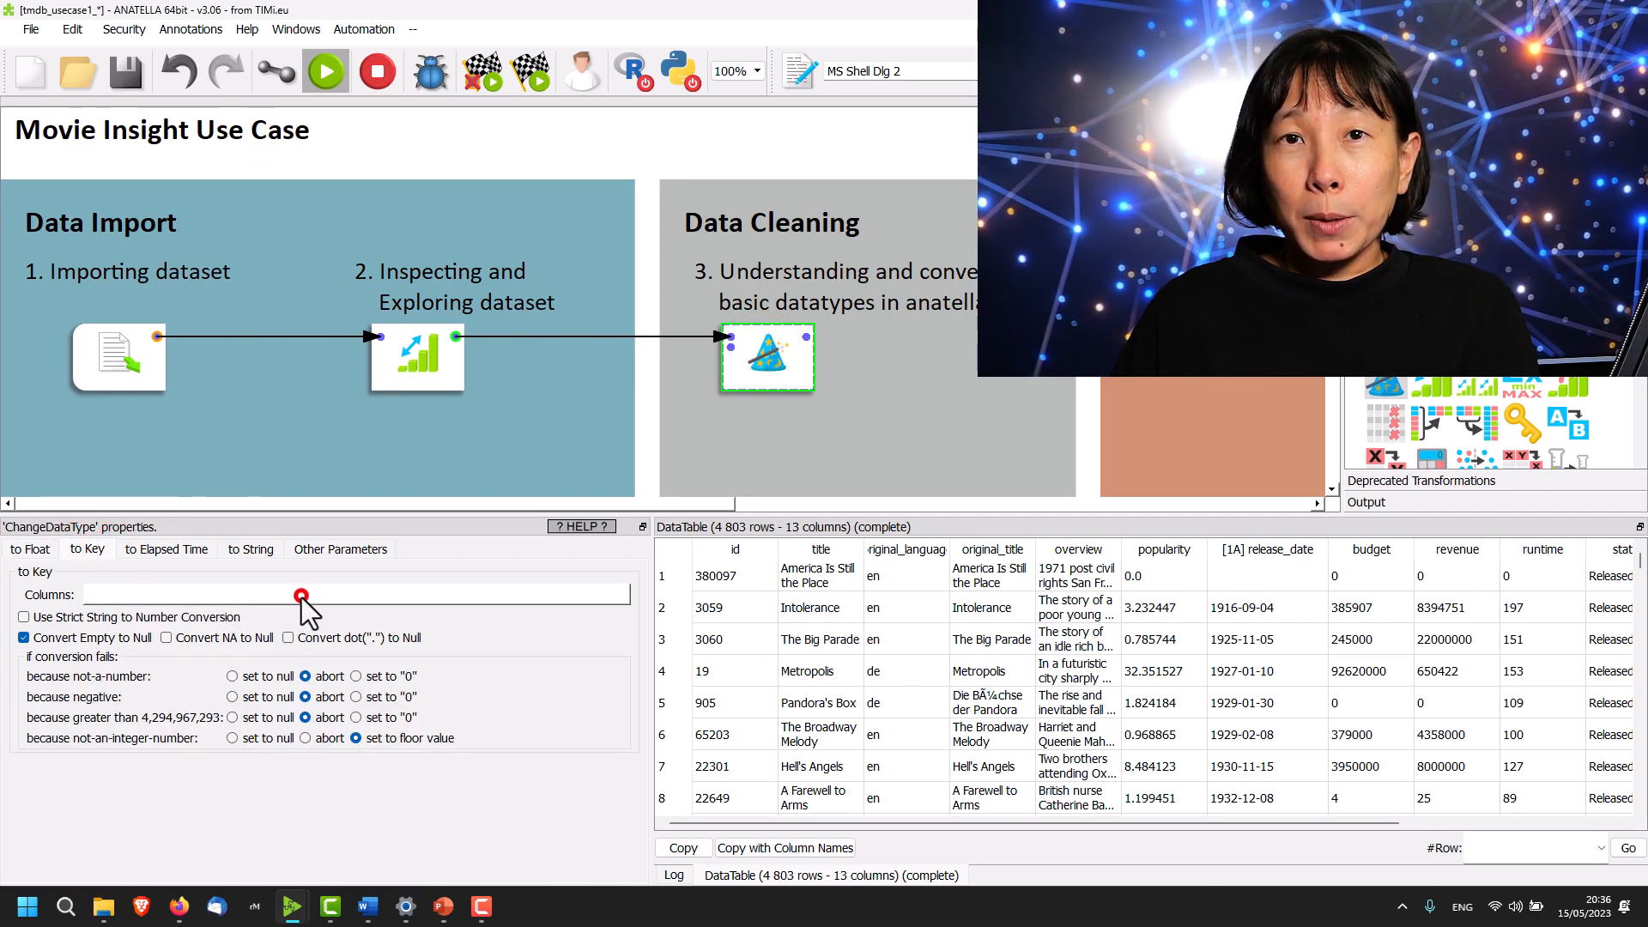
click(305, 594)
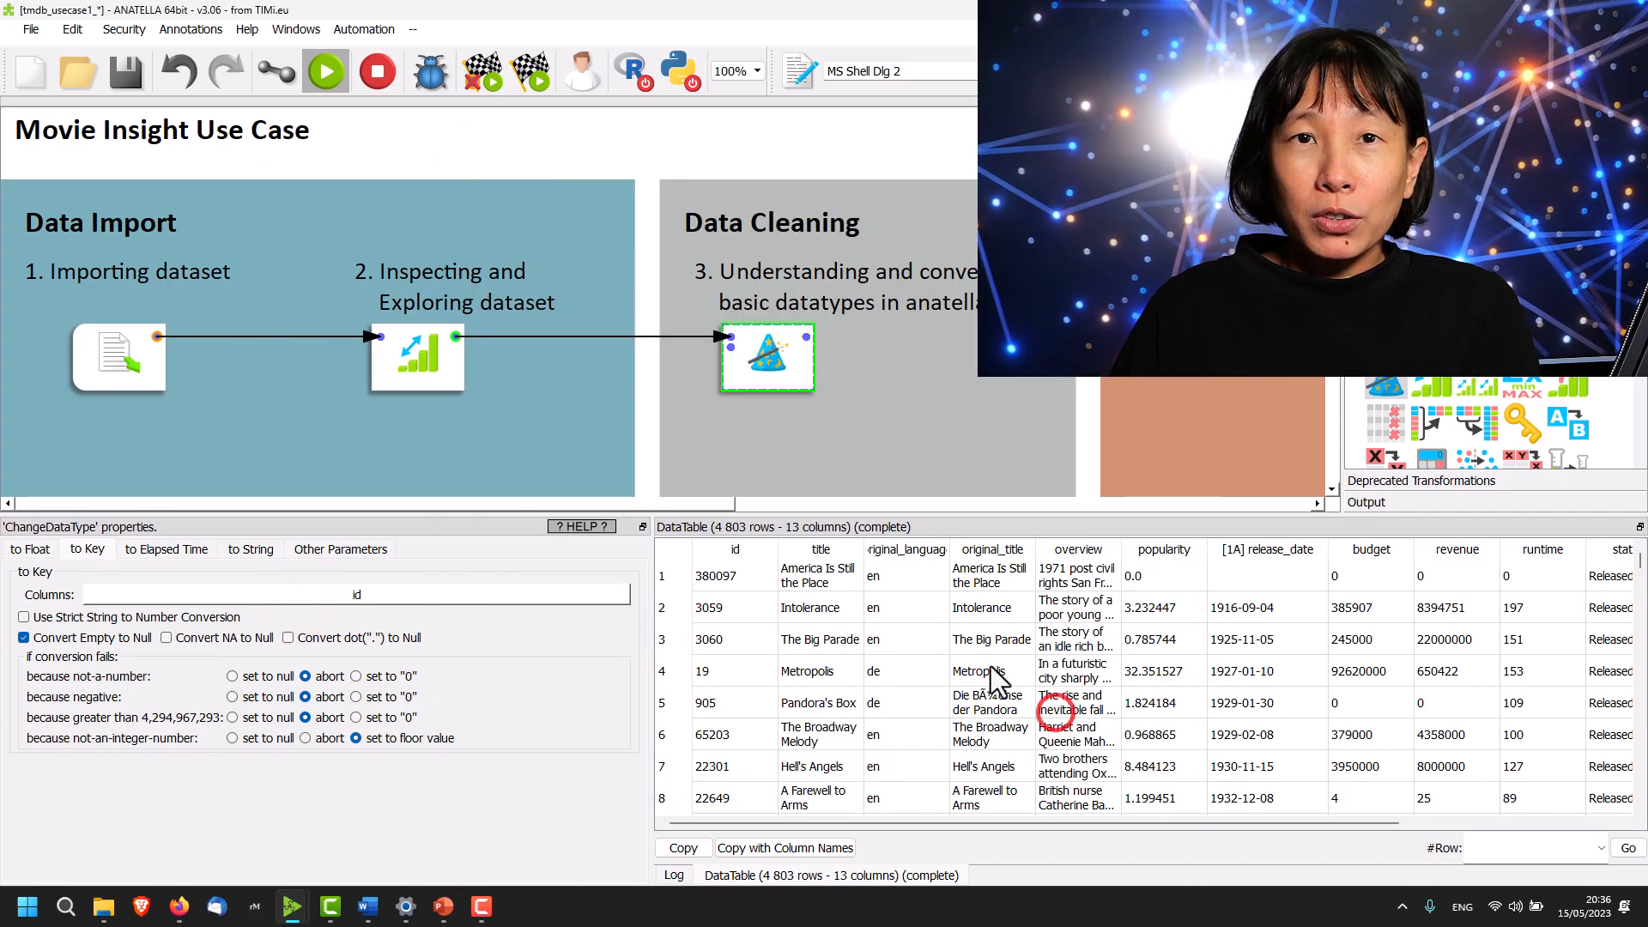
click(767, 357)
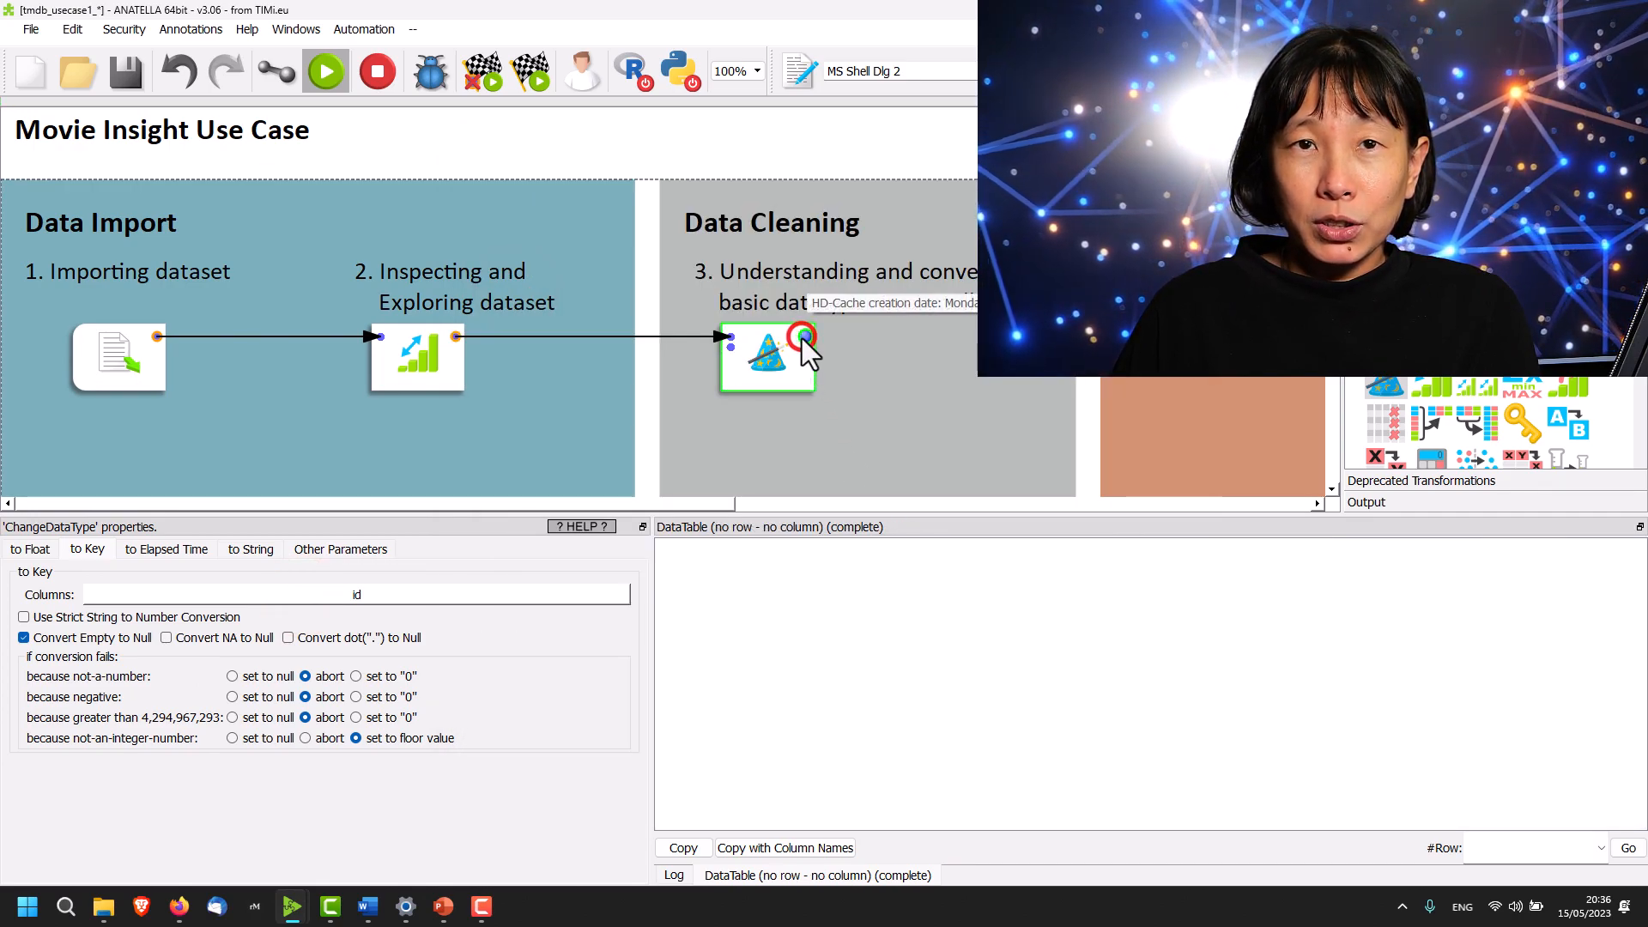
click(767, 355)
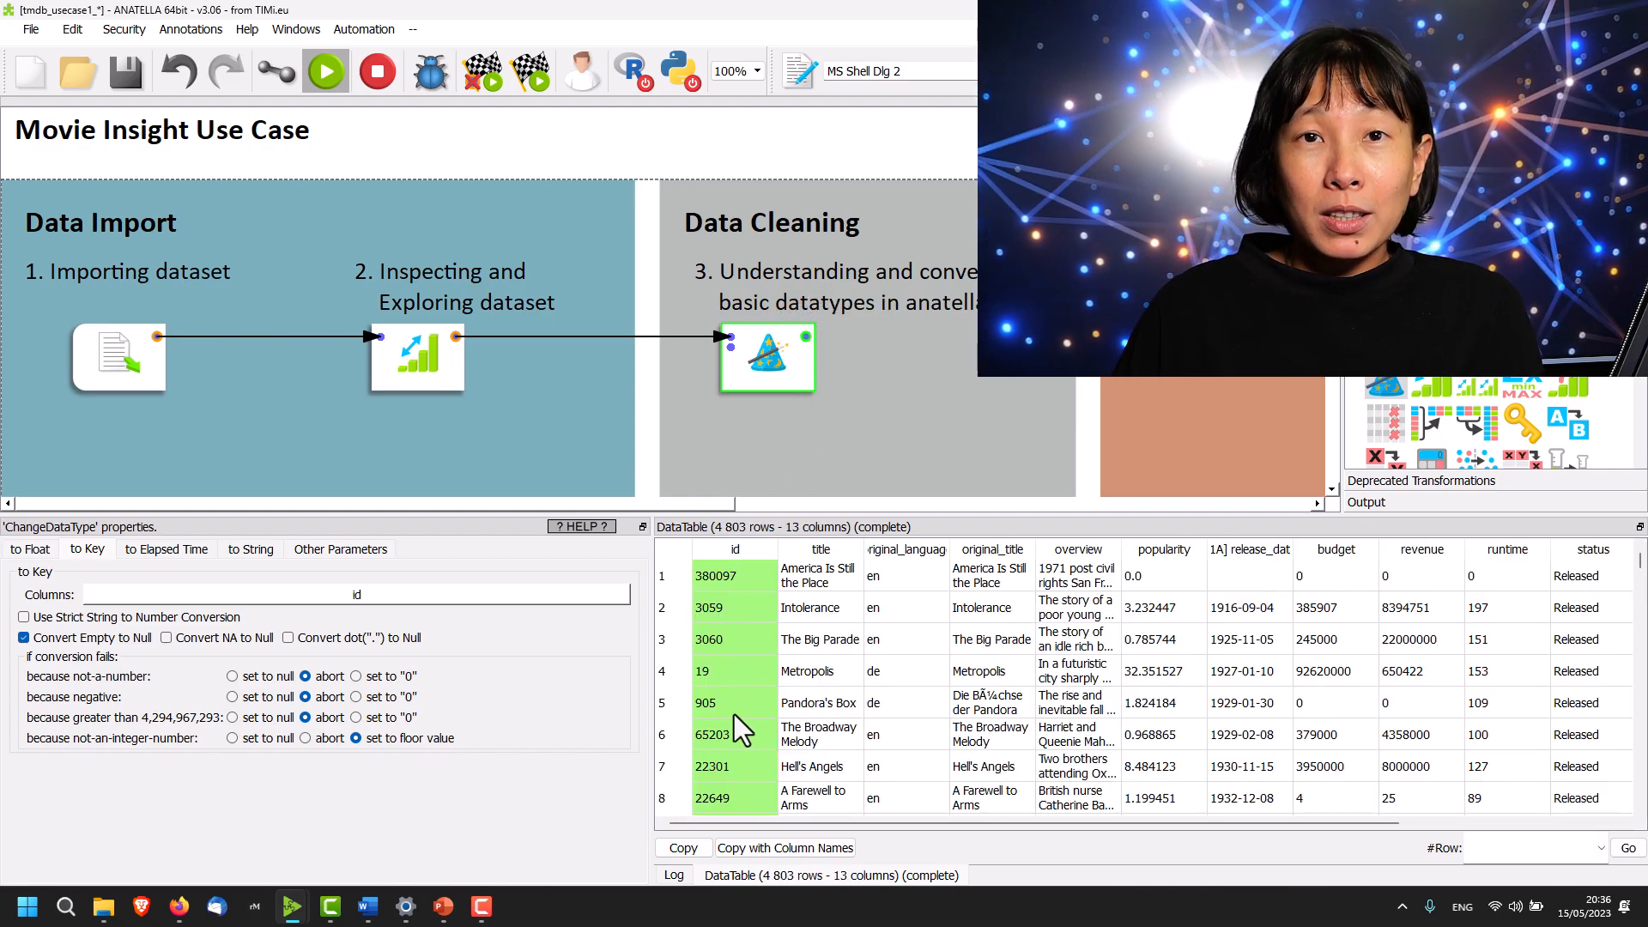
scroll(down, 3)
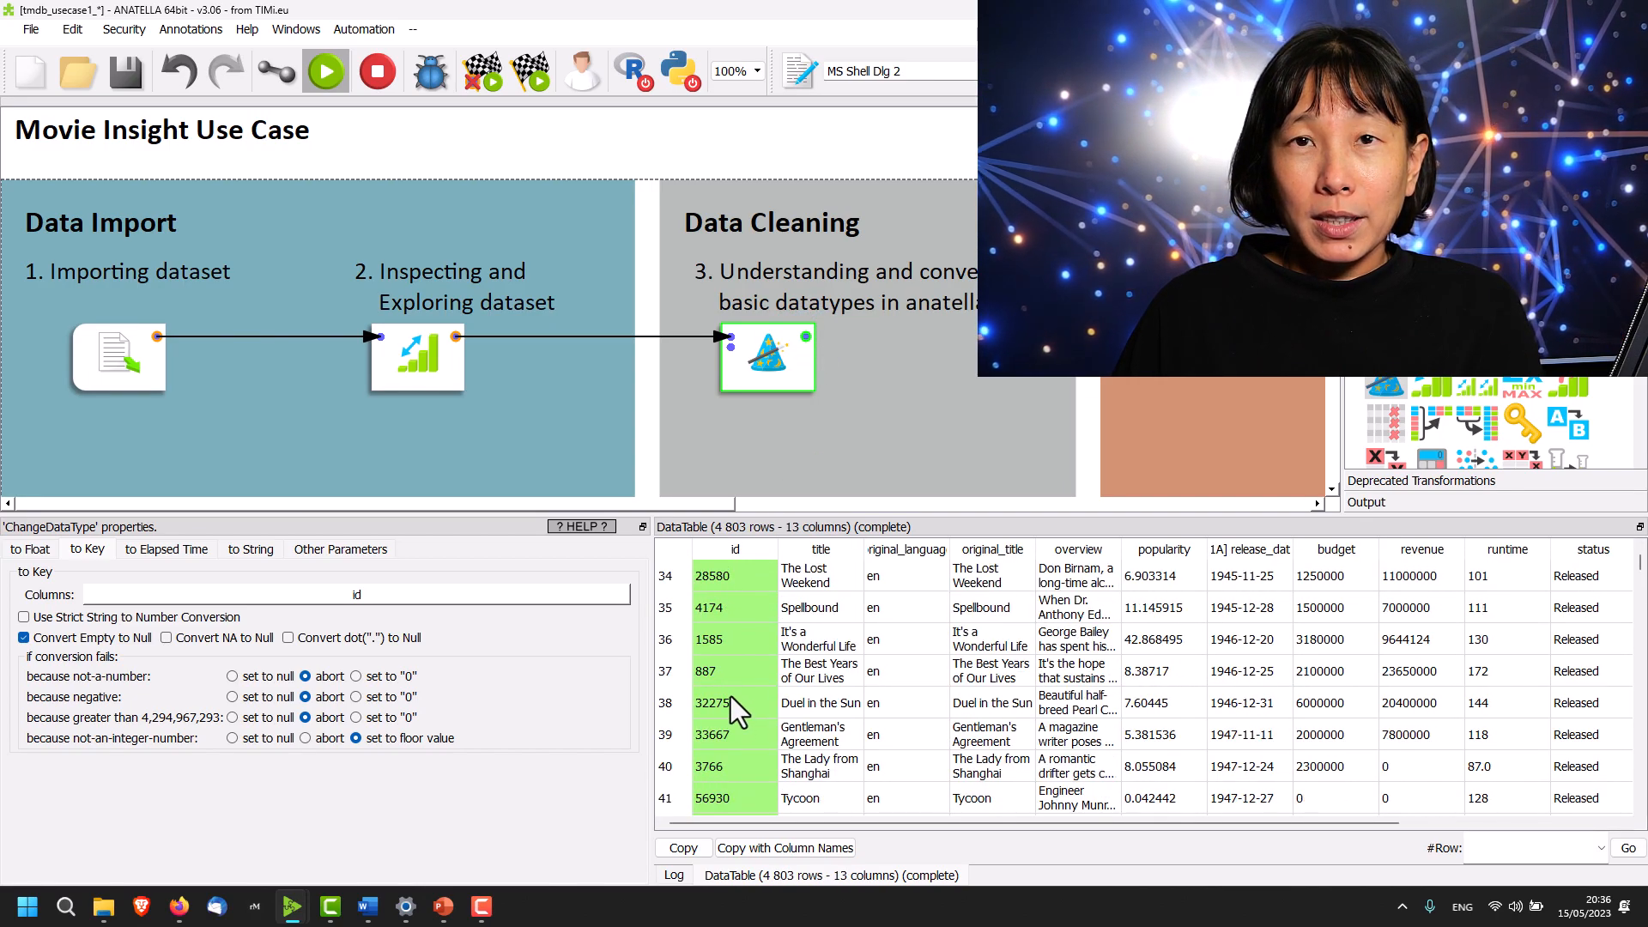
Add popularity, budget, revenue and vote_average on the 'to Float' tab and rerun the preview.
click(29, 548)
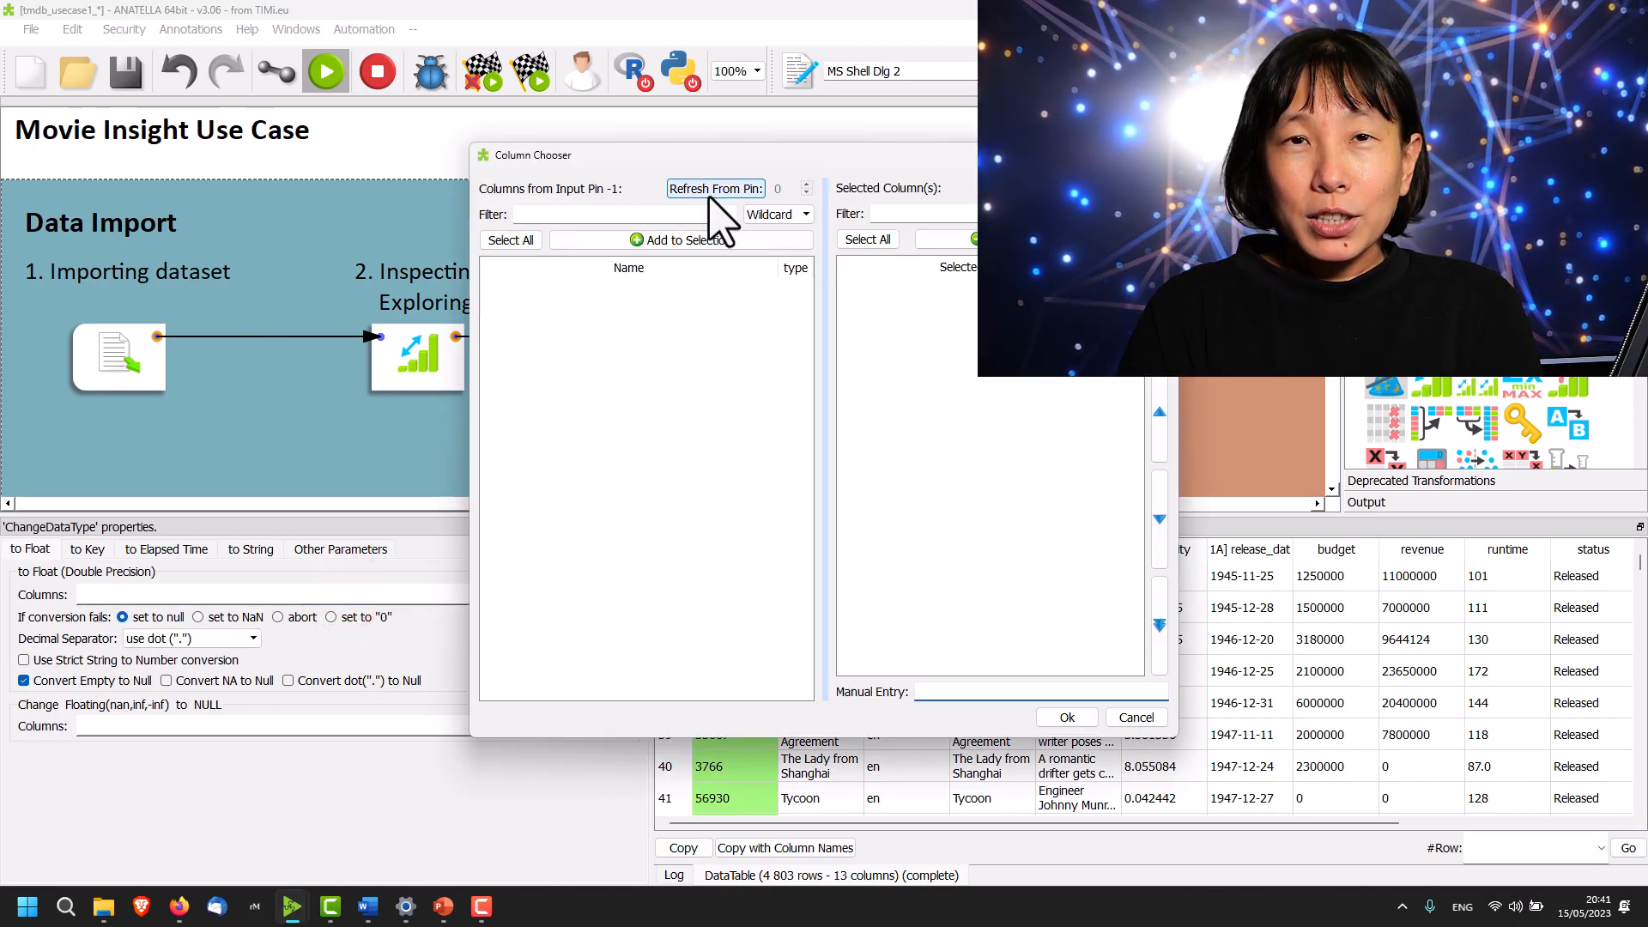
click(716, 188)
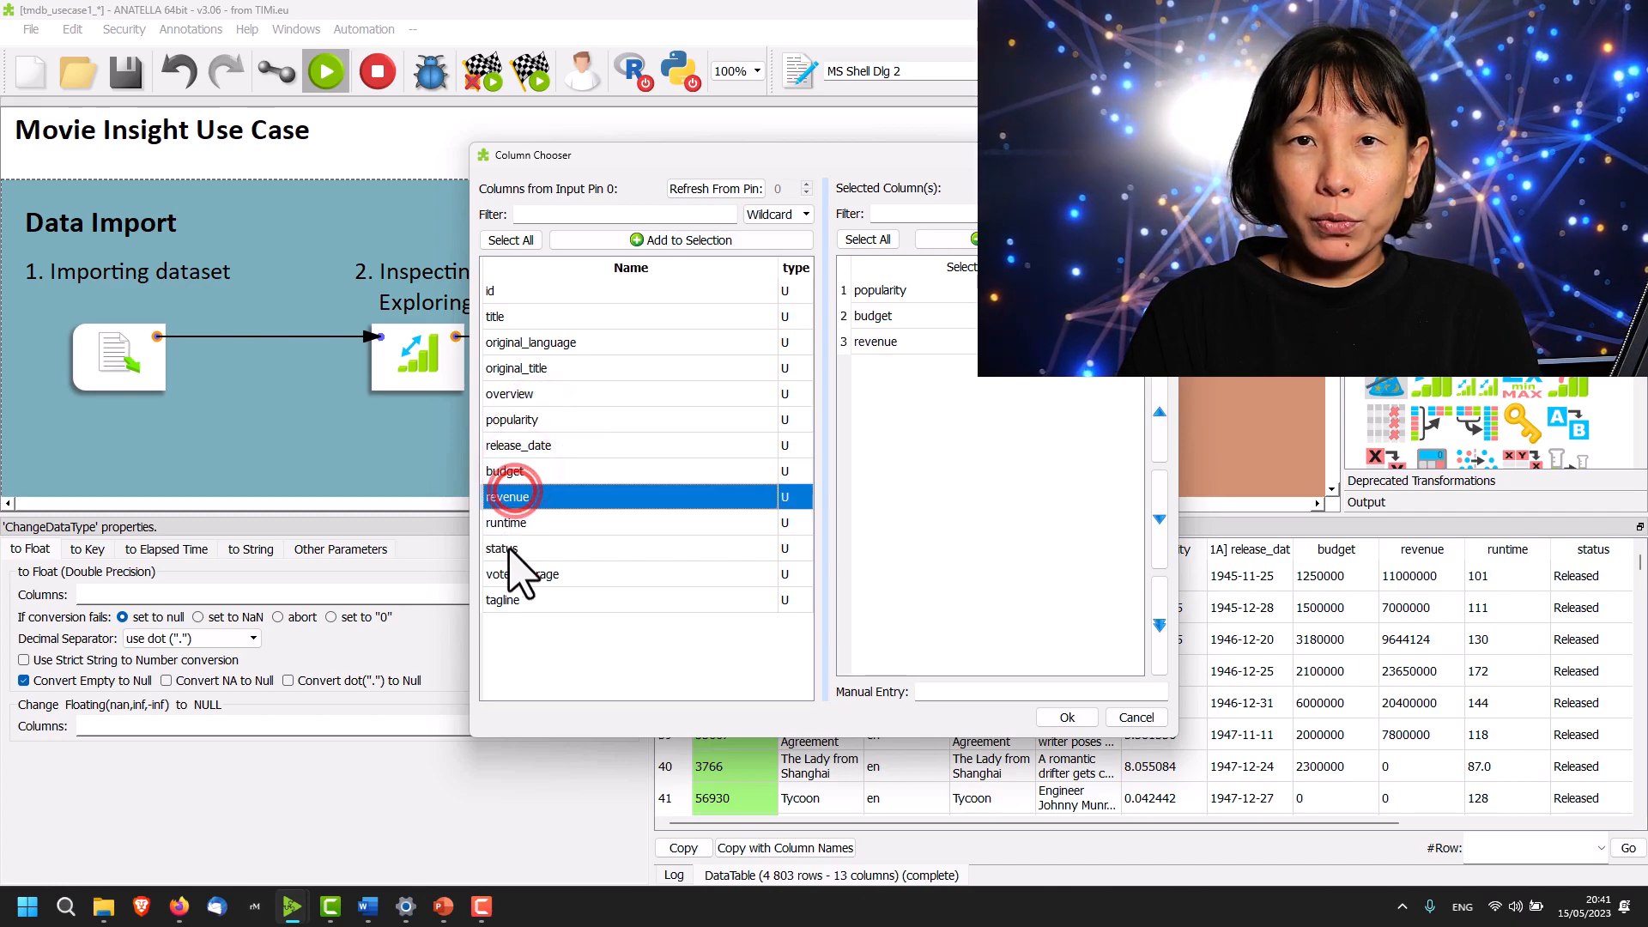
mouse_move(525, 599)
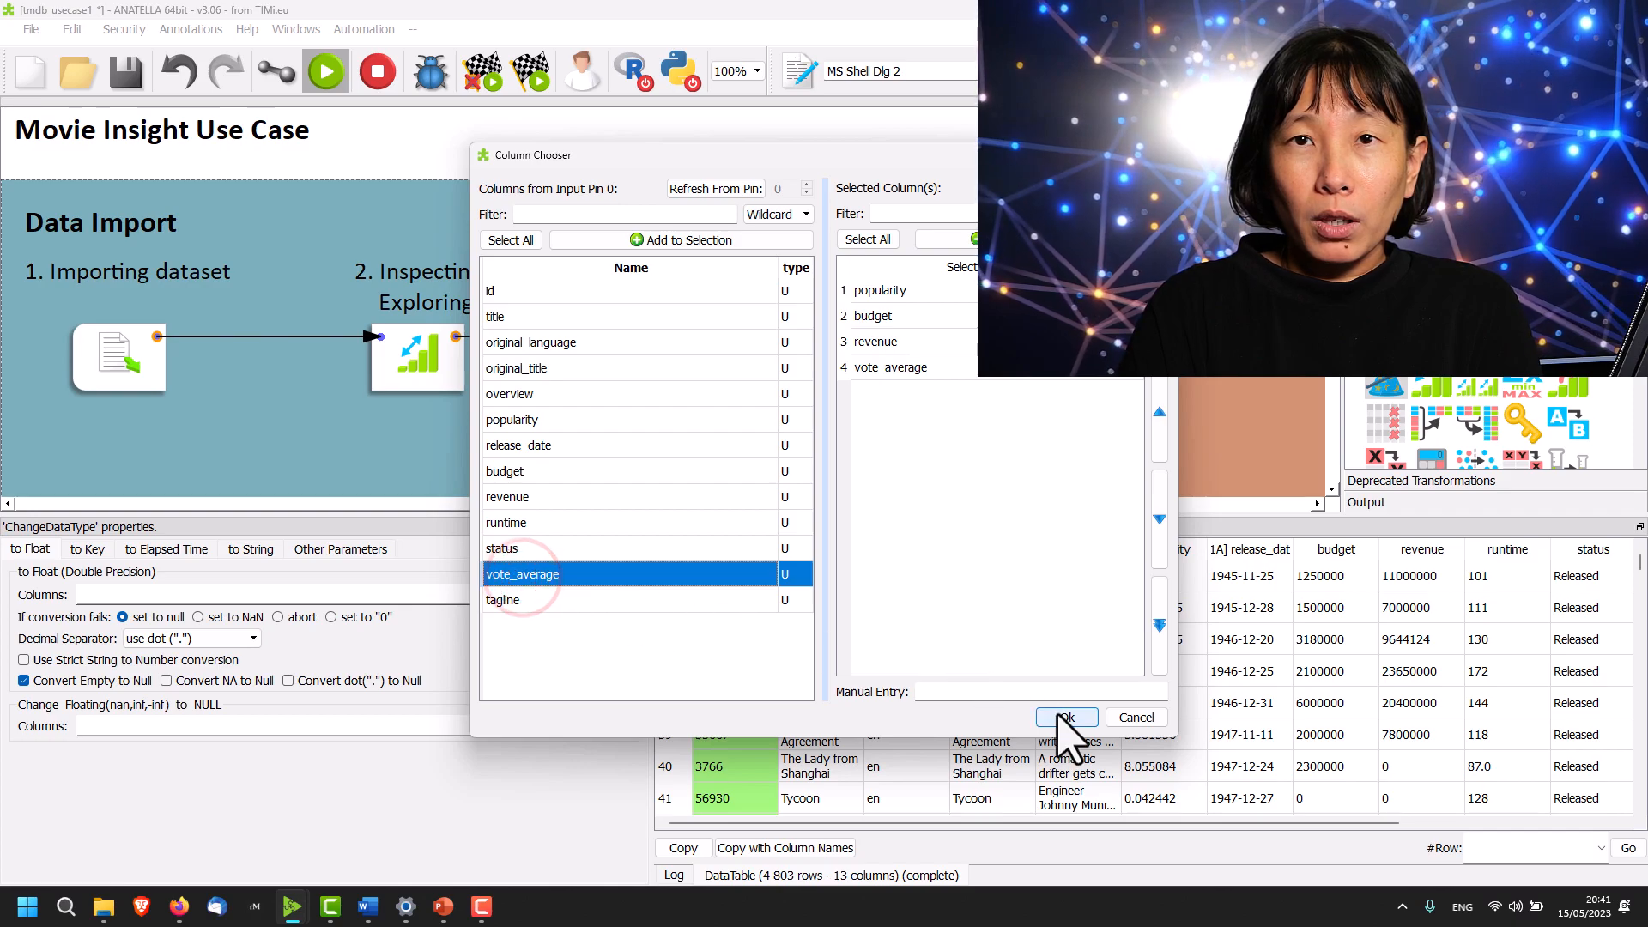
click(1064, 716)
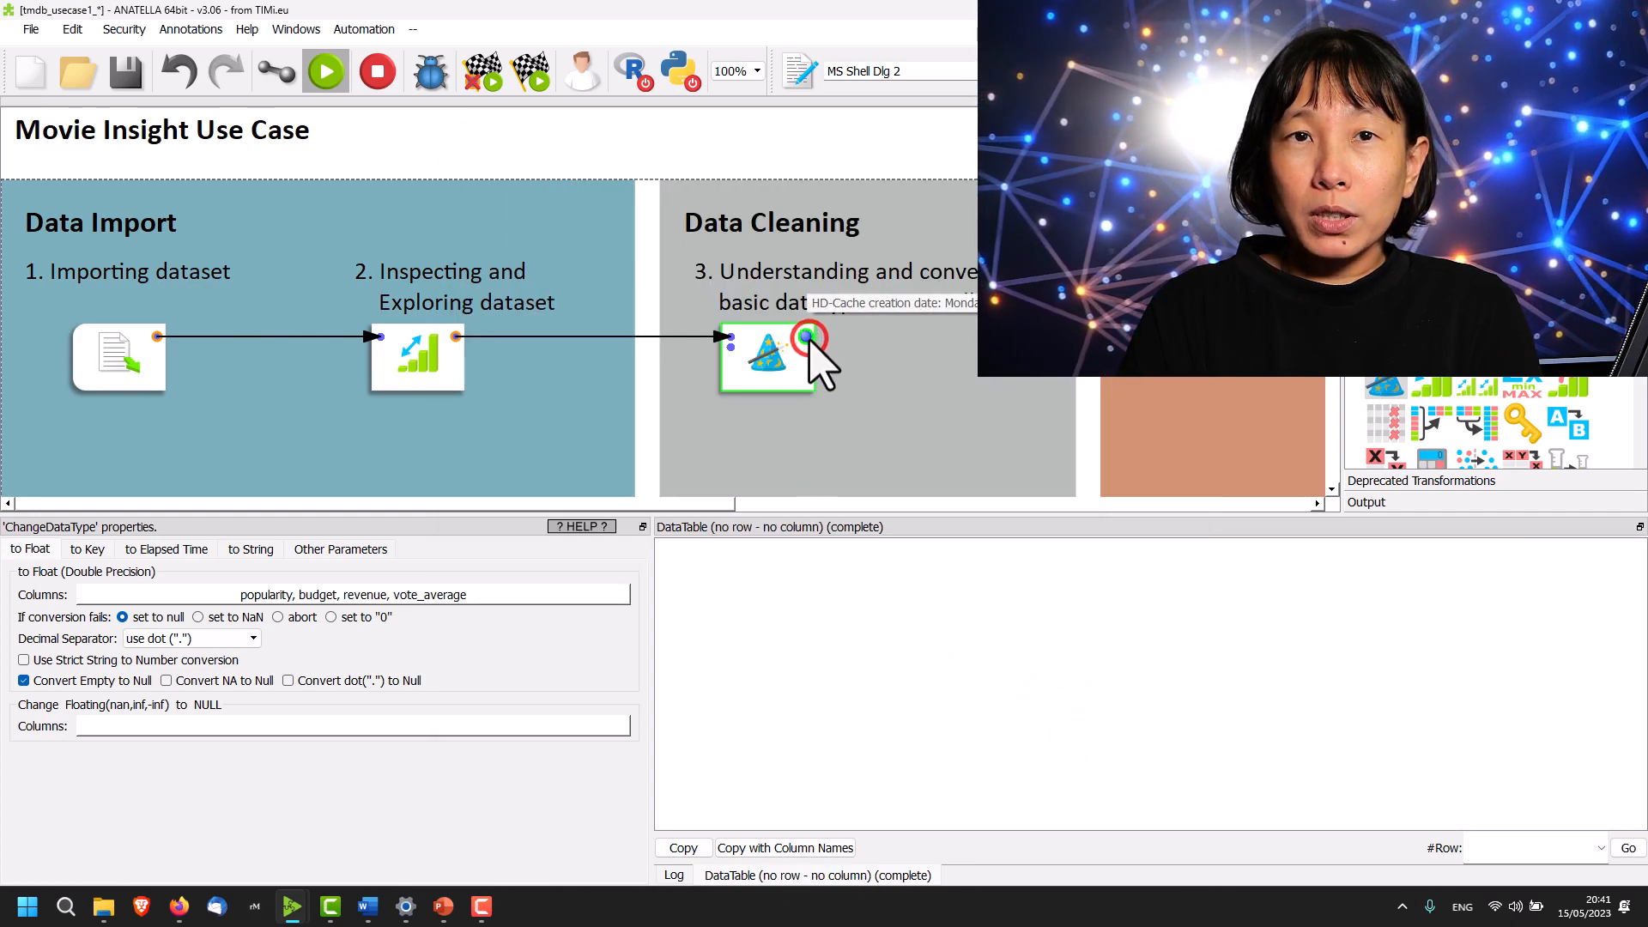
click(809, 336)
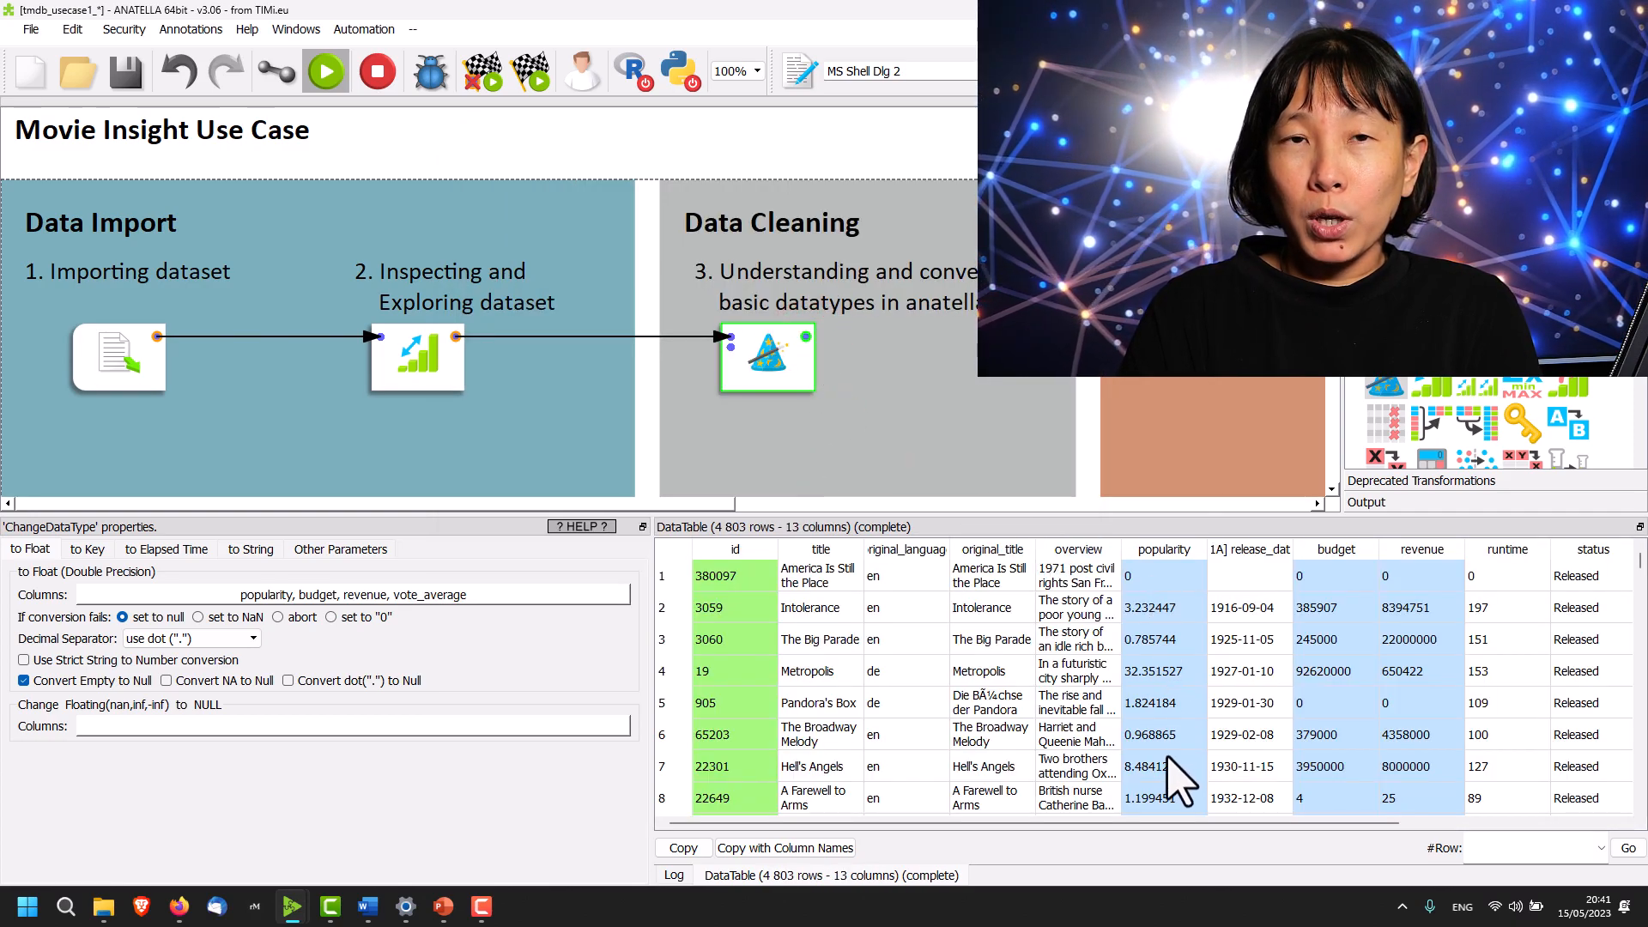
mouse_move(1392, 757)
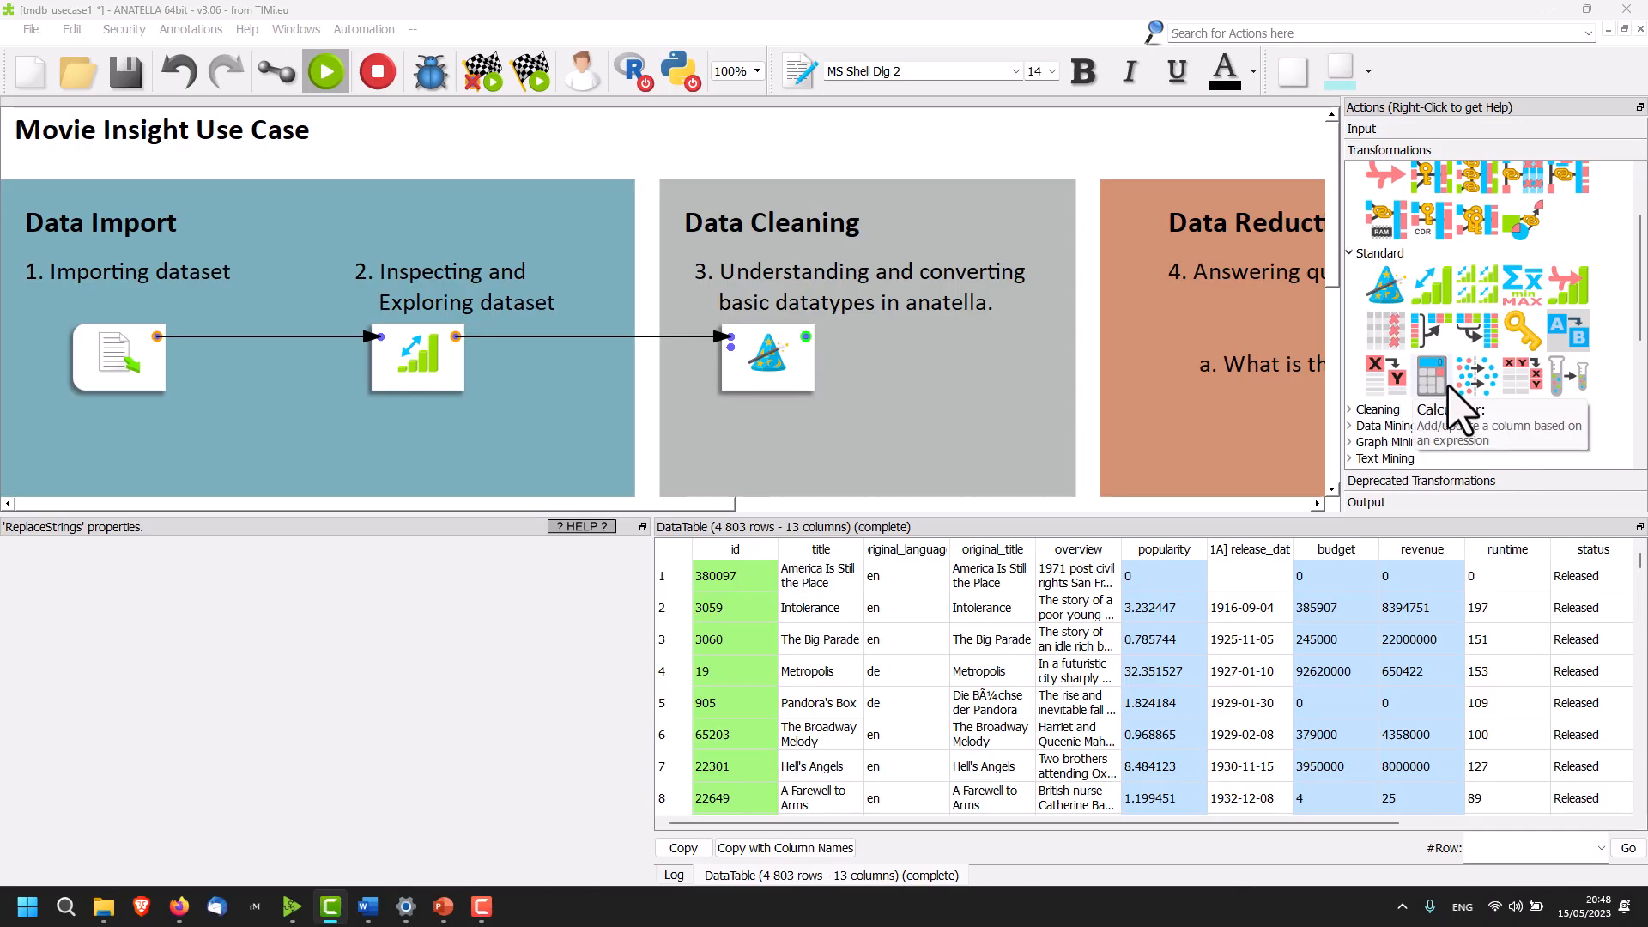
mouse_move(1282, 615)
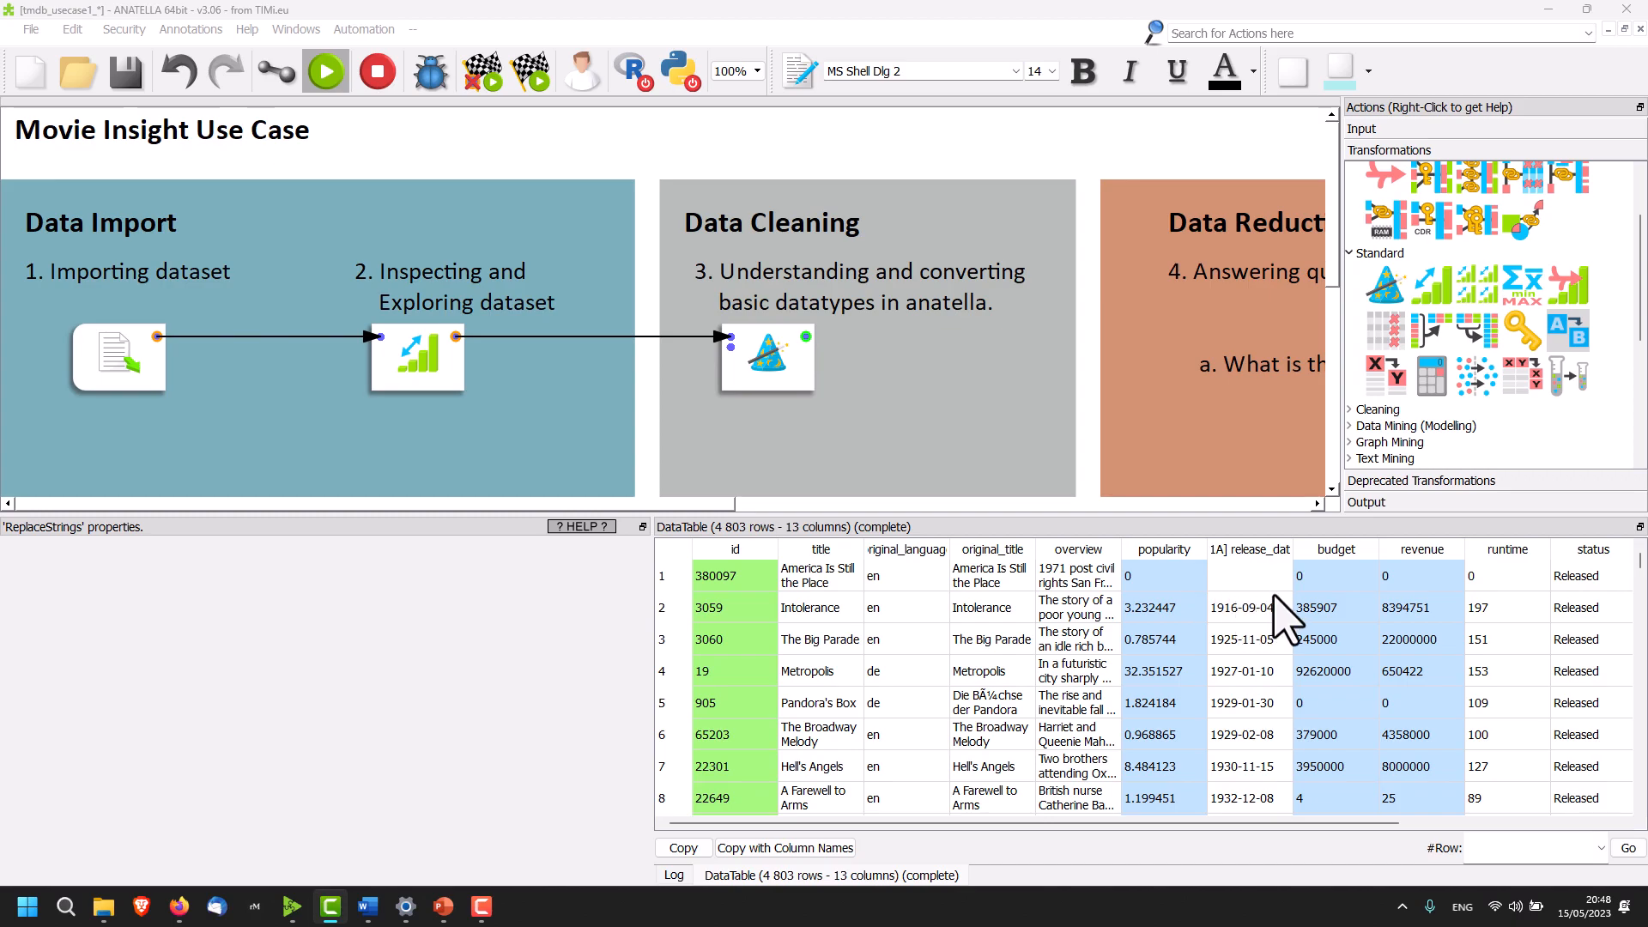
mouse_move(1303, 588)
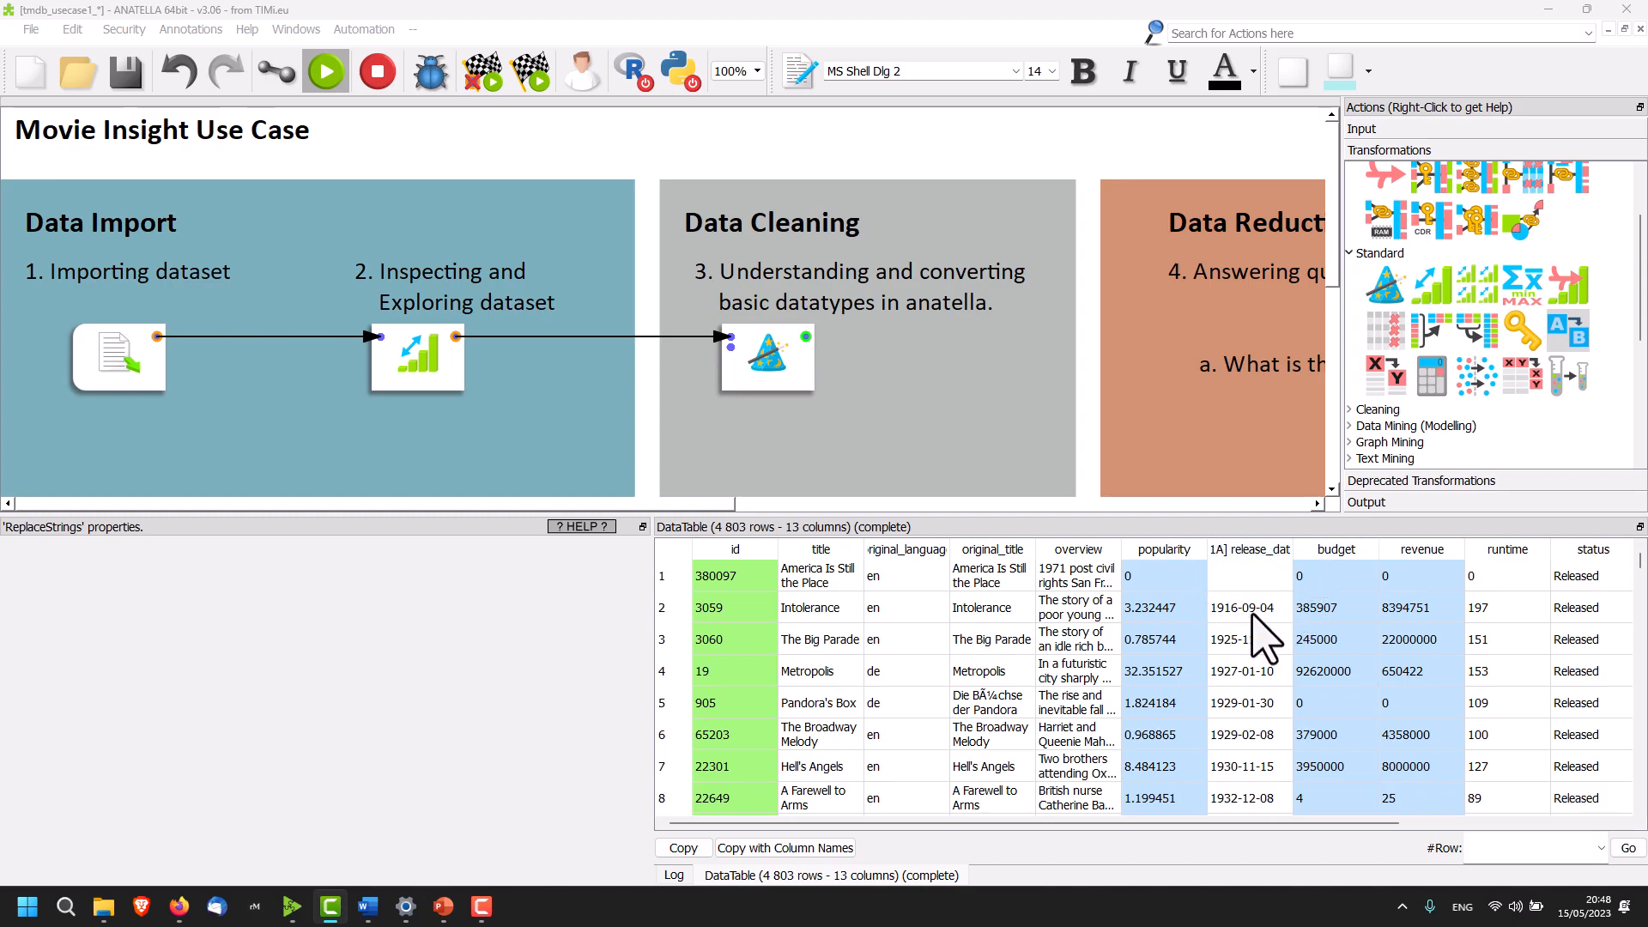
mouse_move(1469, 502)
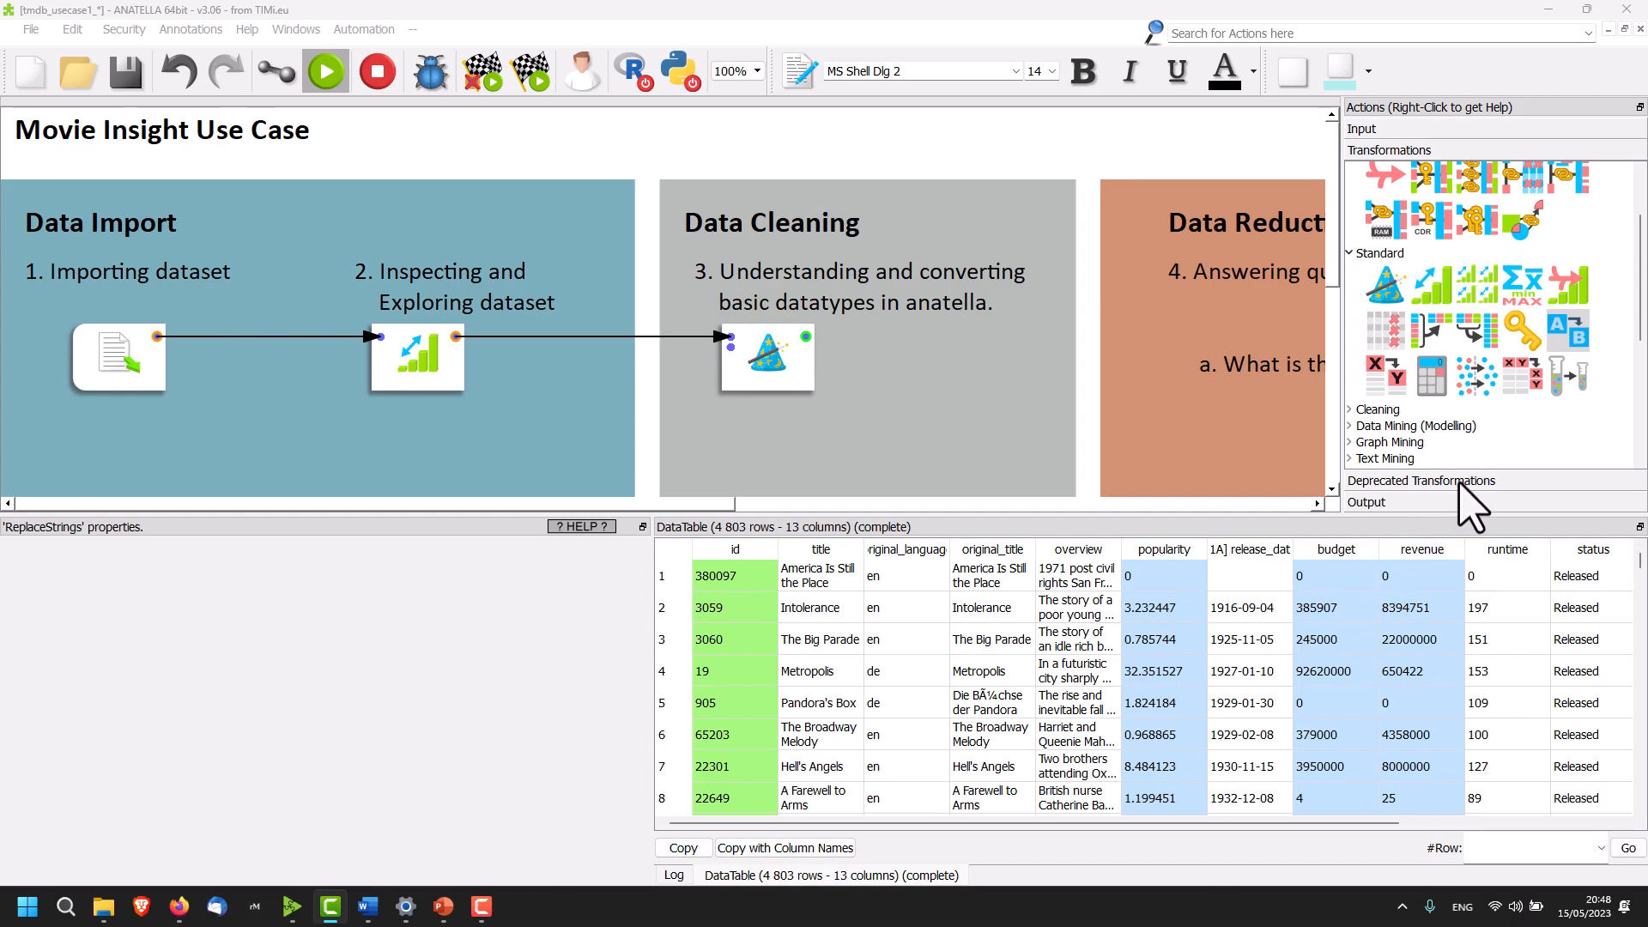
mouse_move(1565, 373)
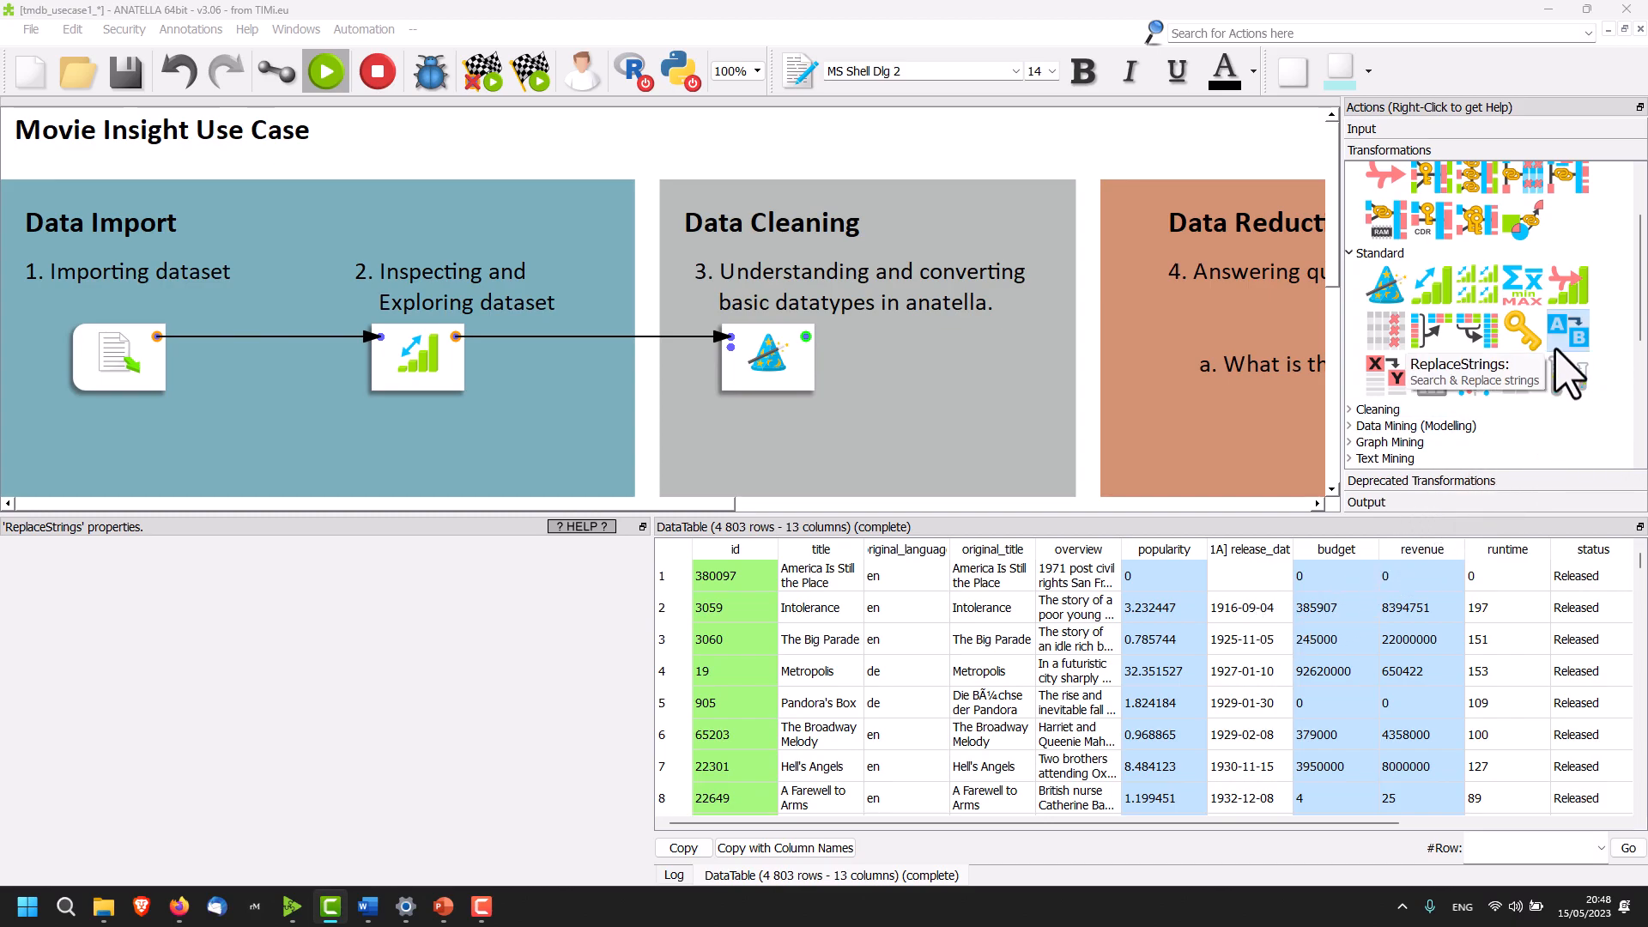
mouse_move(1574, 346)
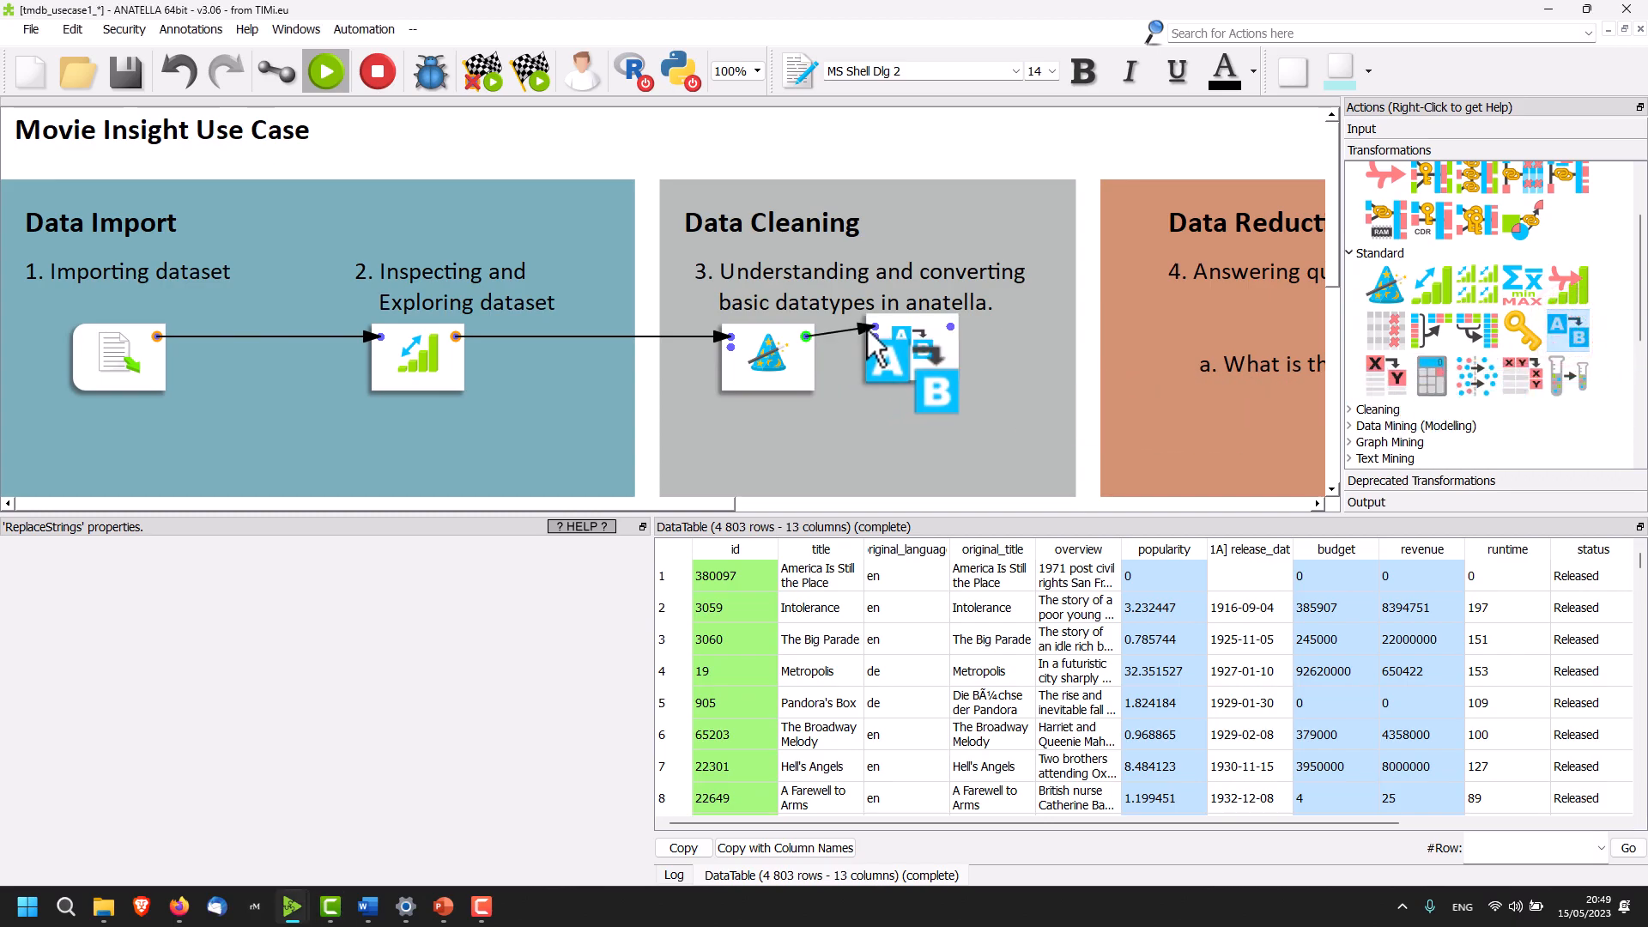
Connect ReplaceStrings to ChangeDataType and select title, original_language, original_title, overview, release_date and runtime.
click(911, 357)
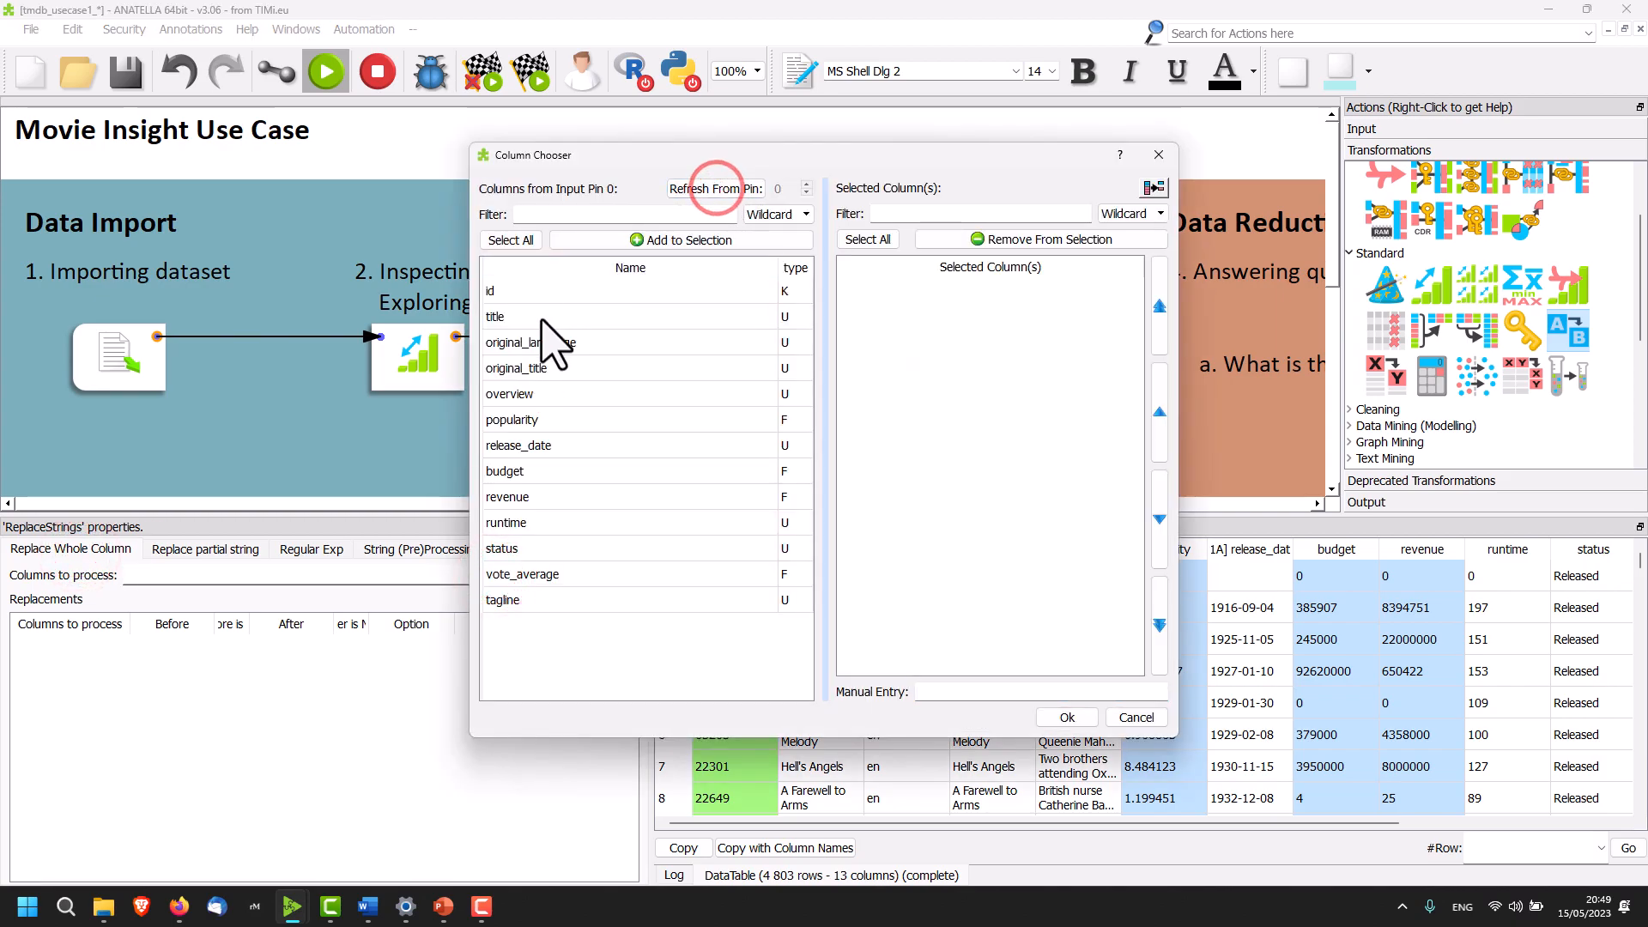
click(531, 341)
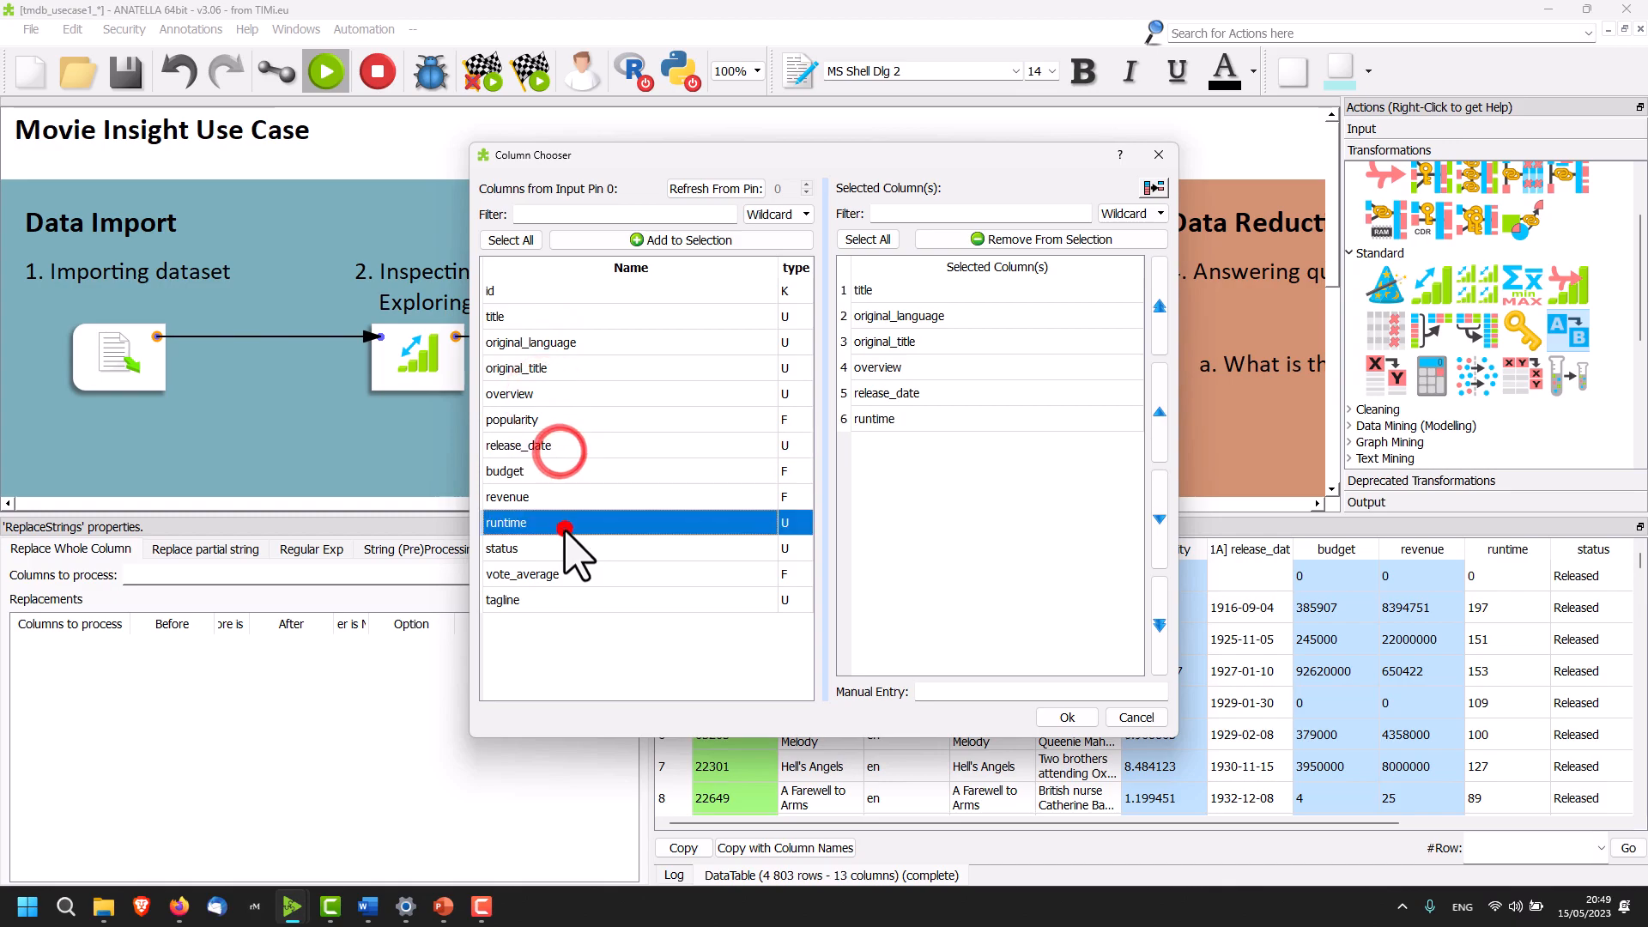
click(1064, 717)
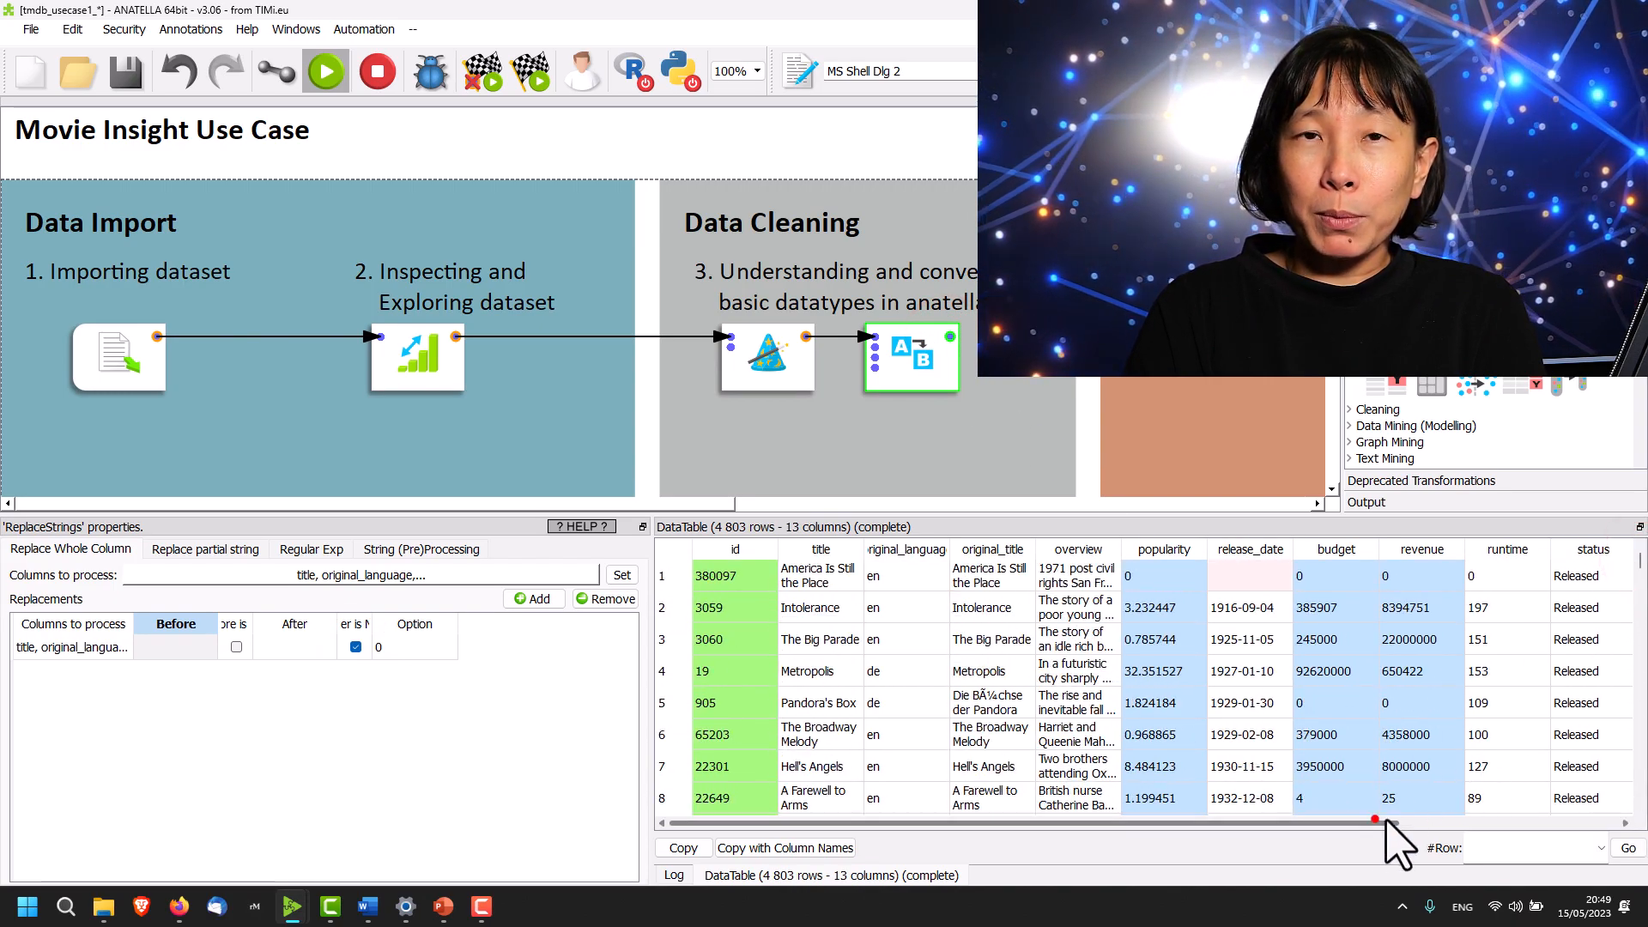
scroll(right, 3)
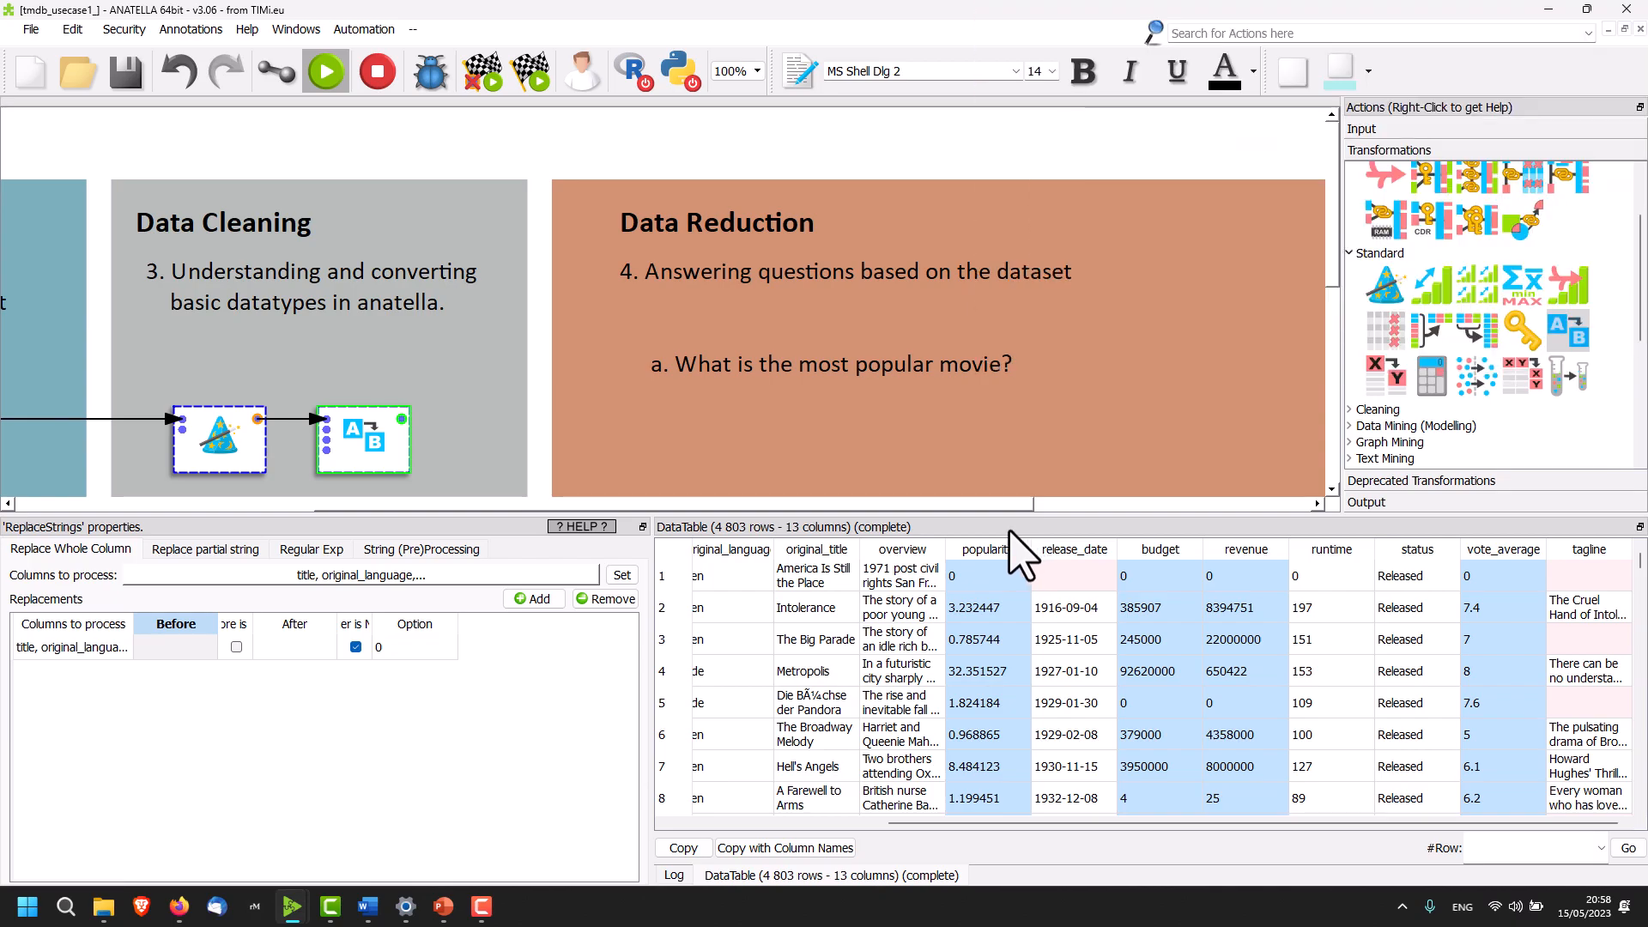
mouse_move(1394, 350)
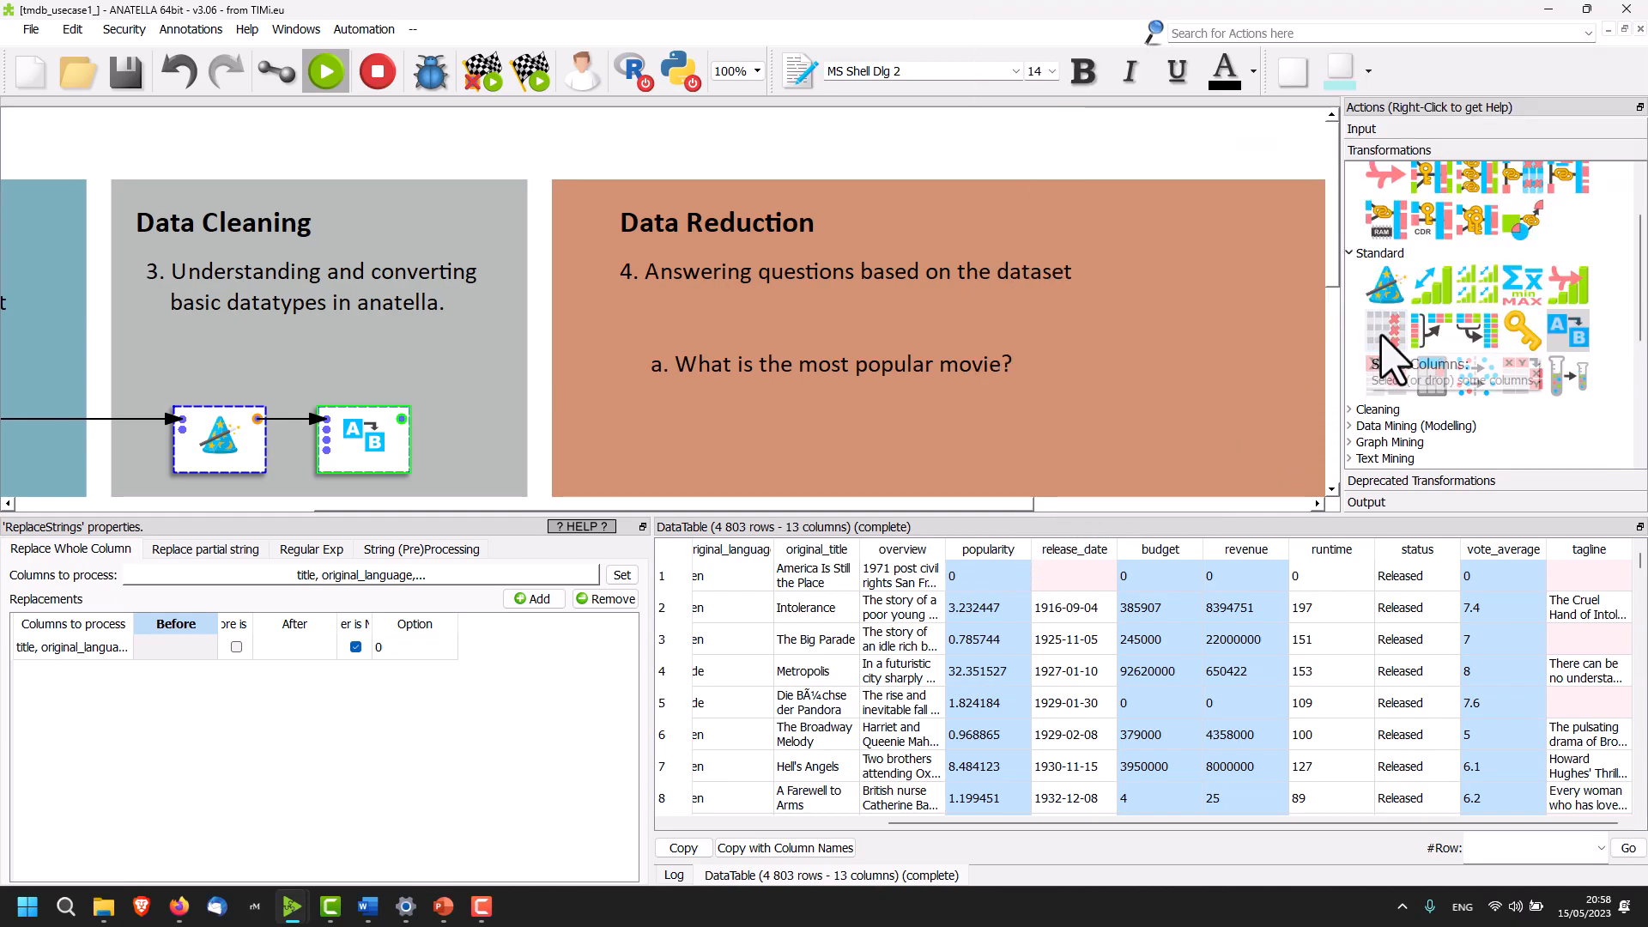
mouse_move(1454, 284)
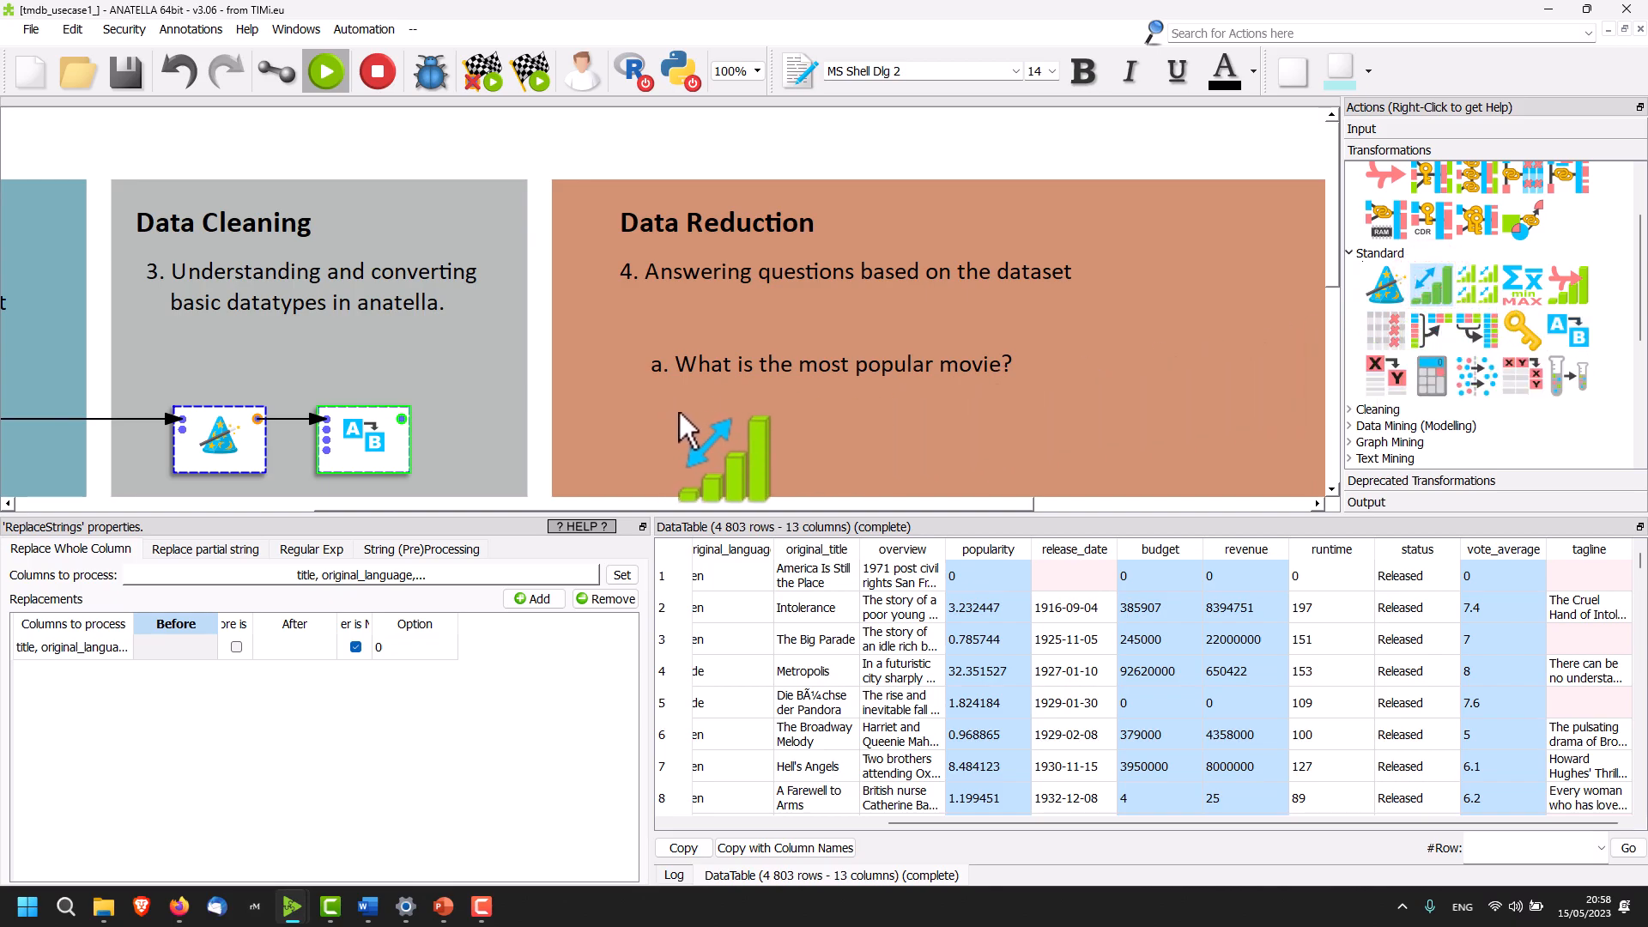
Connect the Sort box and sort on popularity in numerical decreasing order.
click(733, 439)
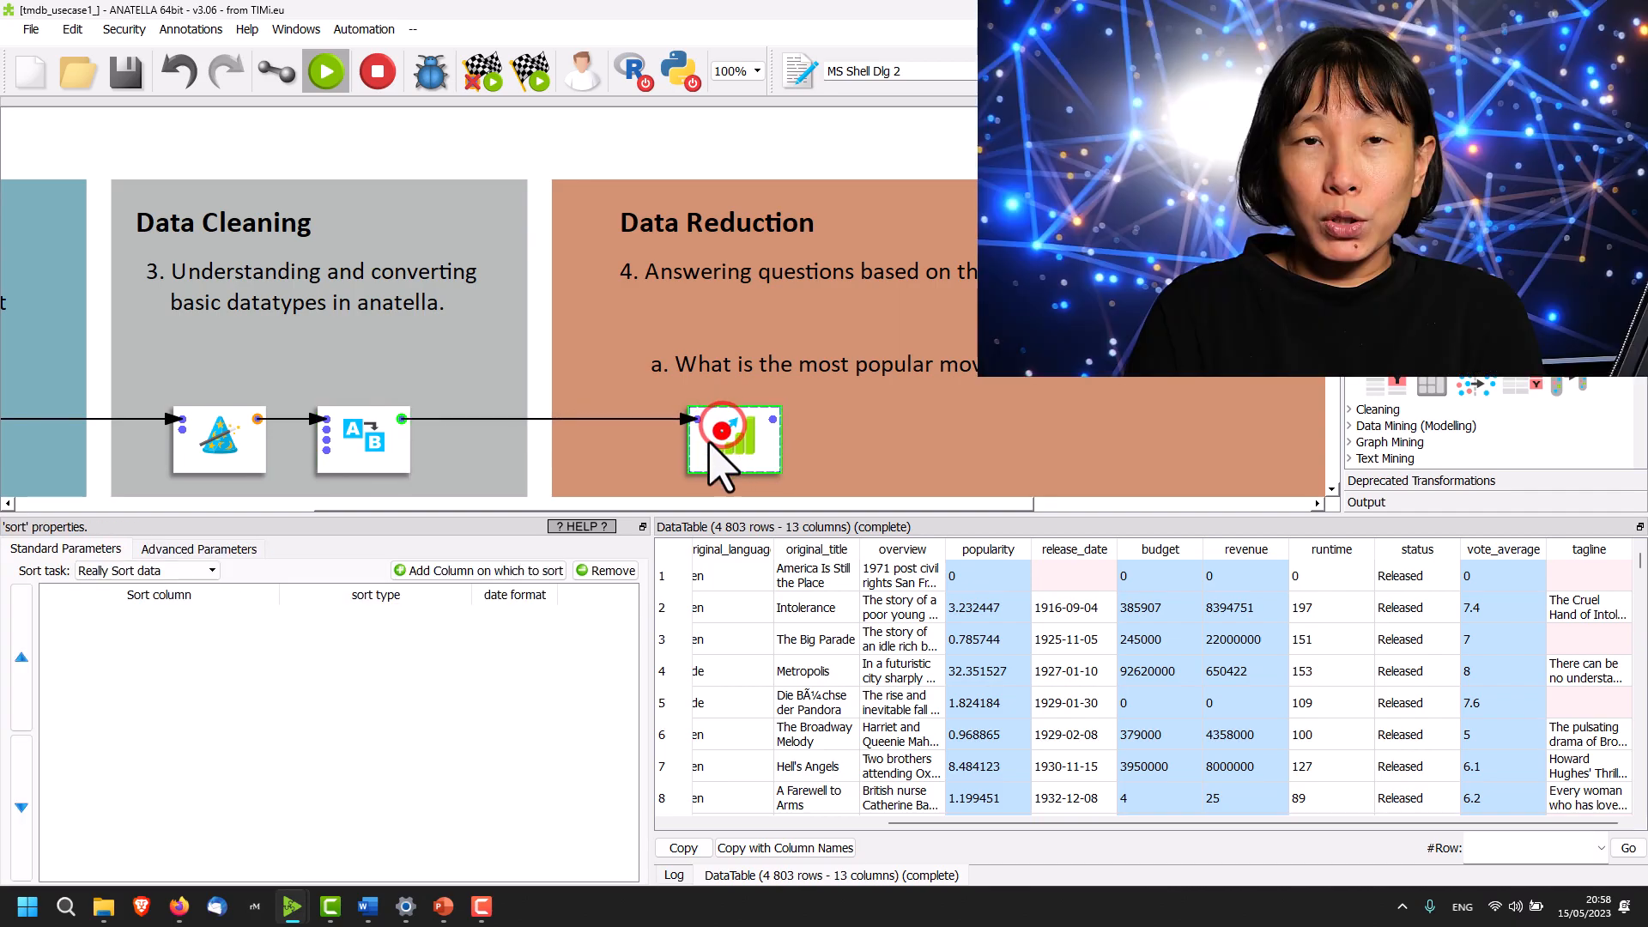
double_click(734, 439)
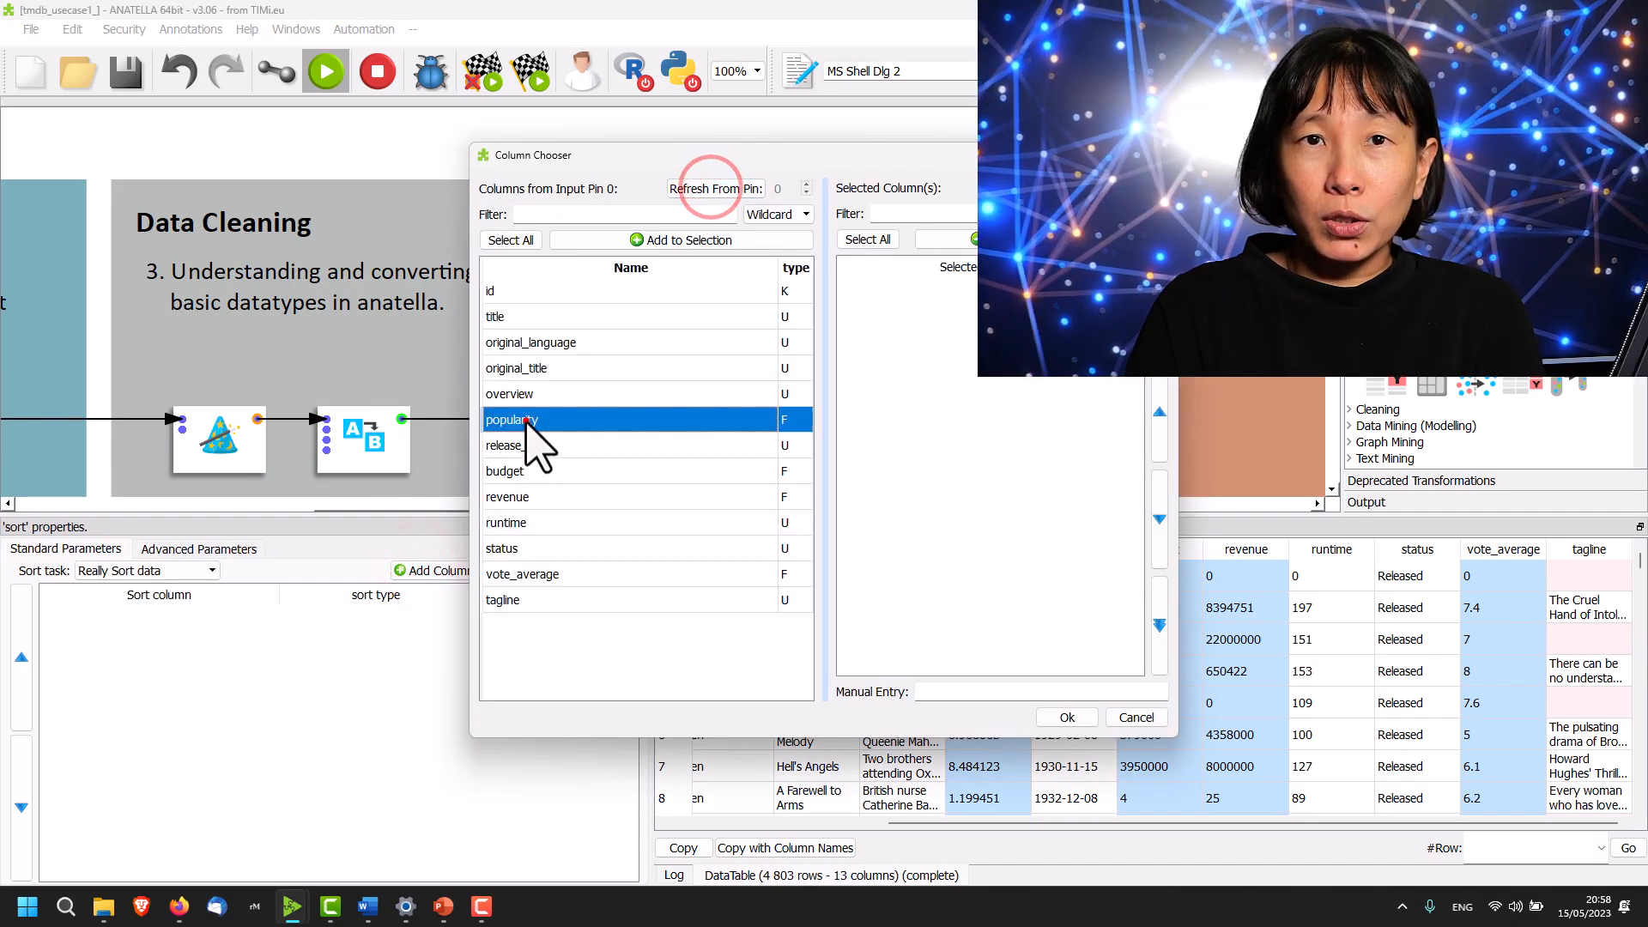
click(1064, 716)
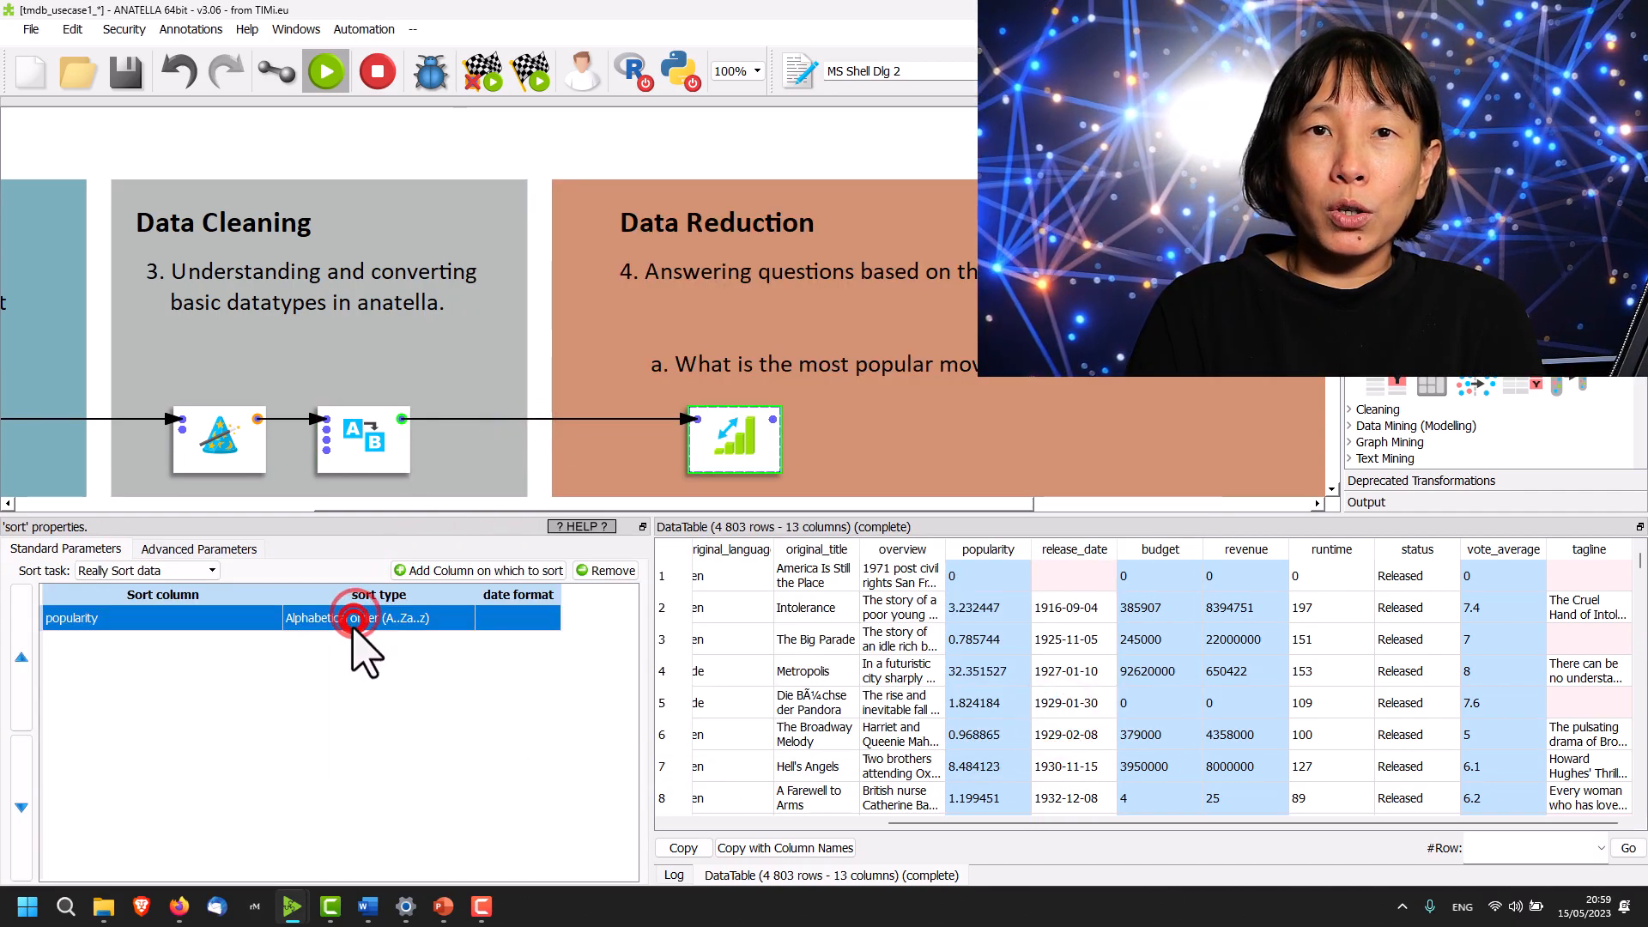
click(376, 617)
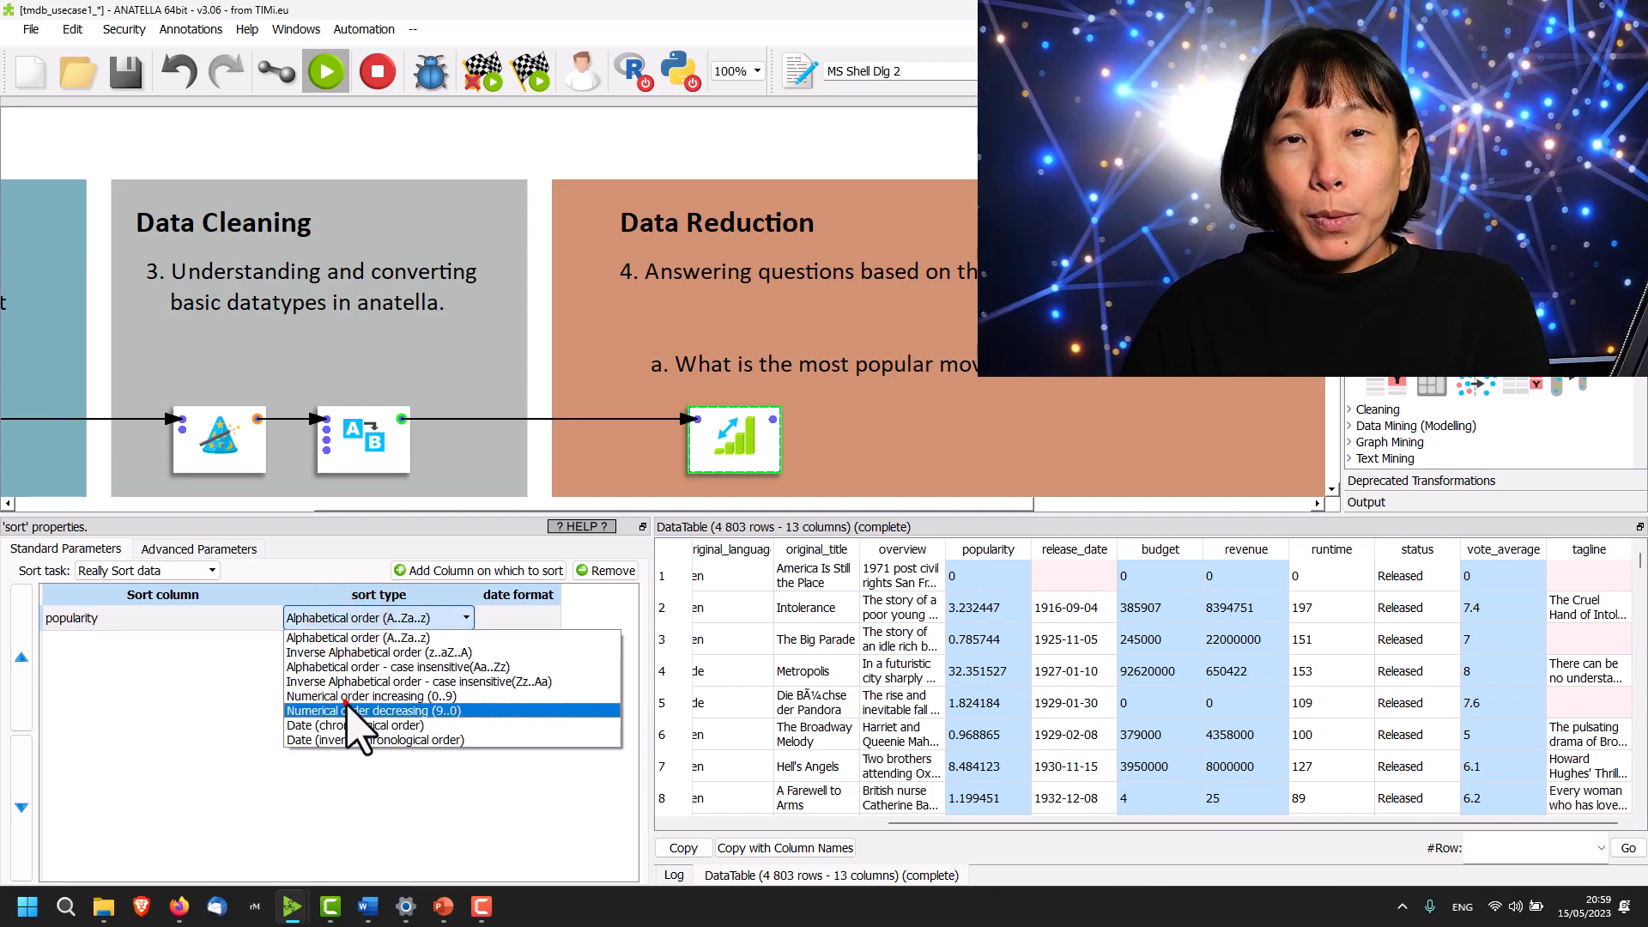
click(372, 710)
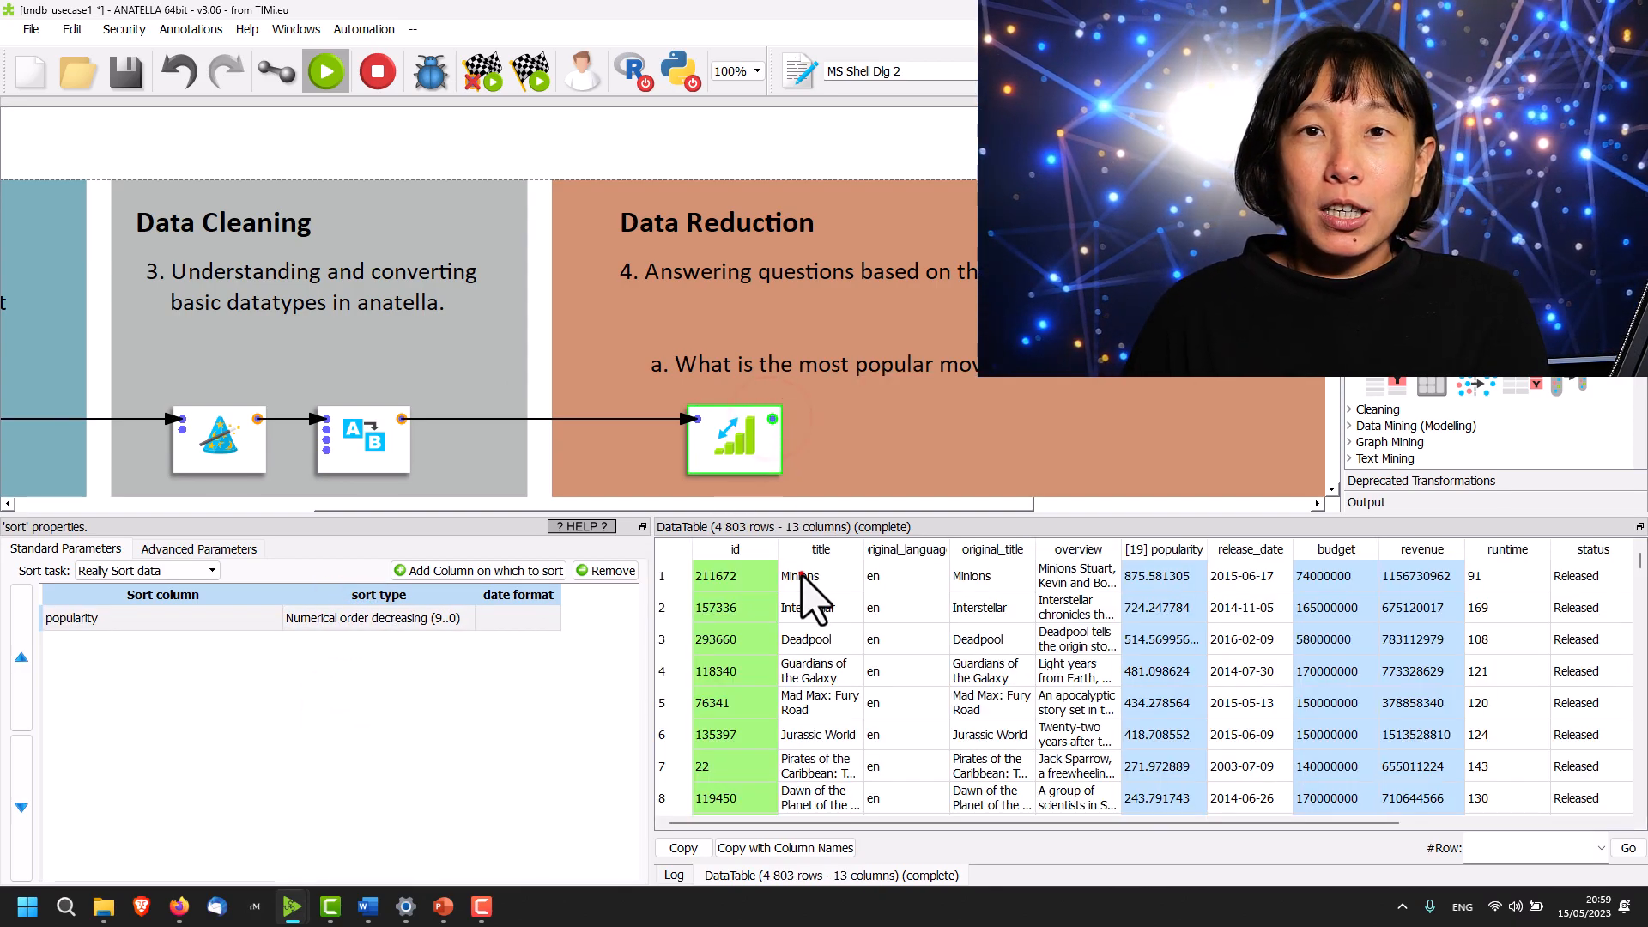
click(801, 575)
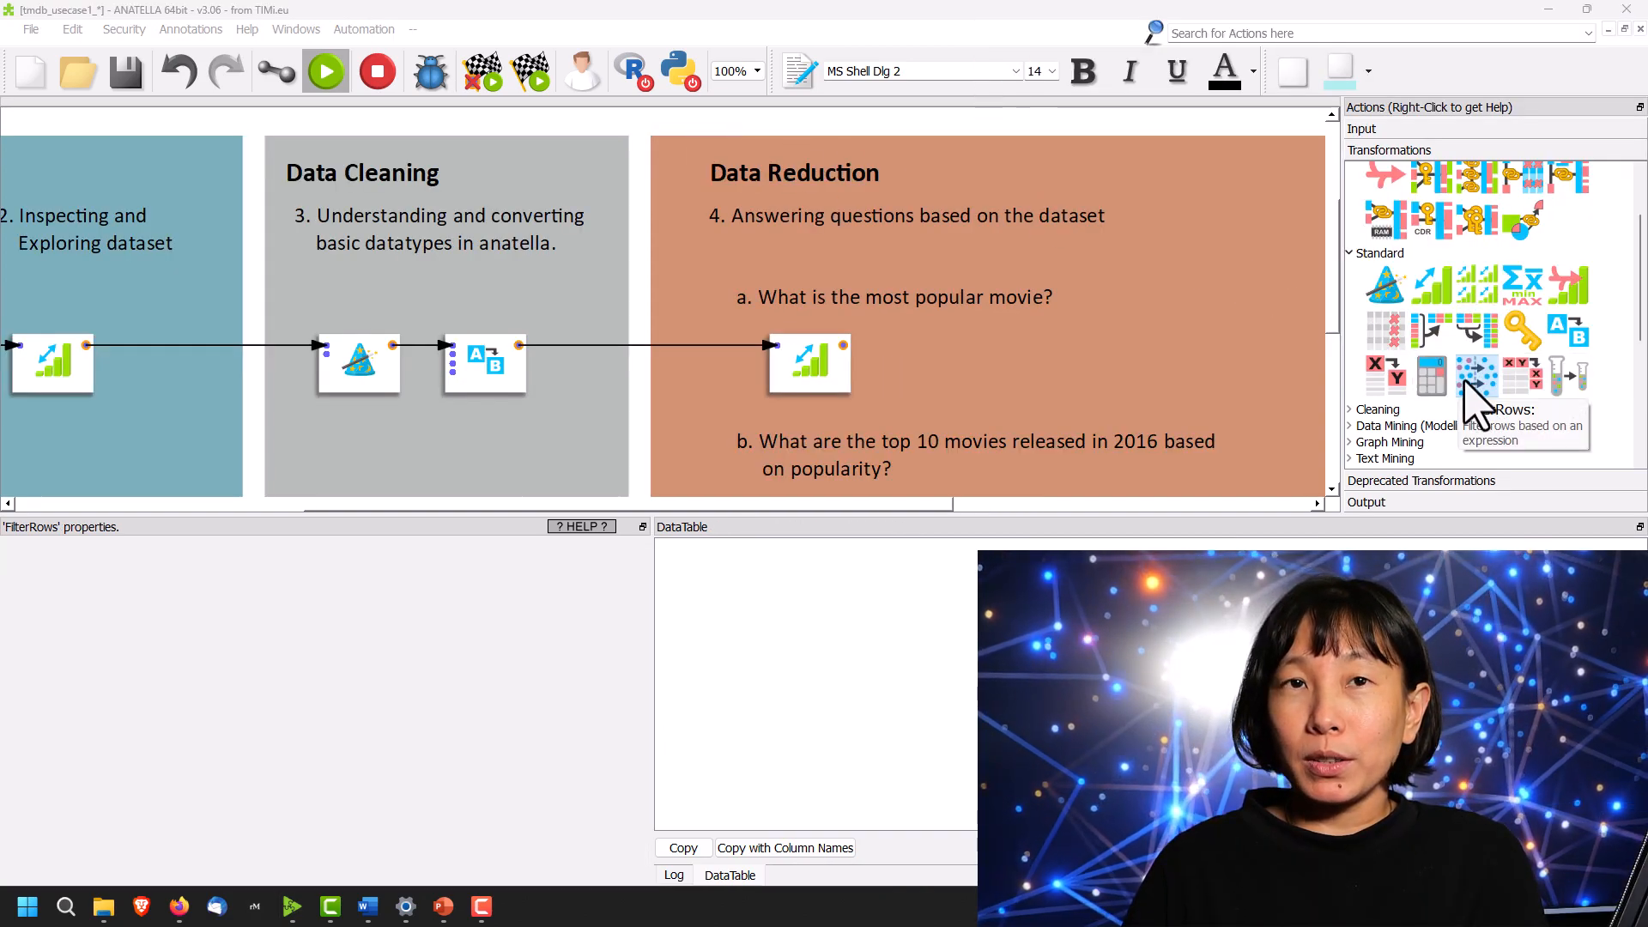
mouse_move(1482, 383)
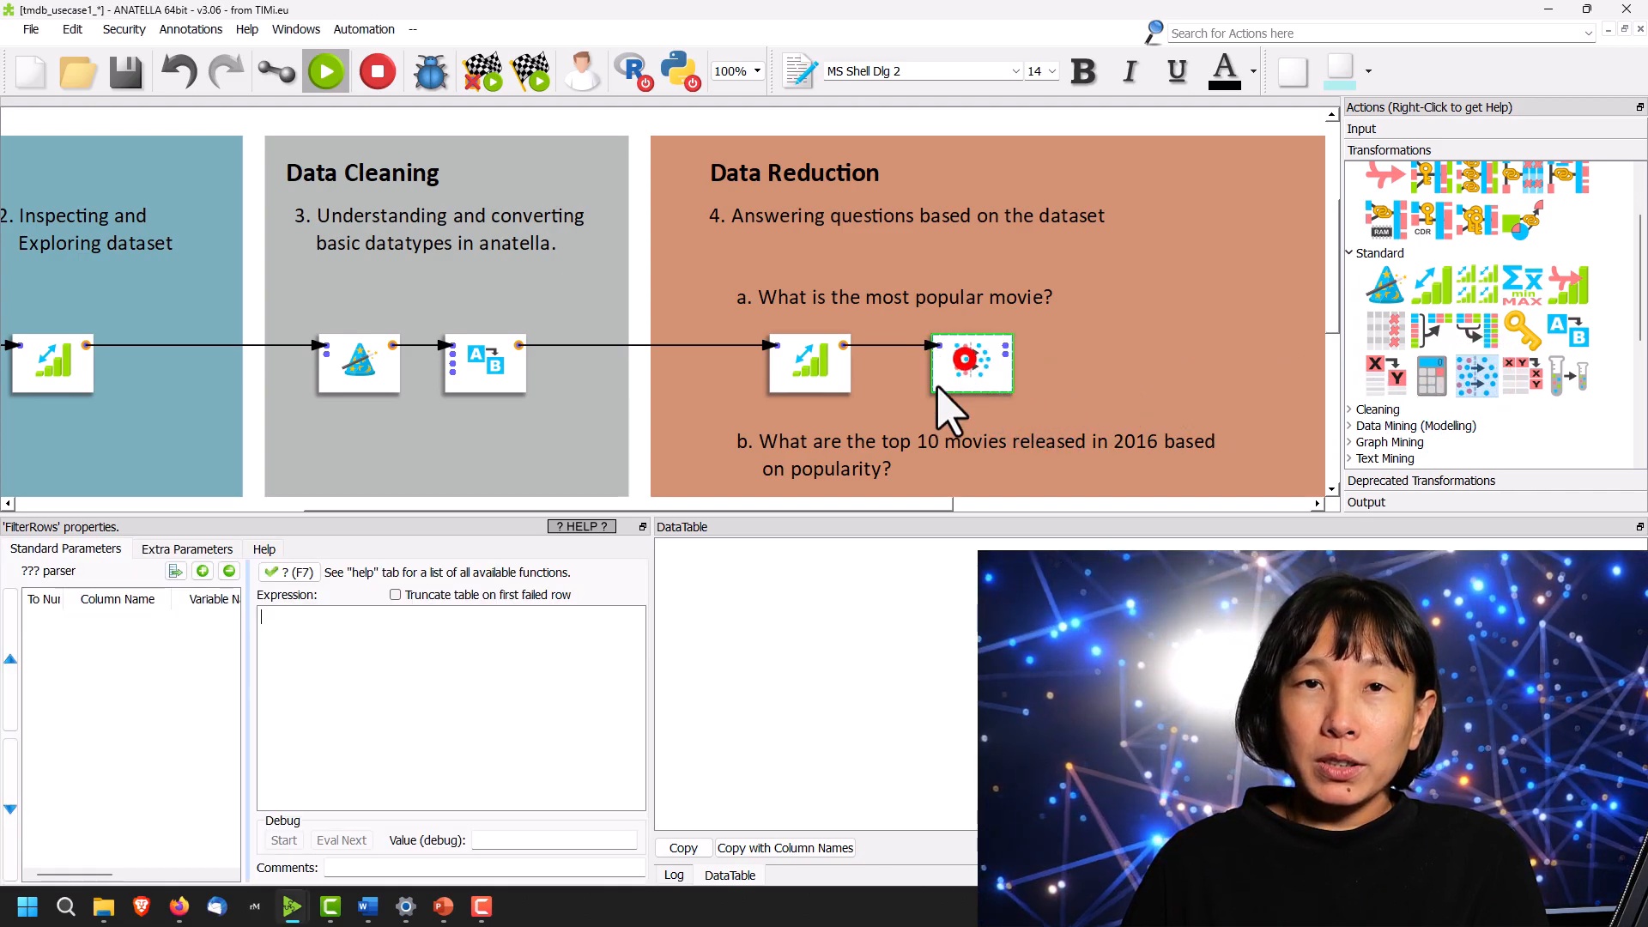
Add a Filter Rows box with _n<10, truncating on the first failed row.
text(_n<10)
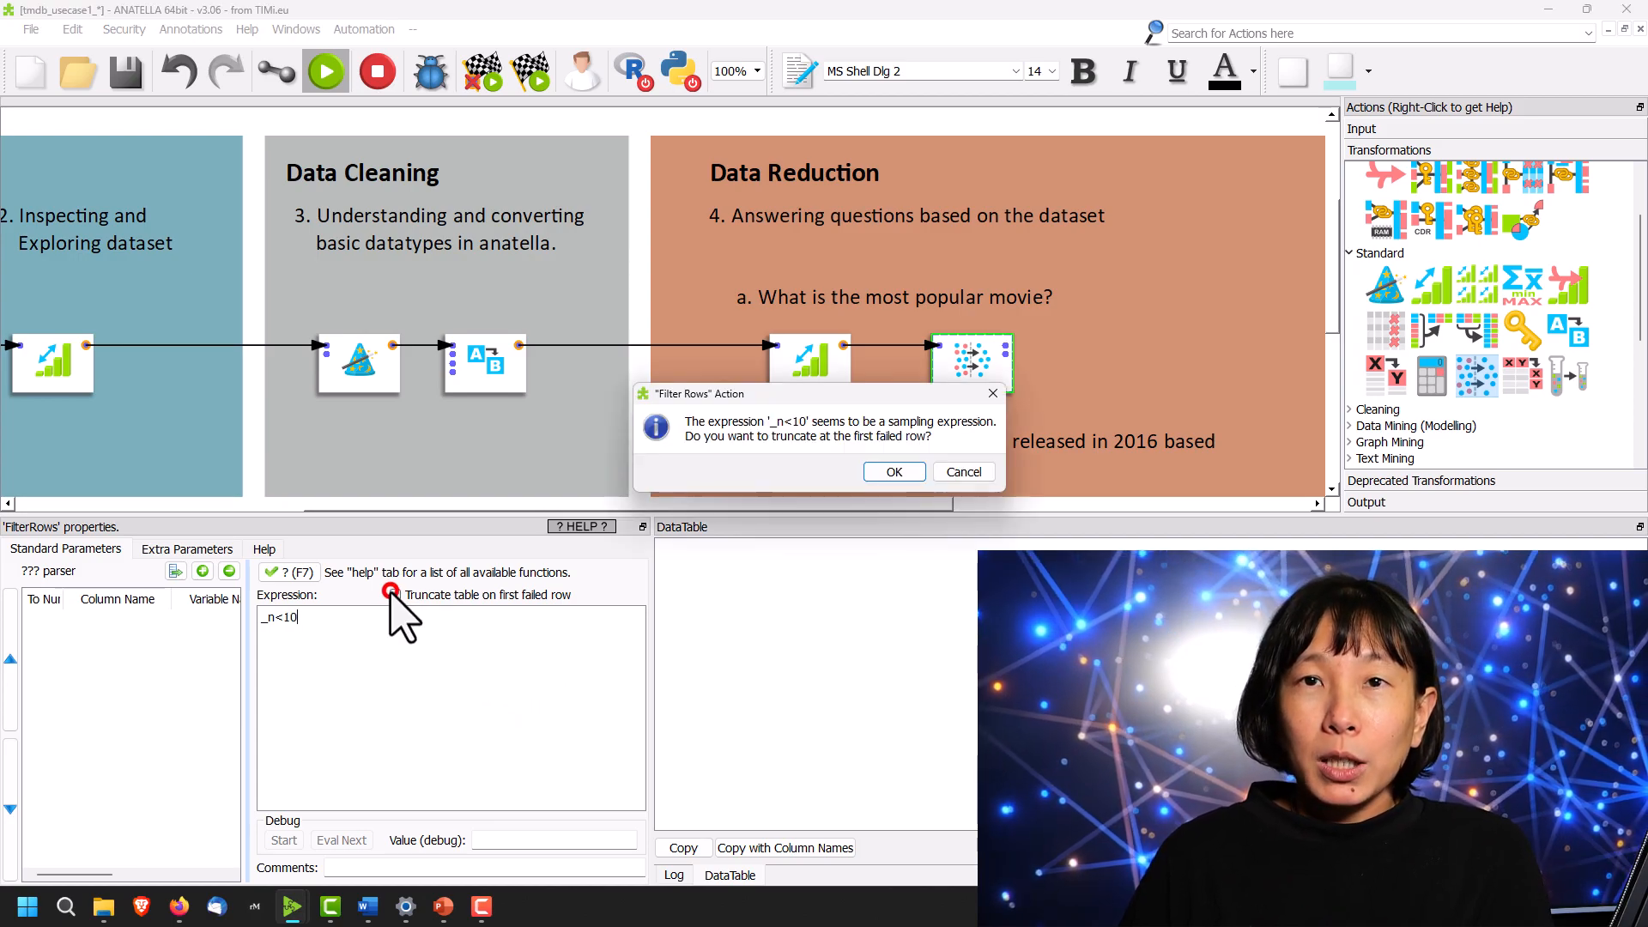
click(893, 472)
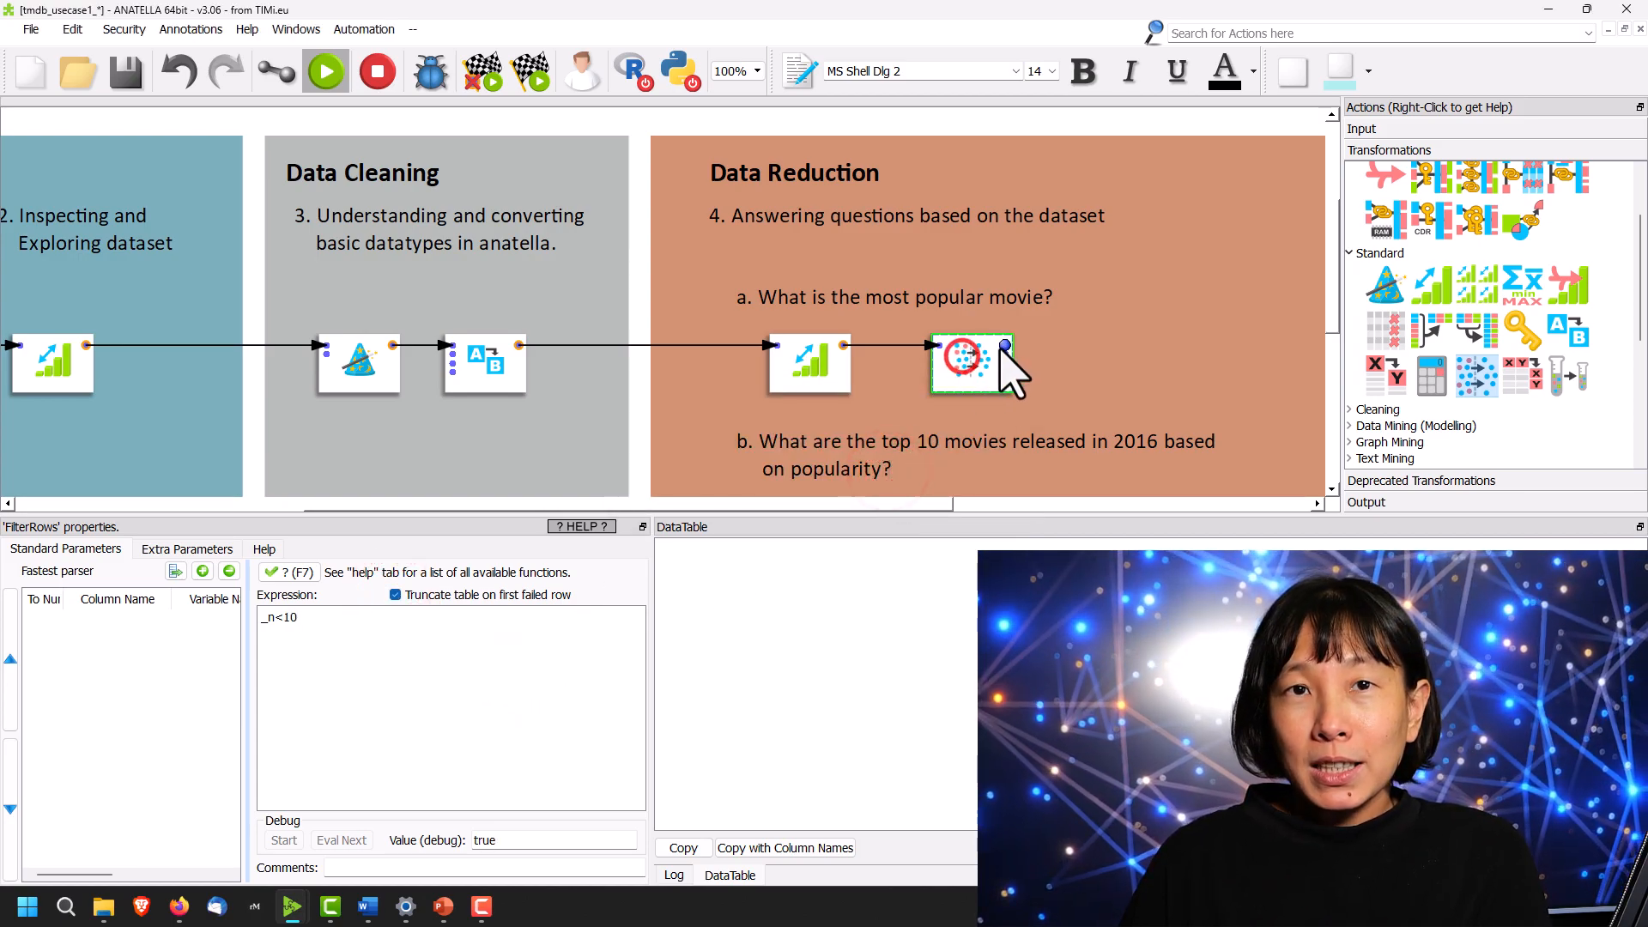
scroll(down, 3)
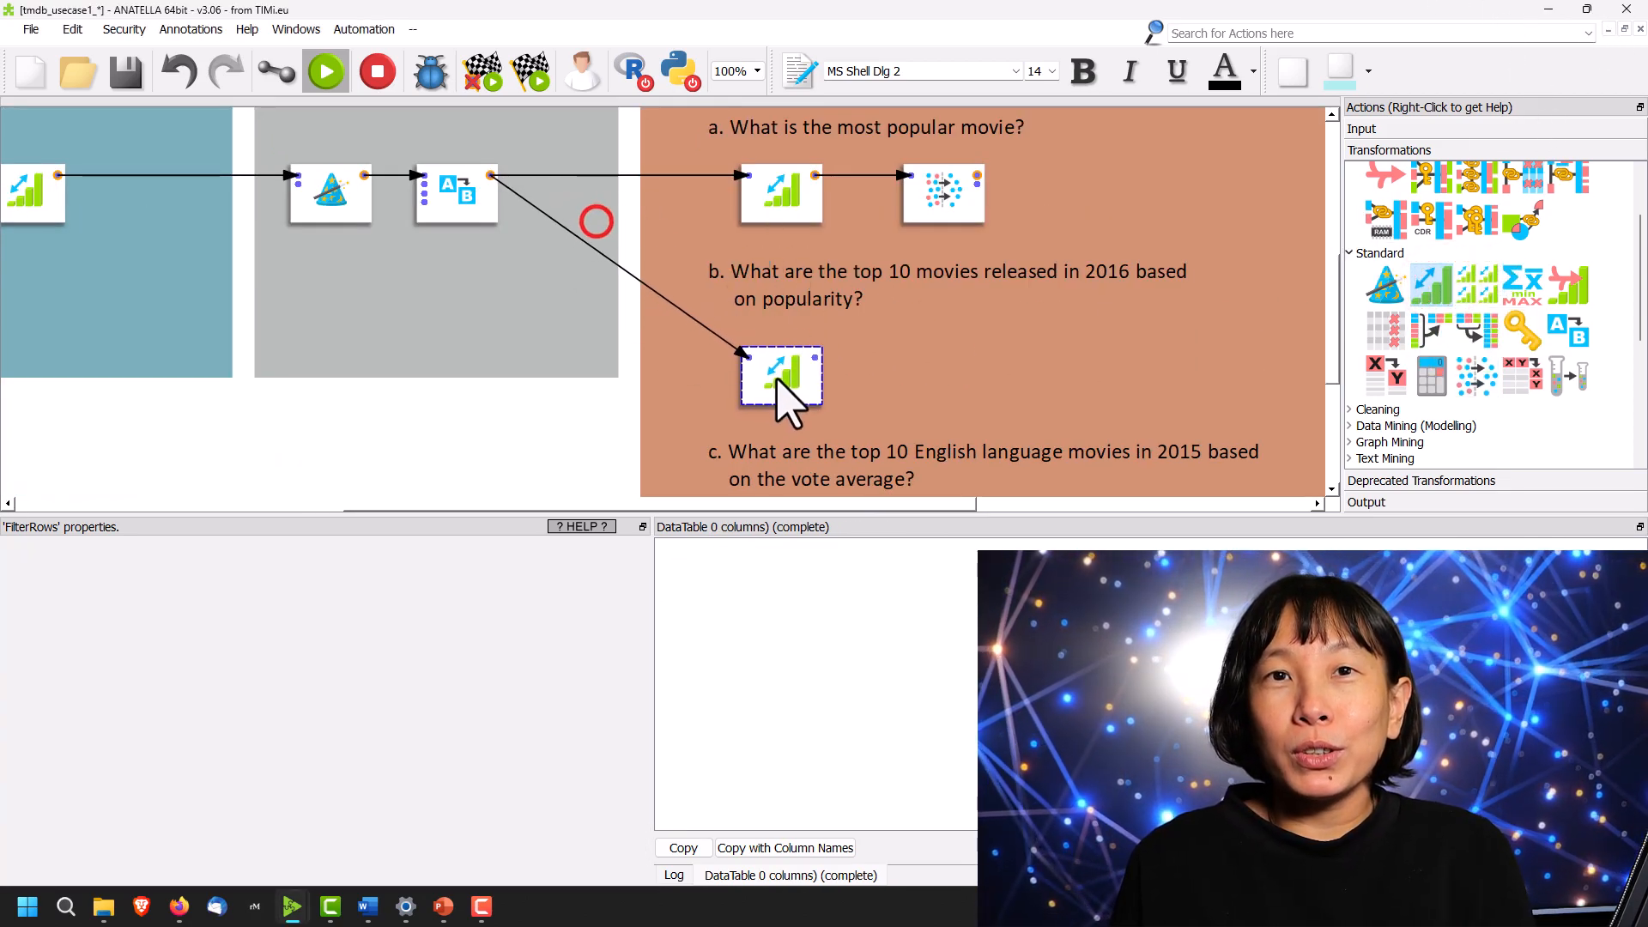
Sort by popularity, filter left(release_date, 4)="2016", then add a _n<10 row filter.
double_click(781, 379)
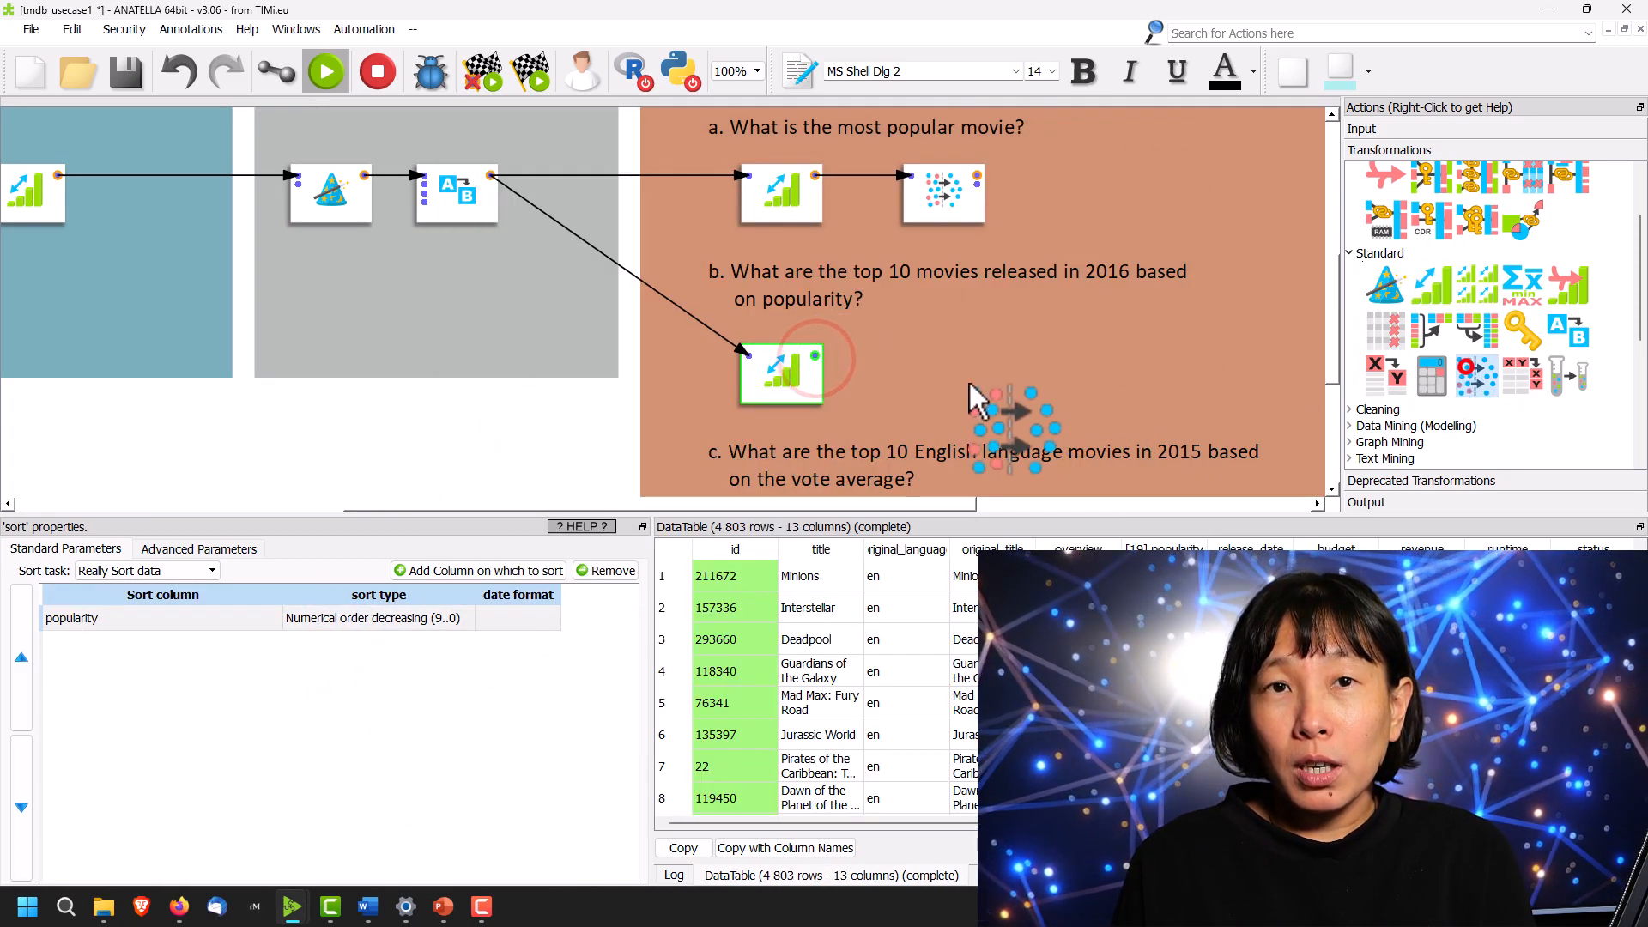
double_click(780, 373)
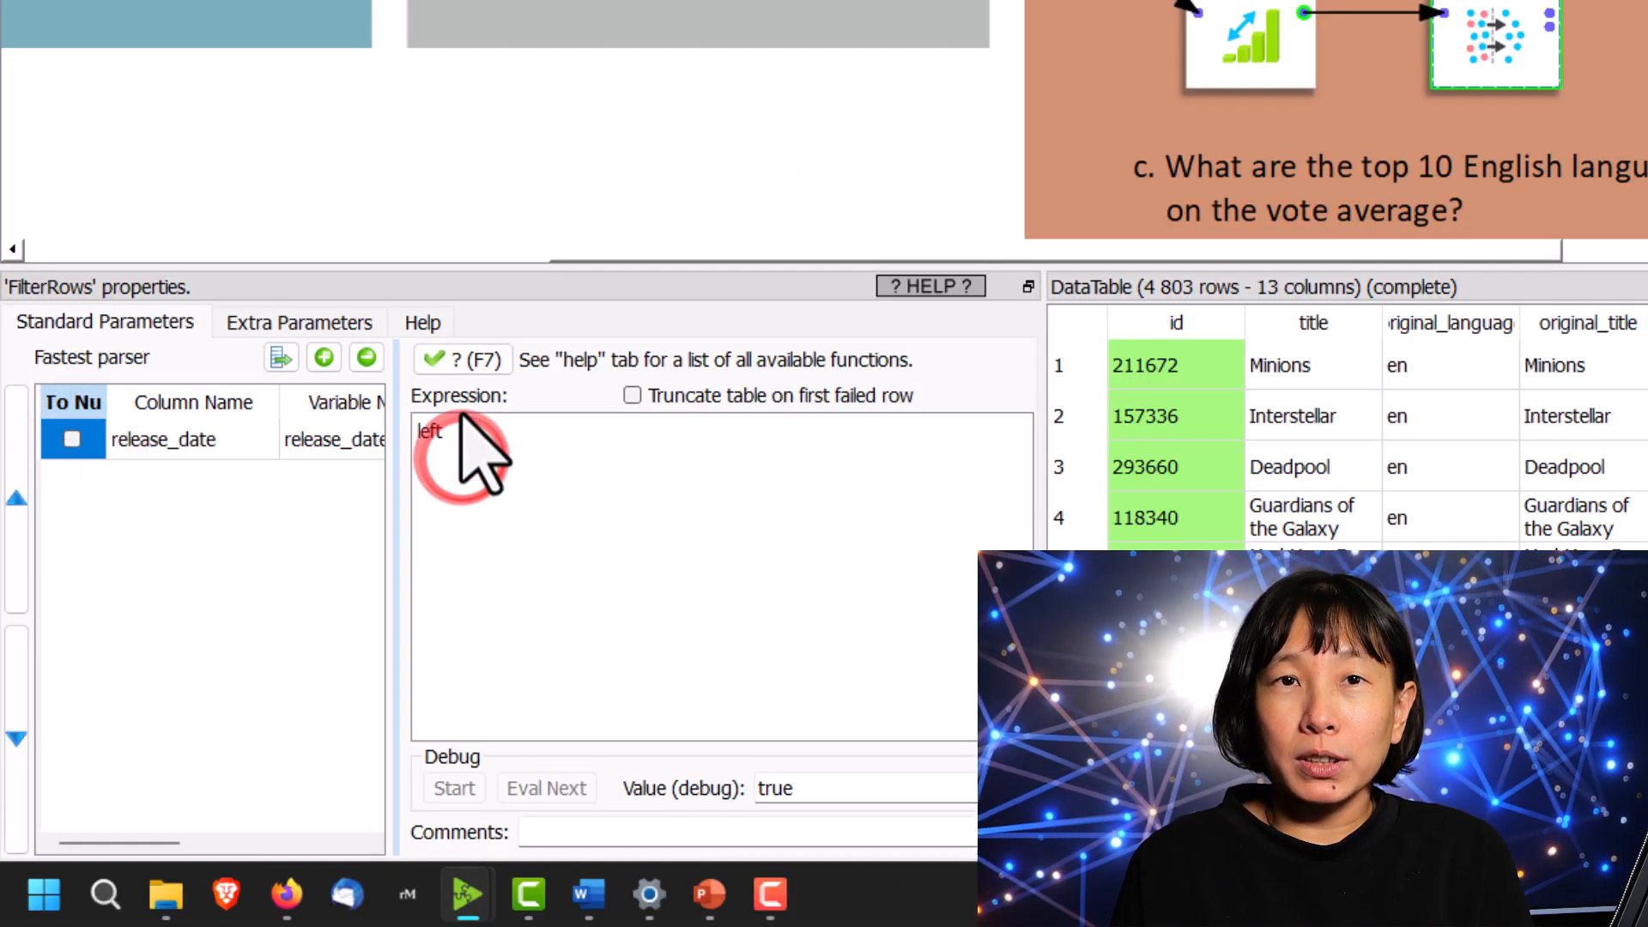
text((release_date)
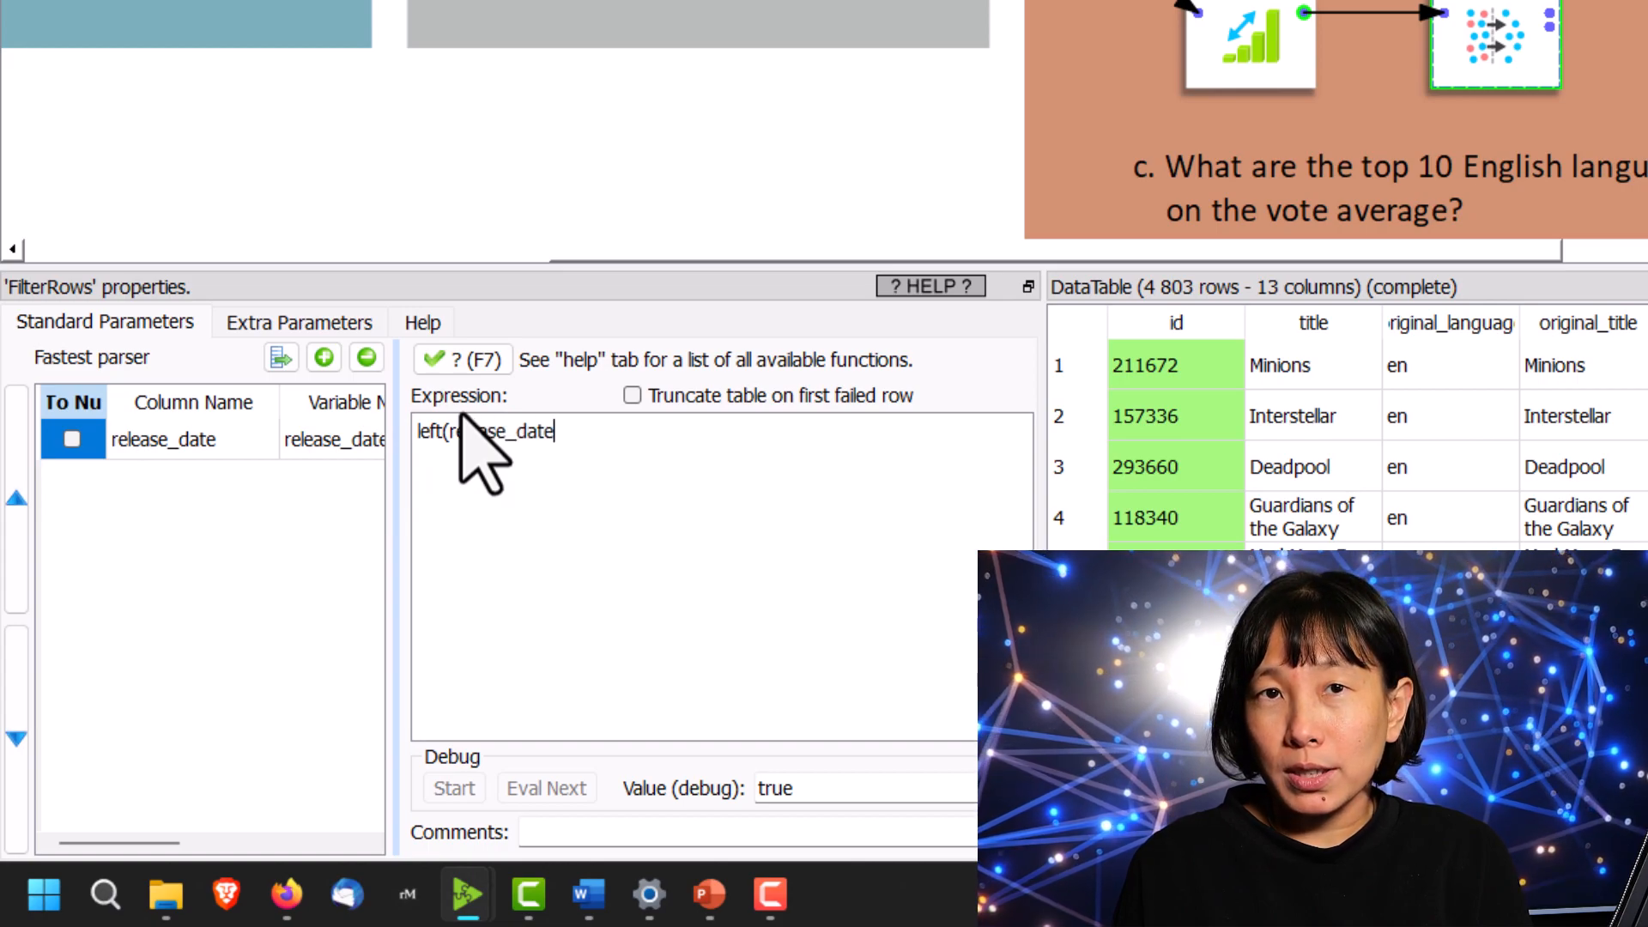
text(, 4) =)
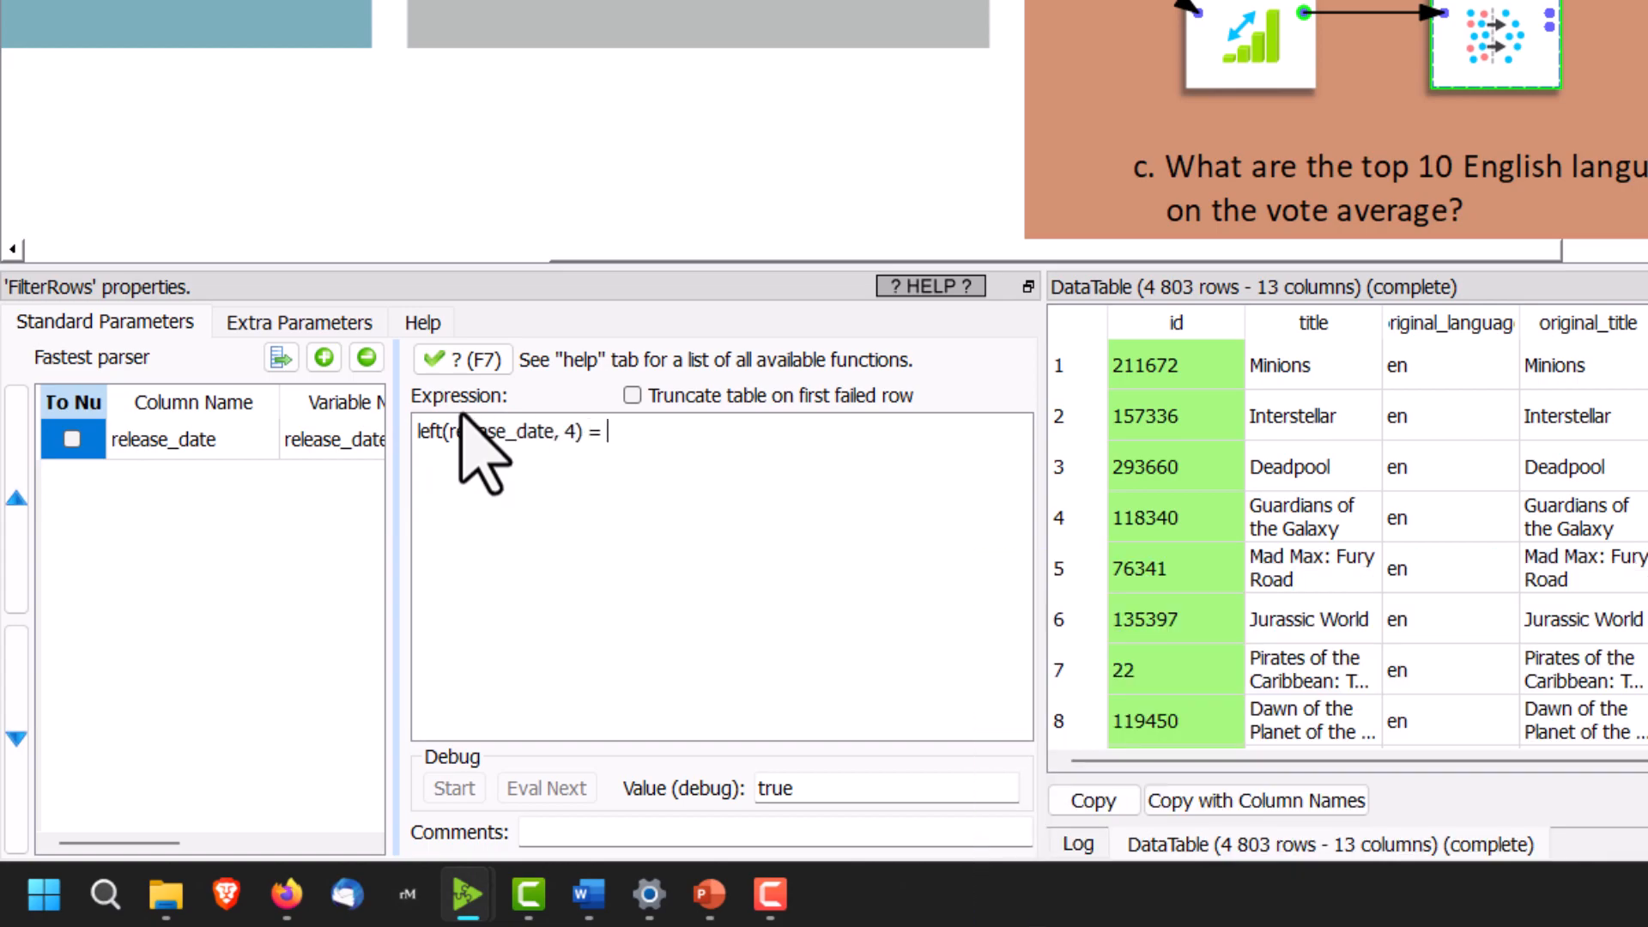
text("2016")
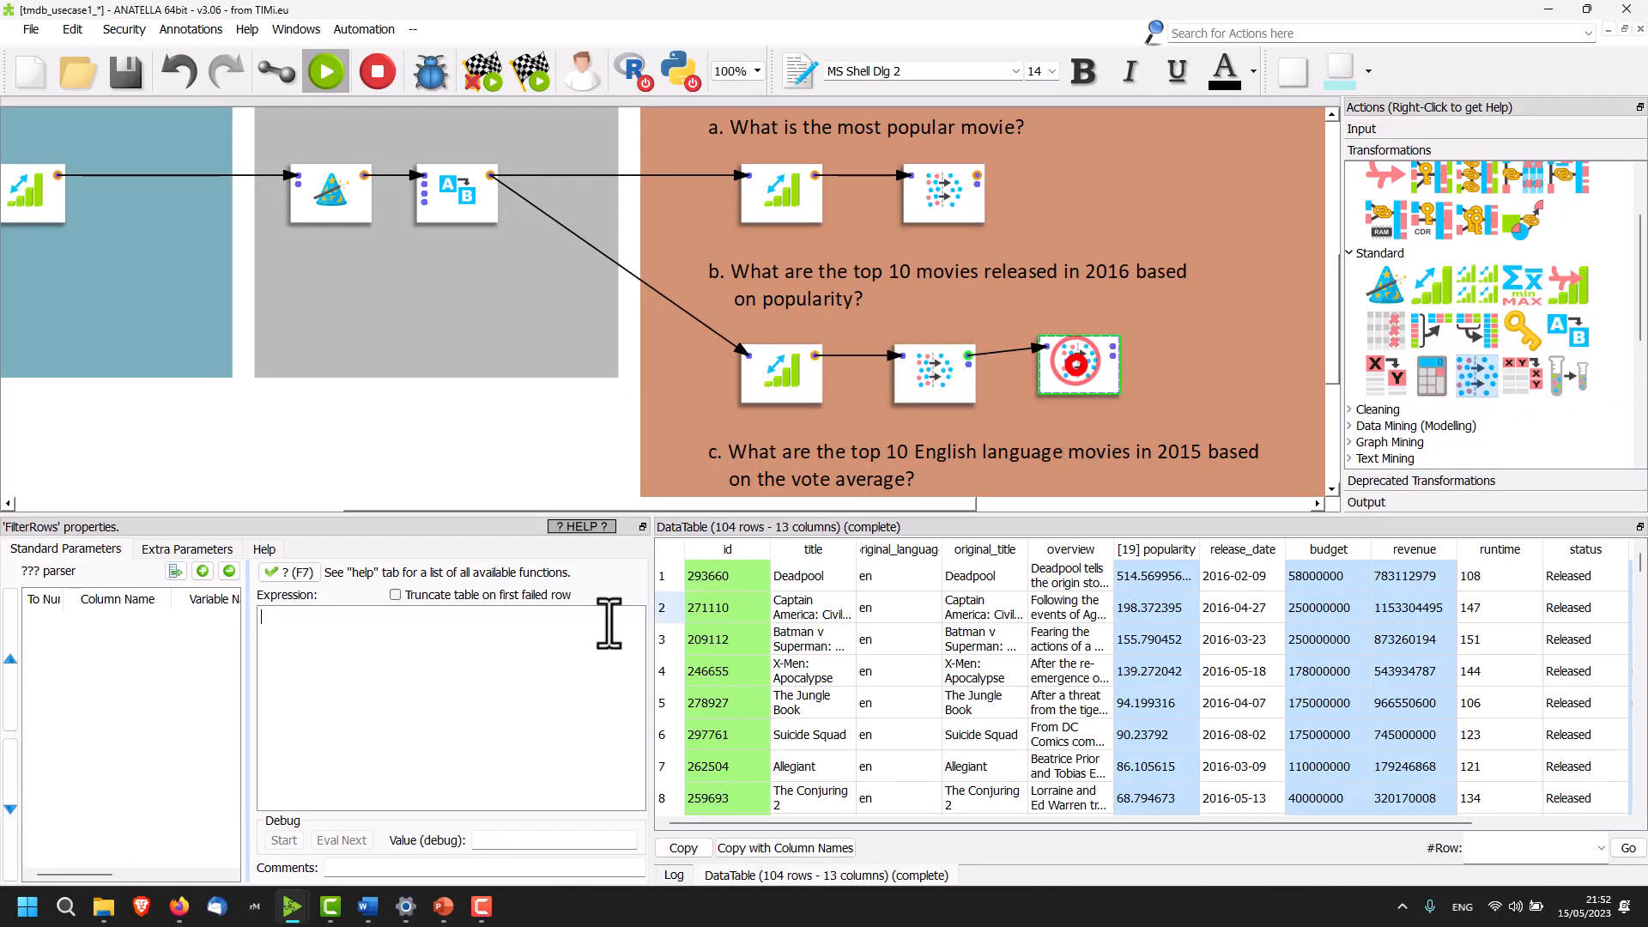
text(_n<10)
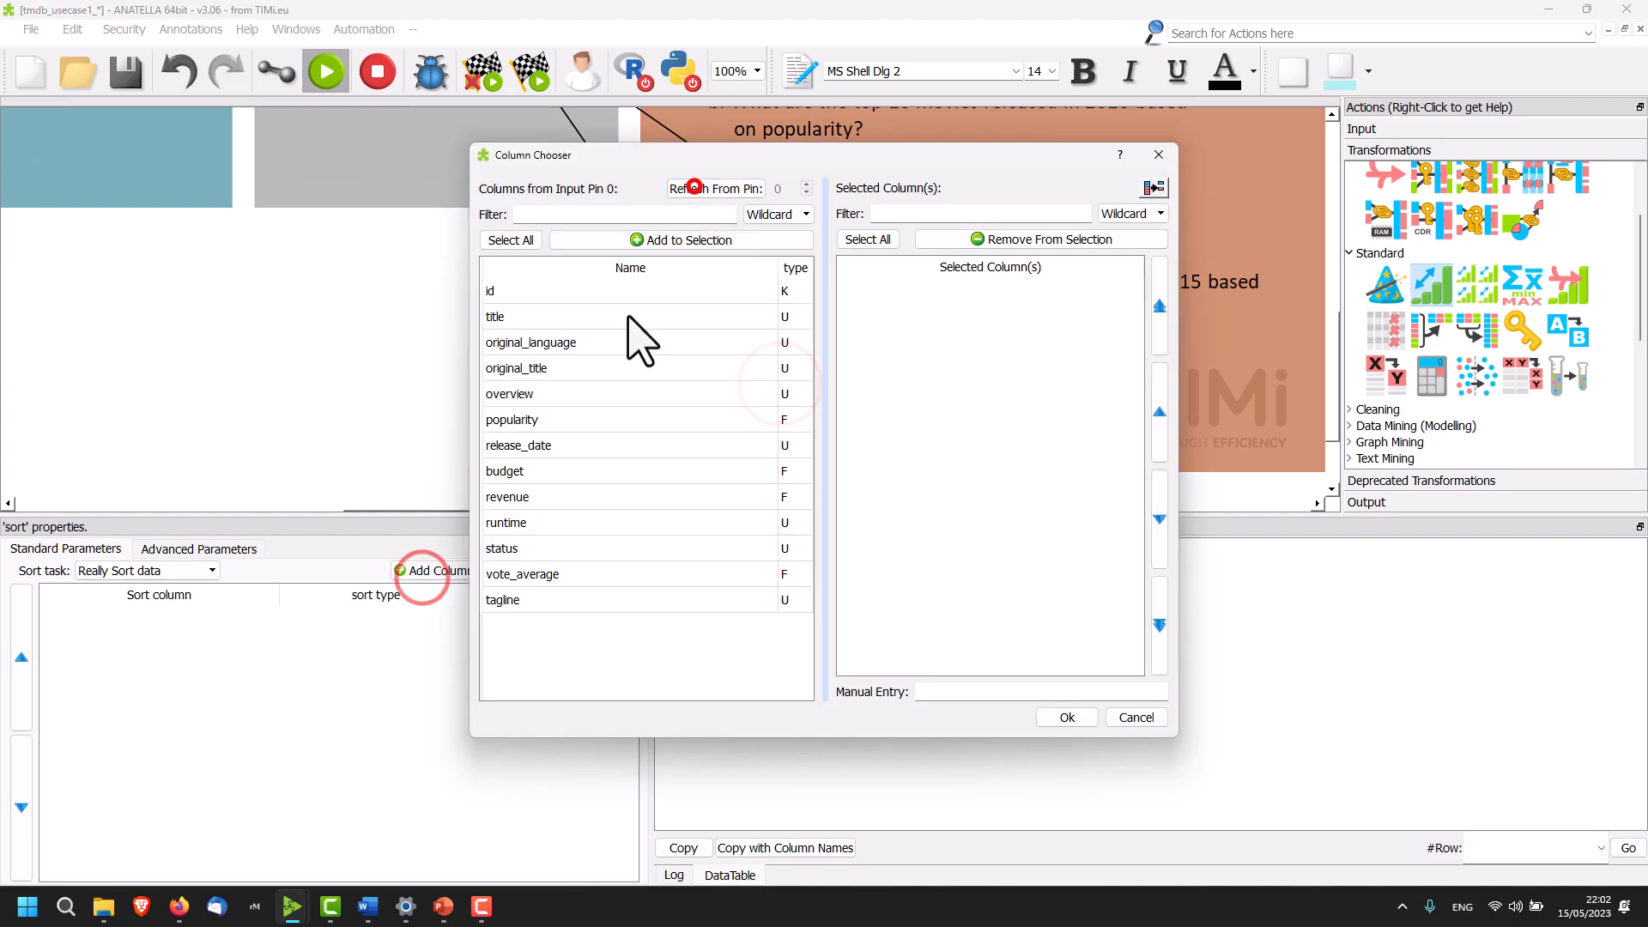
Sort by vote_average, filter original_language="en" and 2015 releases, then limit with _n<10.
click(1064, 716)
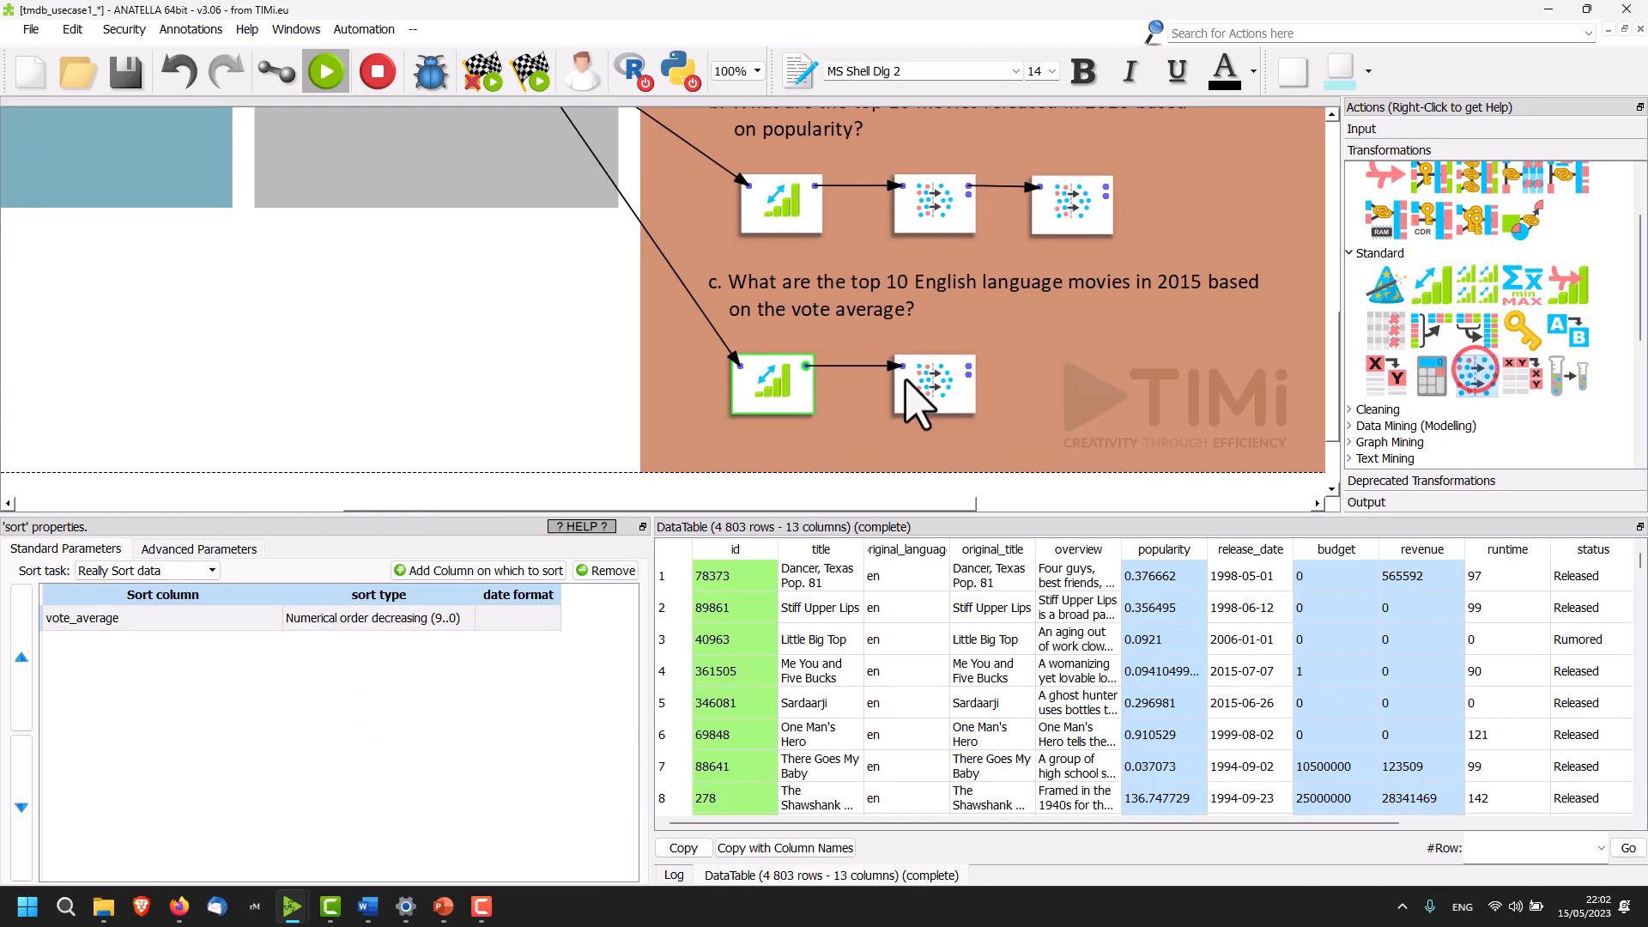
double_click(932, 383)
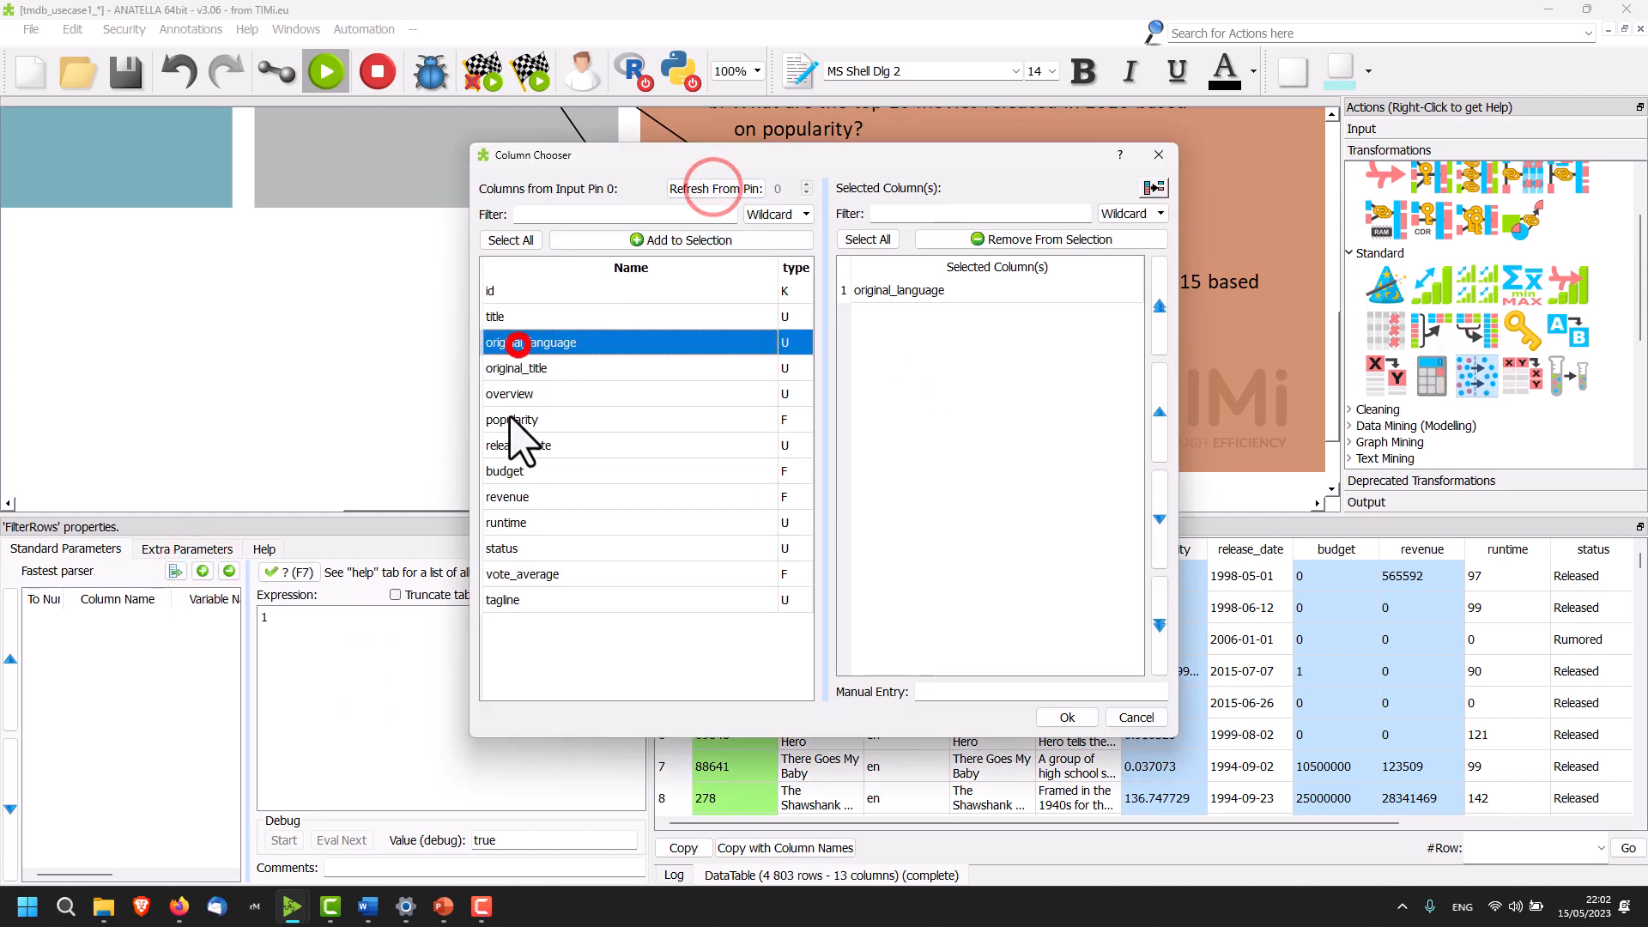
click(1064, 716)
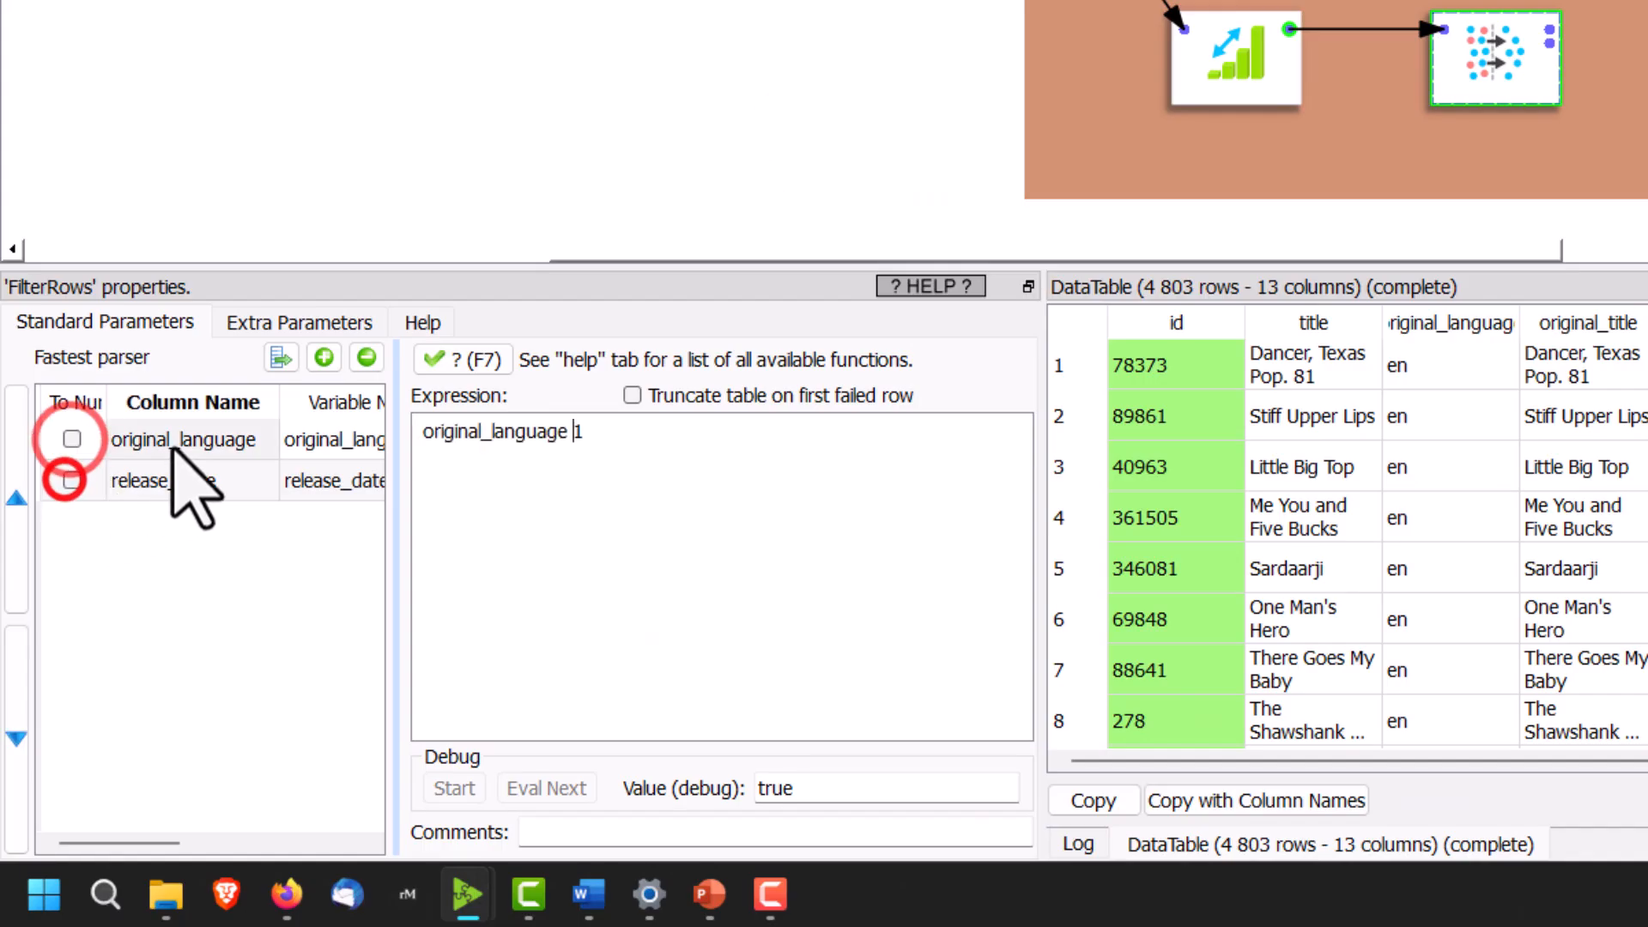
text(= "")
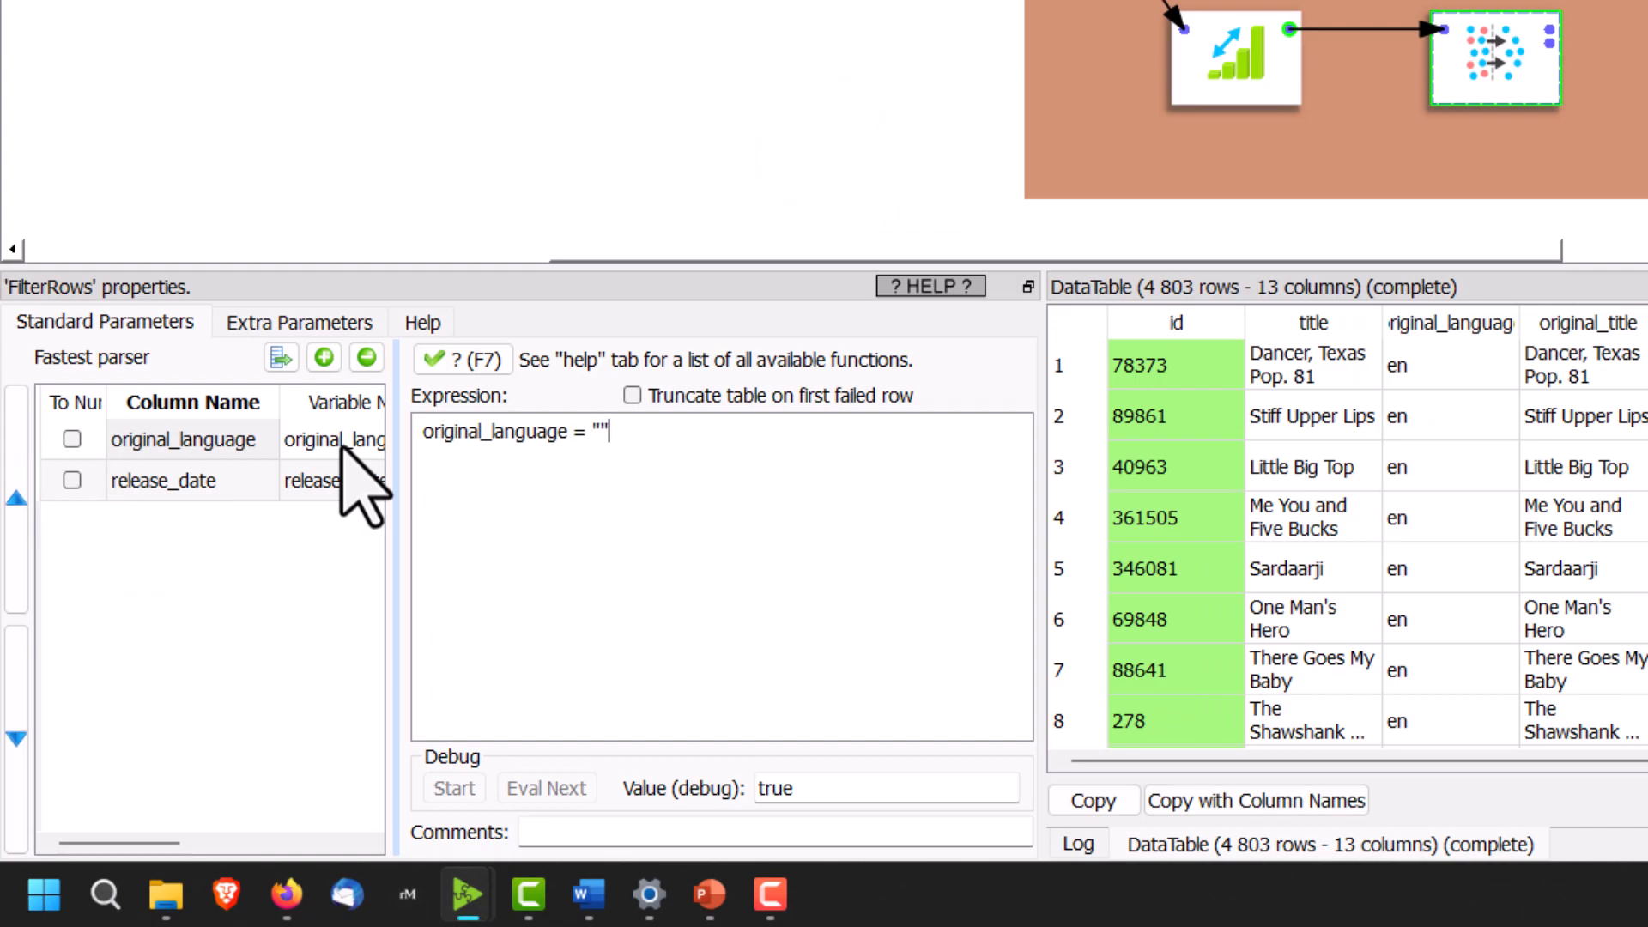
text(en" && left( release_date , 4)
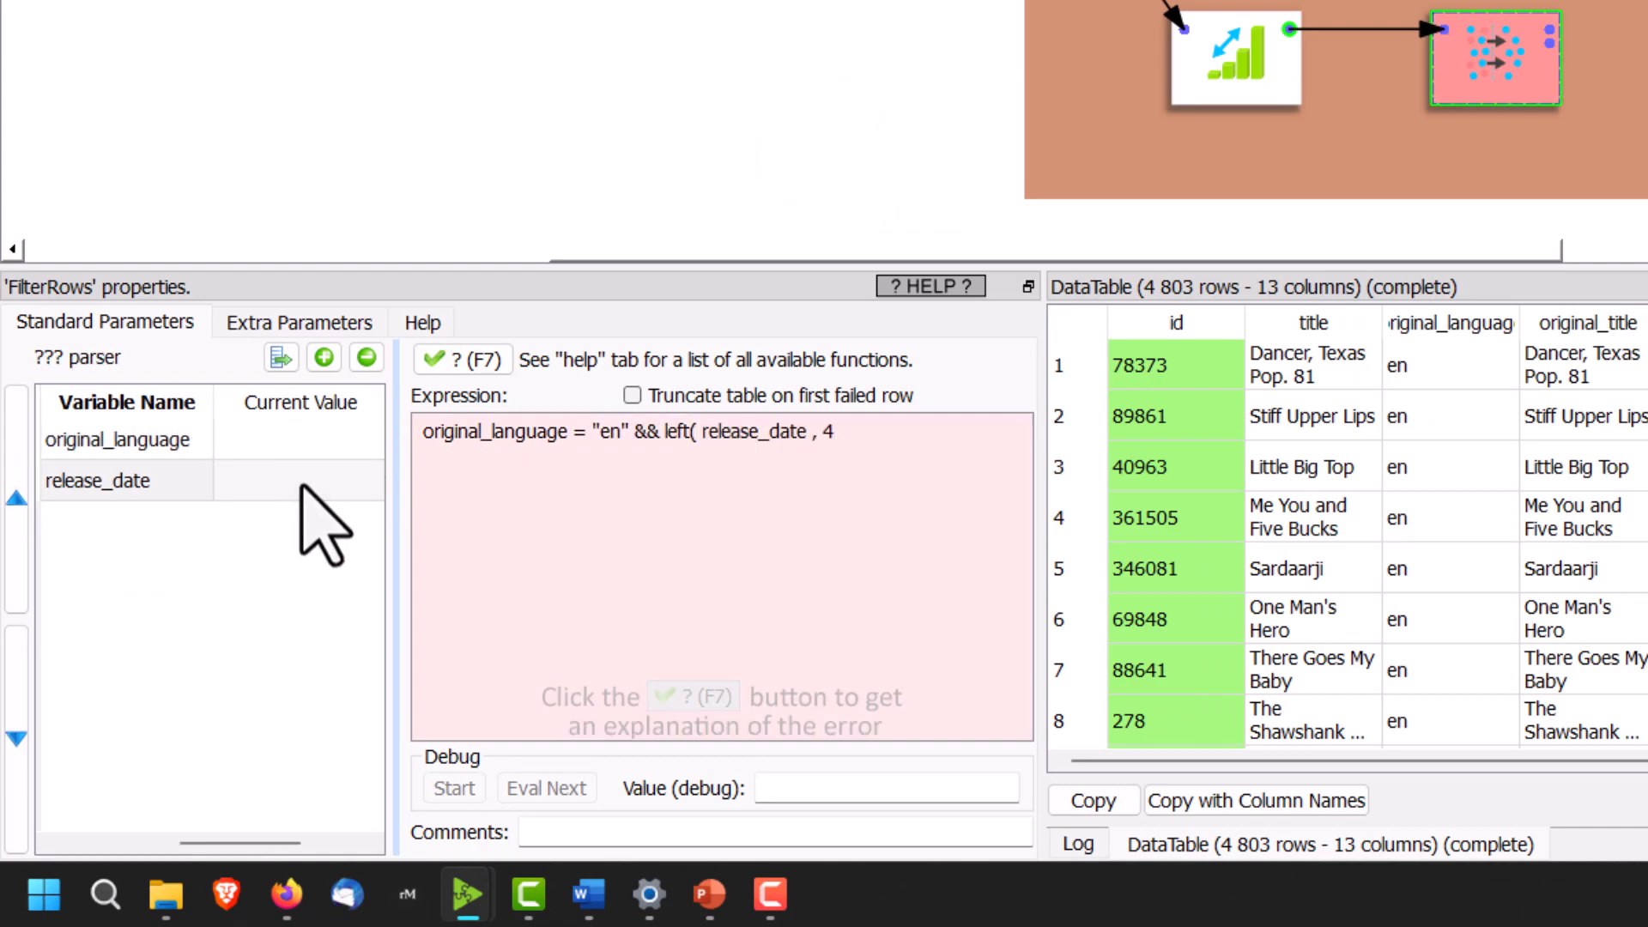
text()="2015")
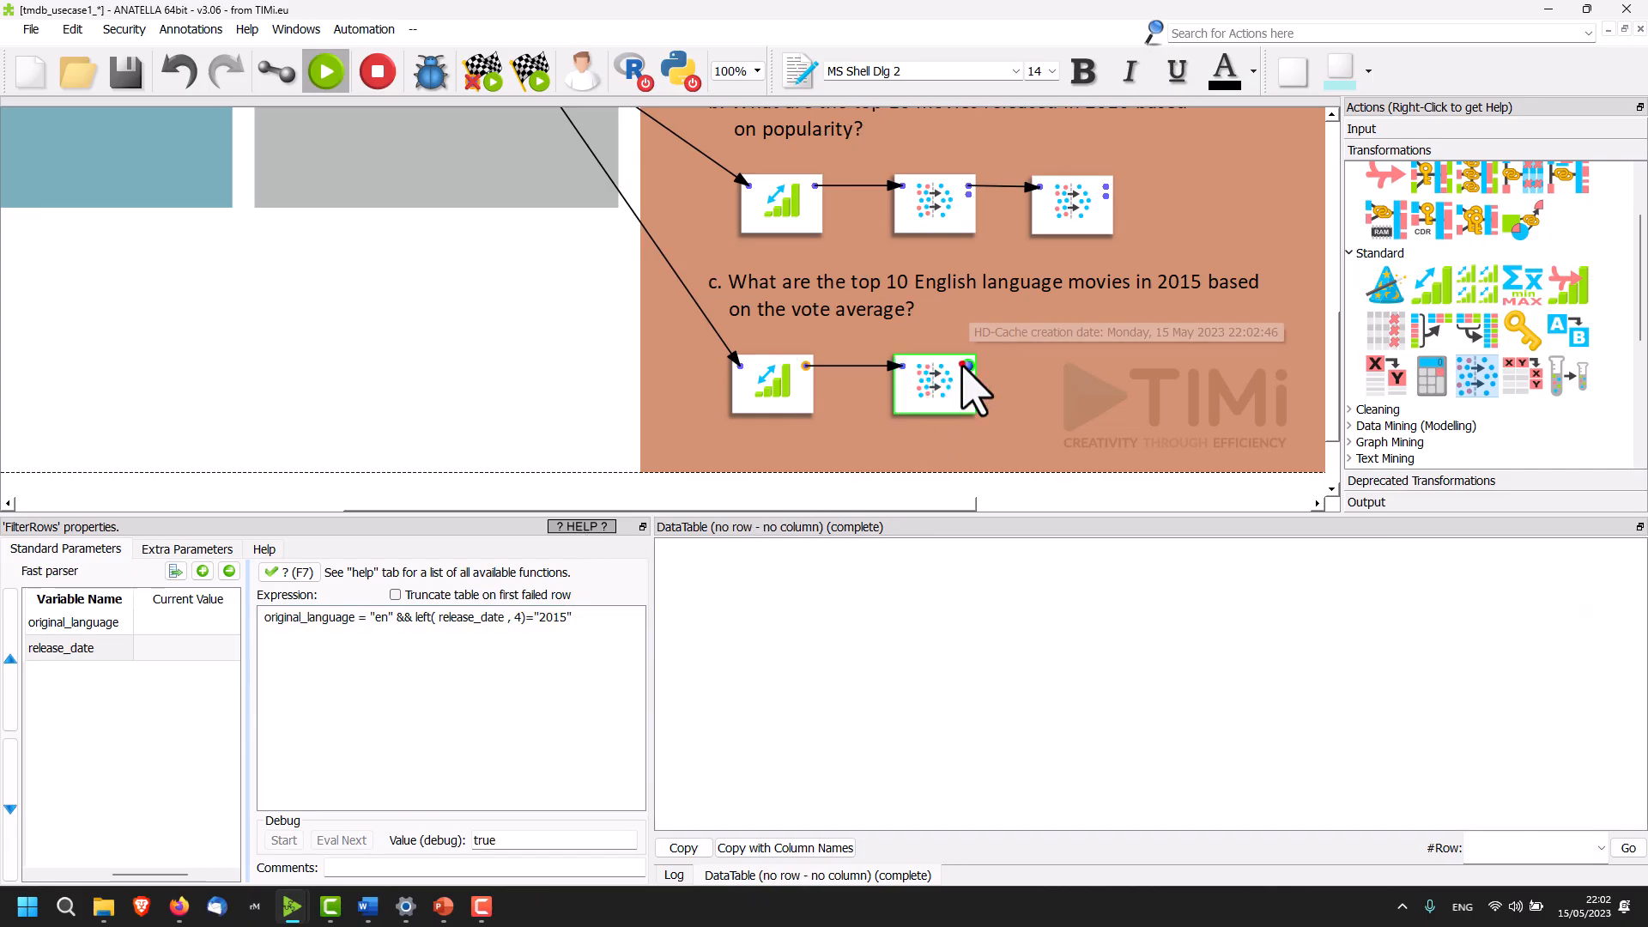
click(1077, 384)
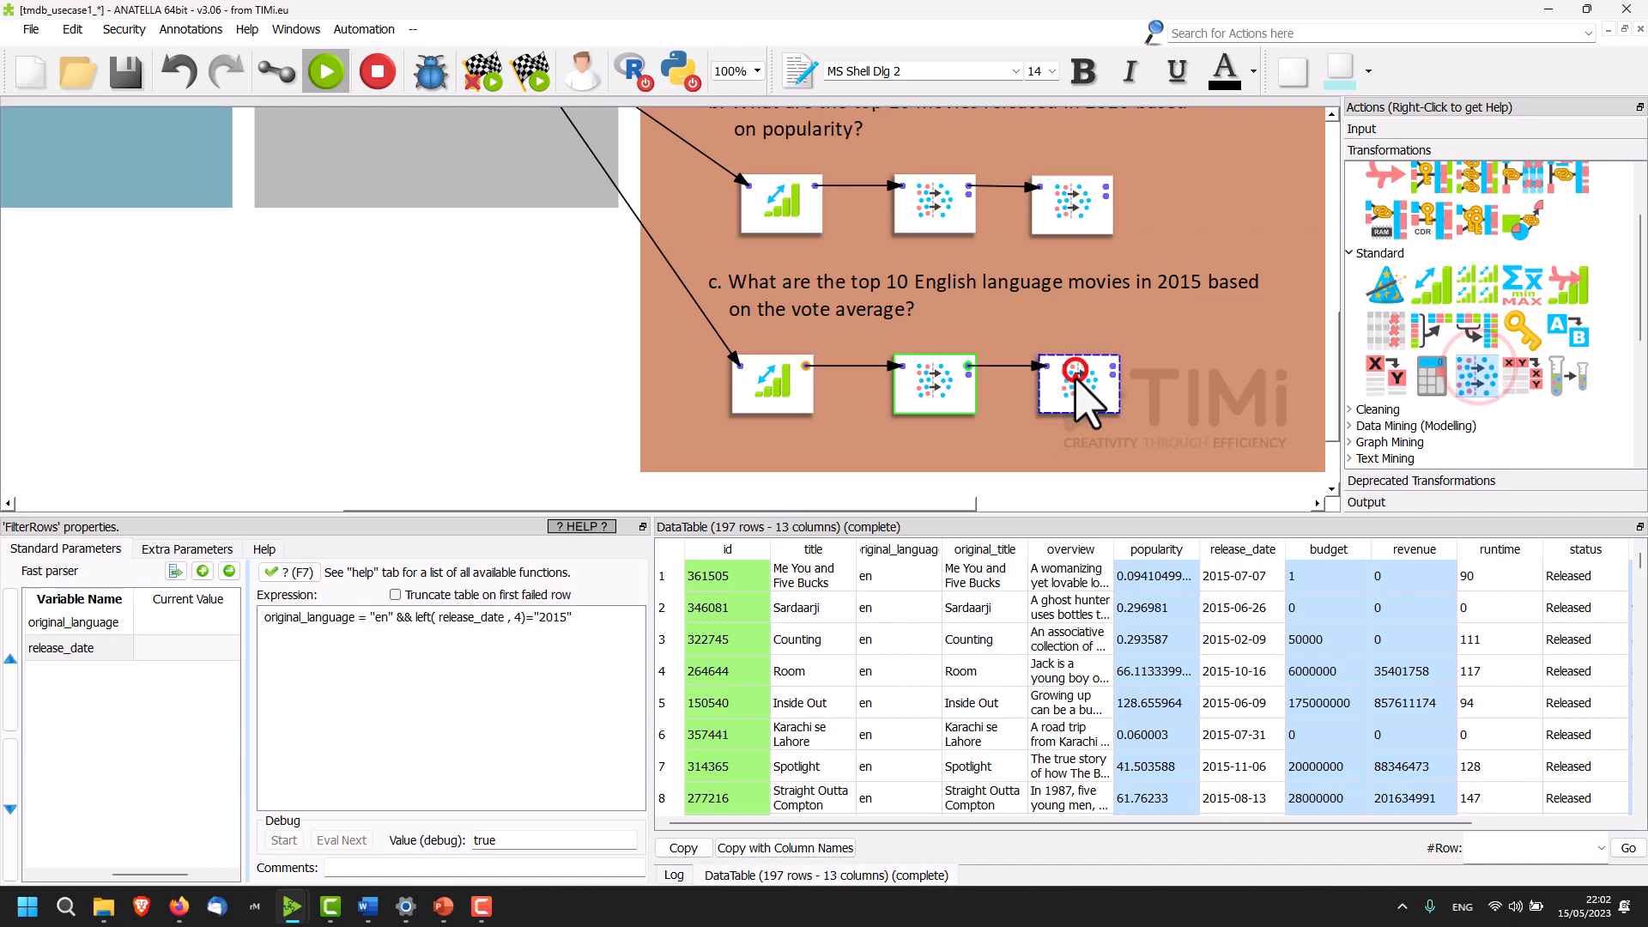
click(1078, 383)
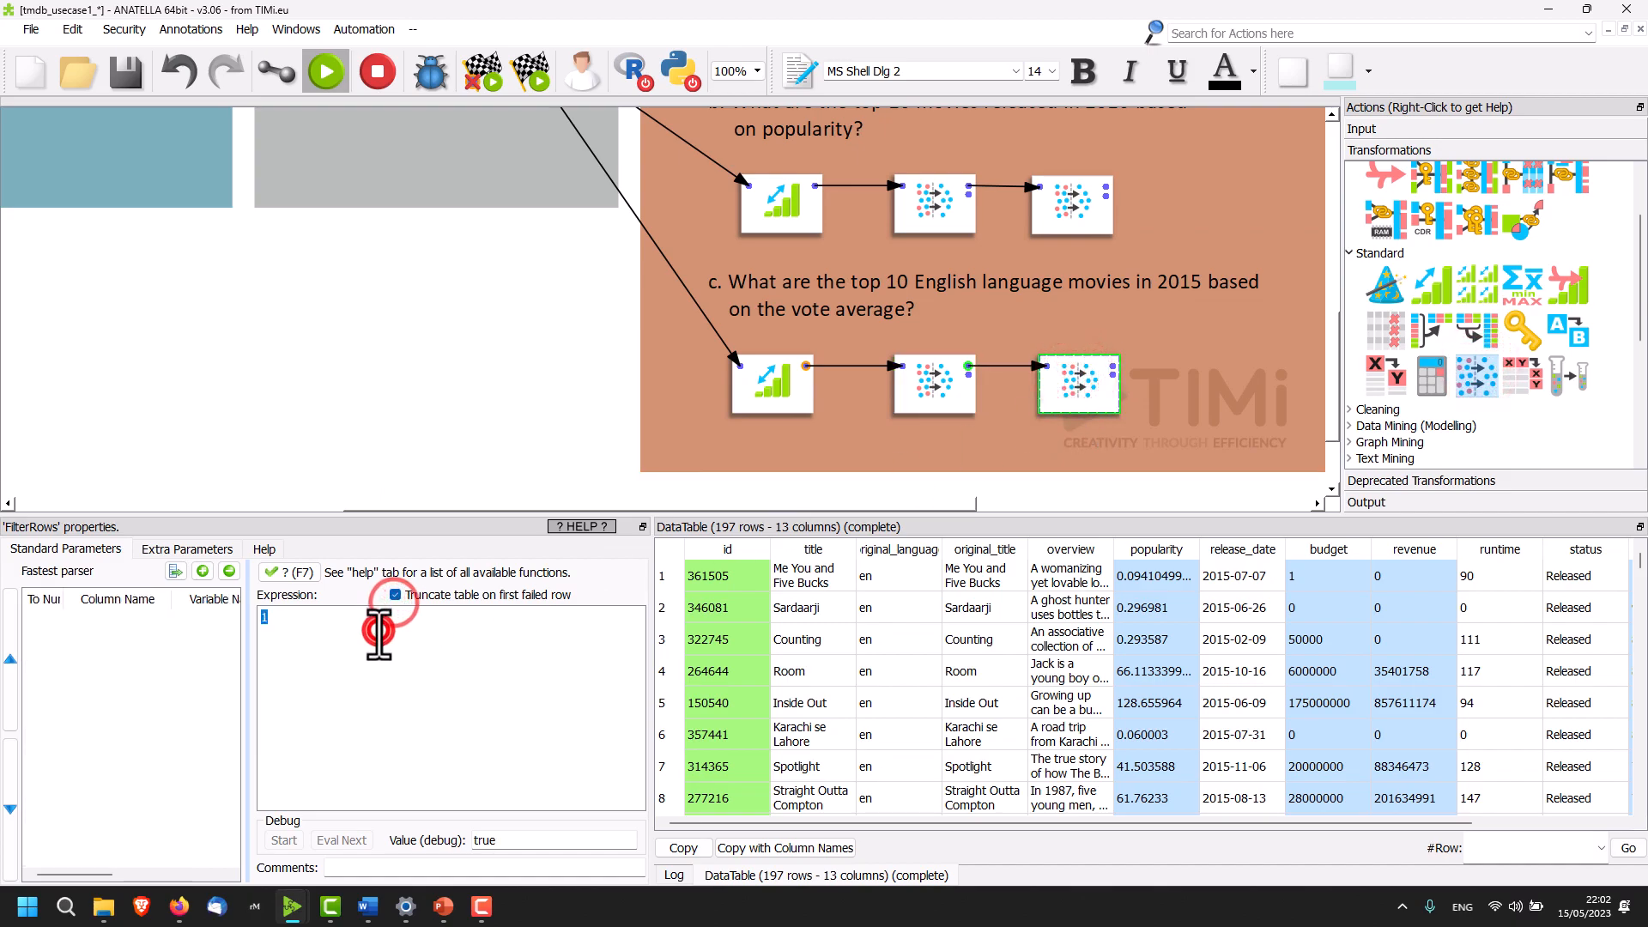
text(_n<10)
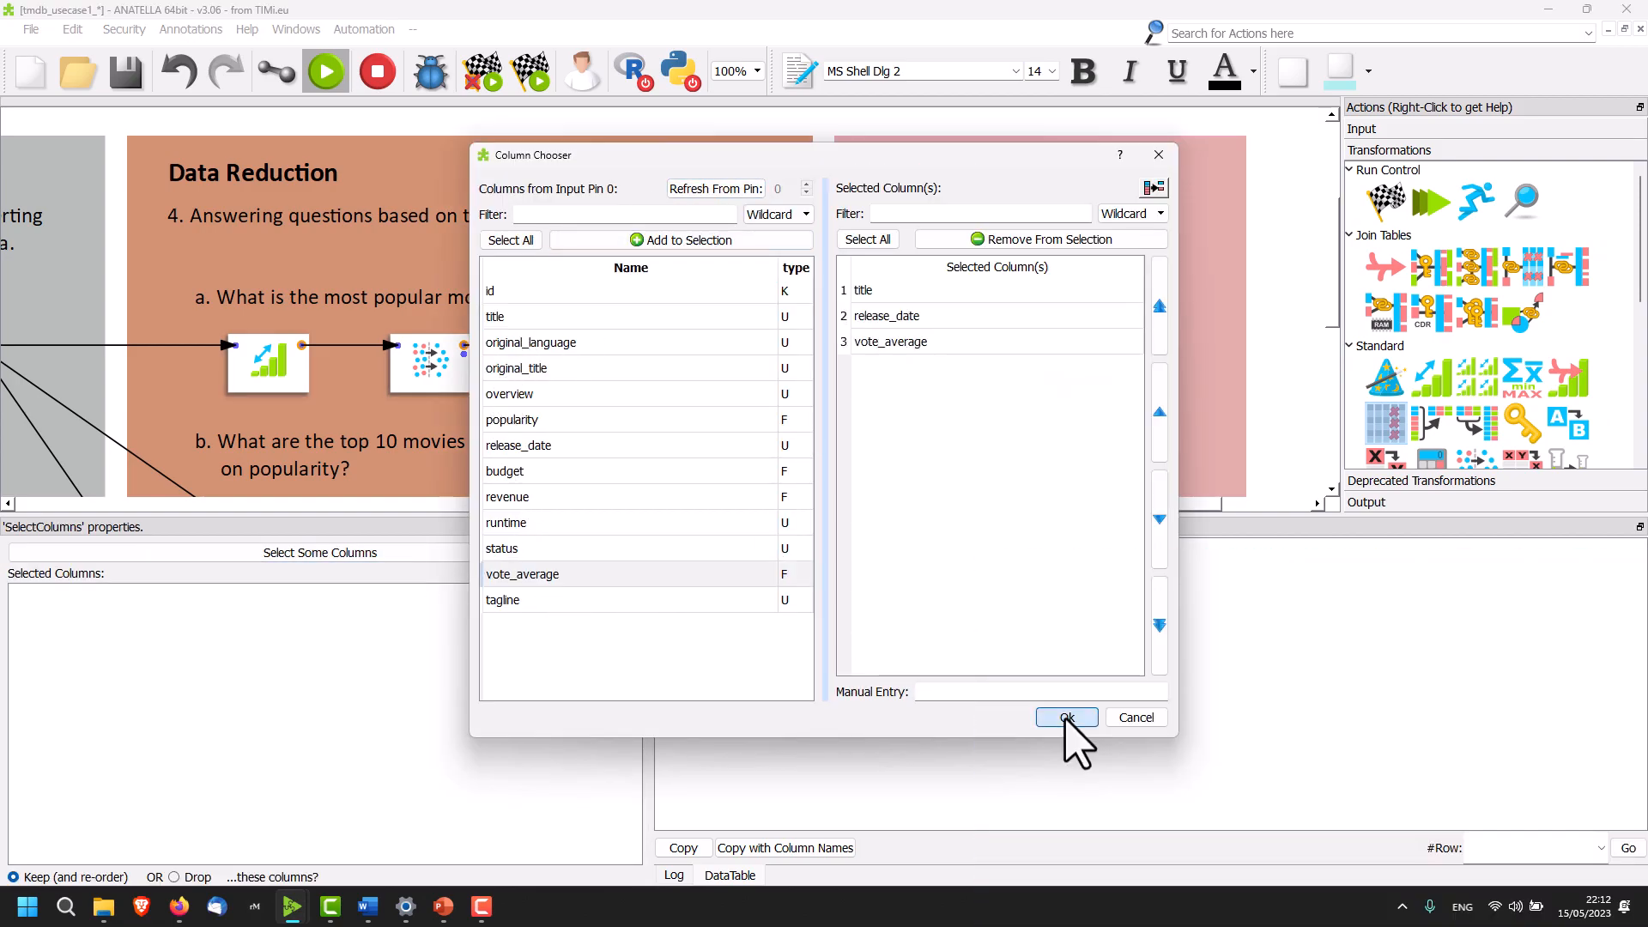
Keep title, release_date and vote_average, export to out.csv, and open it in Excel.
click(1063, 717)
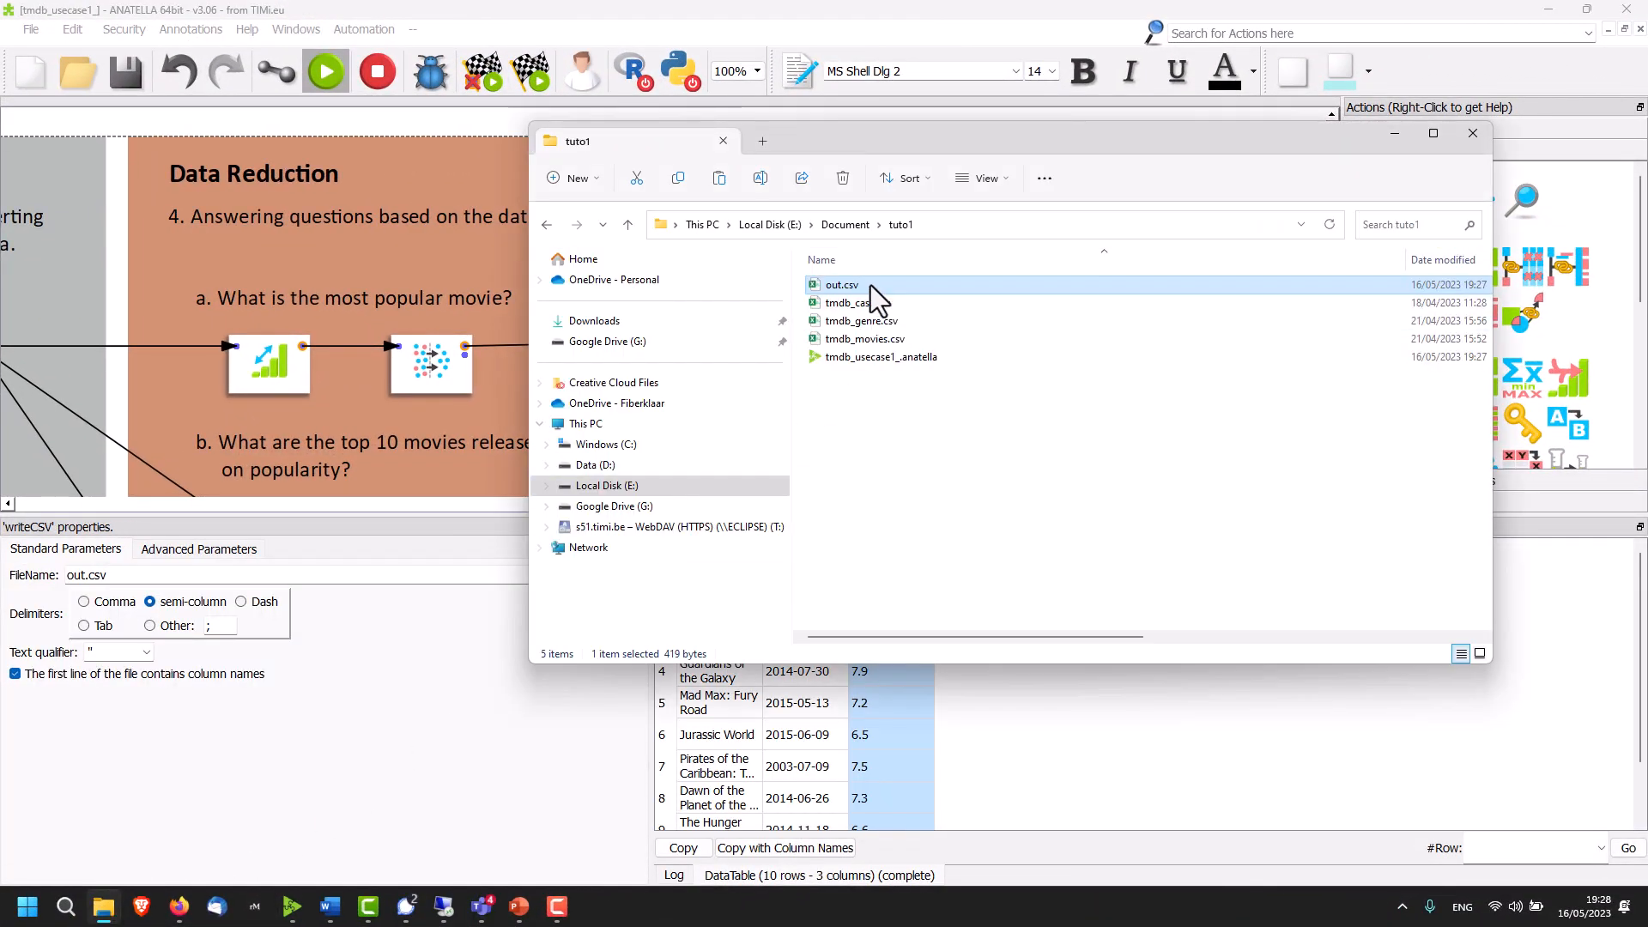
double_click(842, 284)
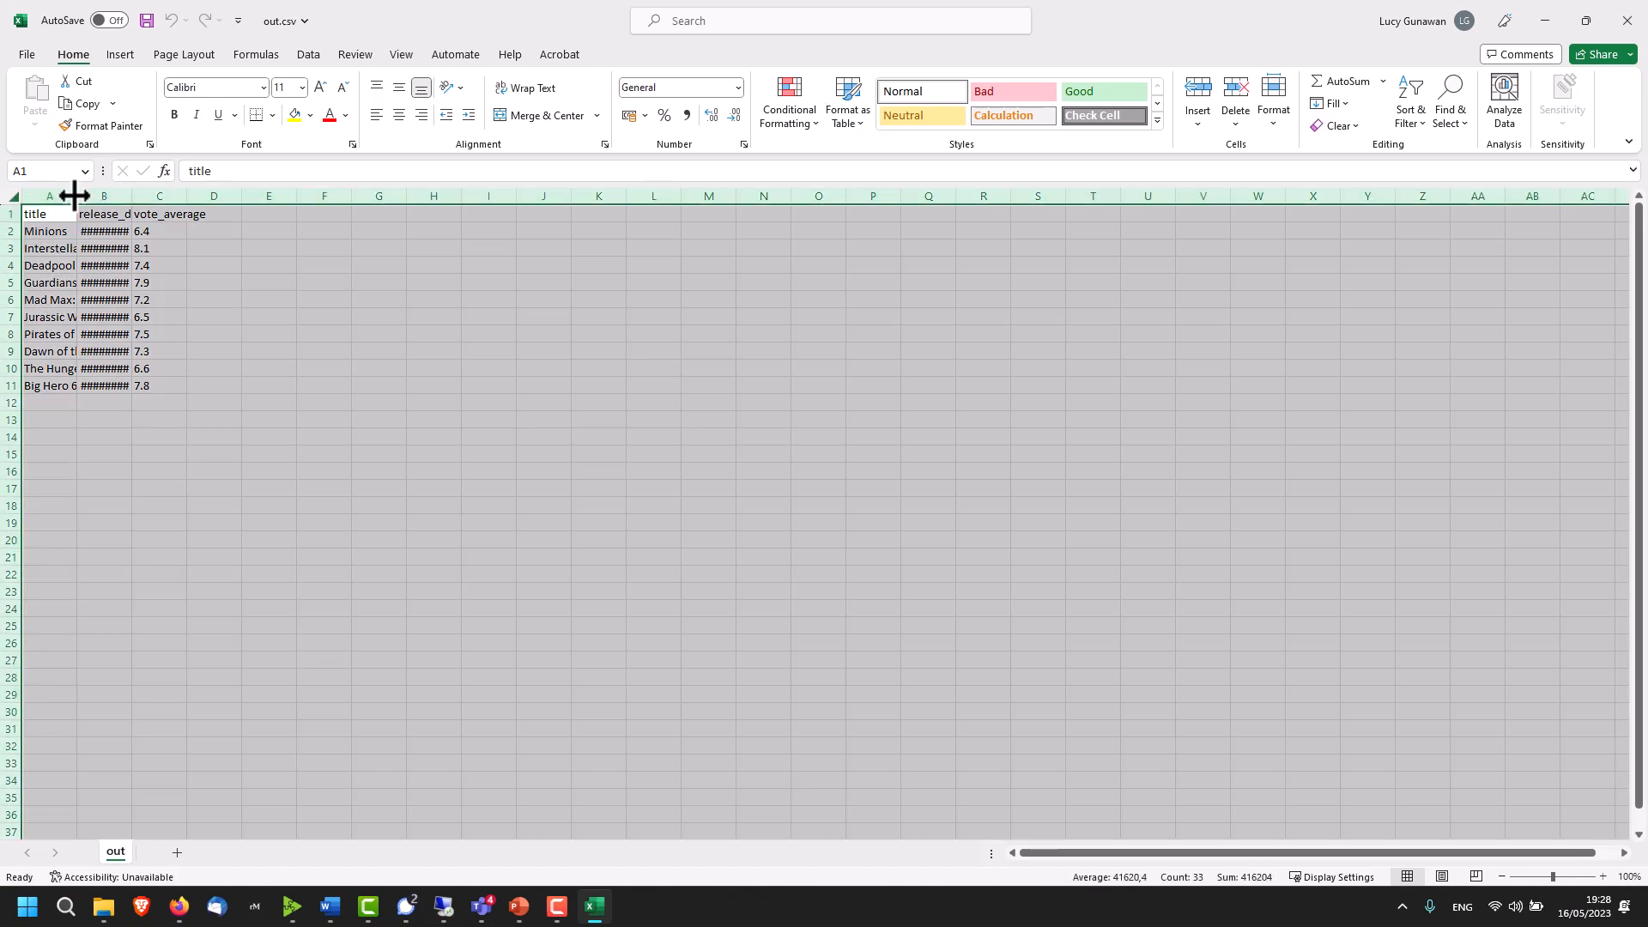